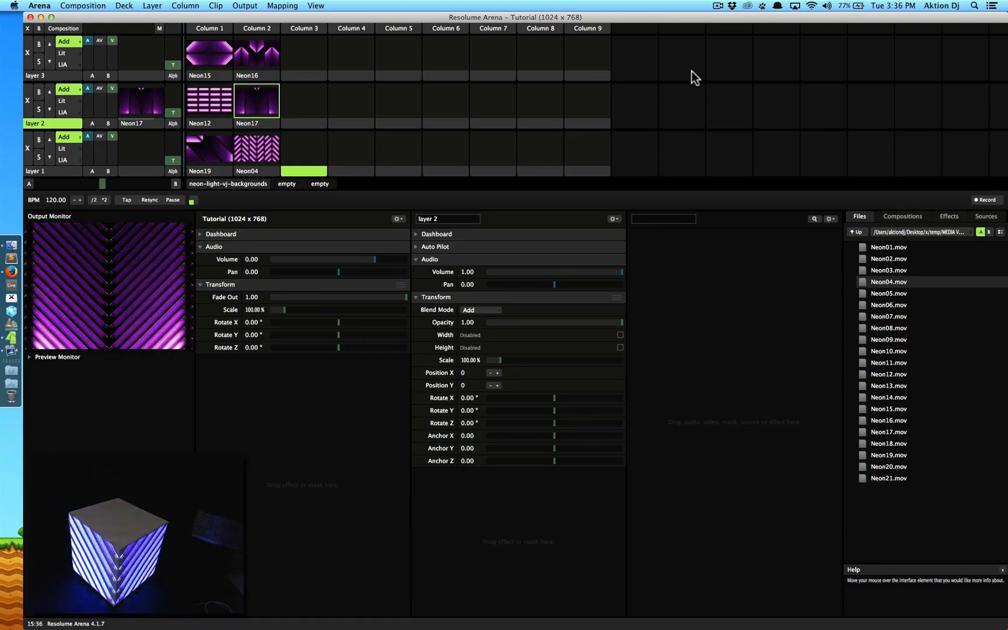
Step: Open Output > Advanced to show Screen 1 with Slice 2 mapped onto the cube
left_click(215, 6)
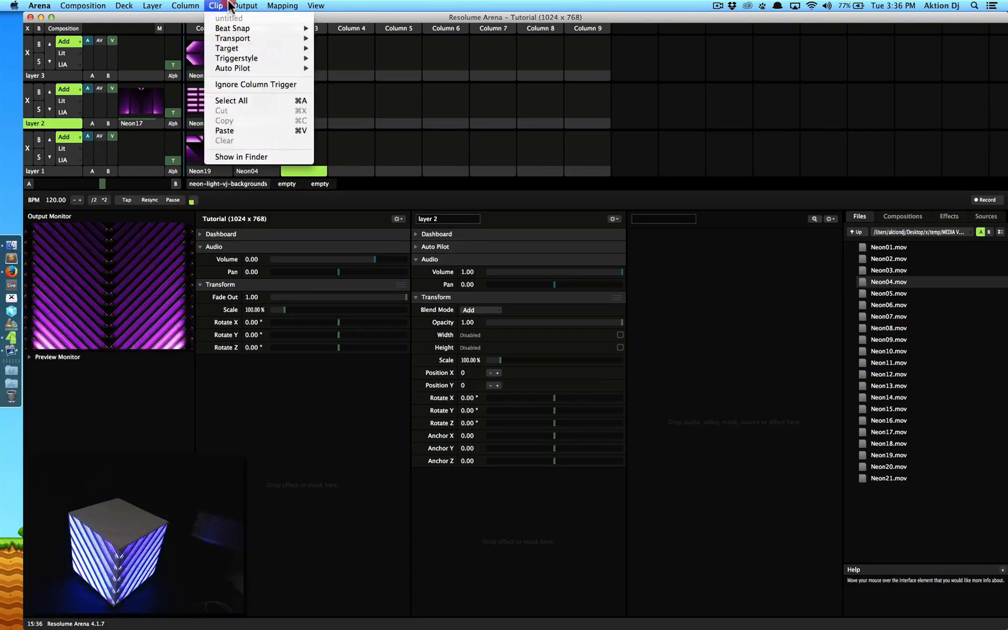
left_click(245, 6)
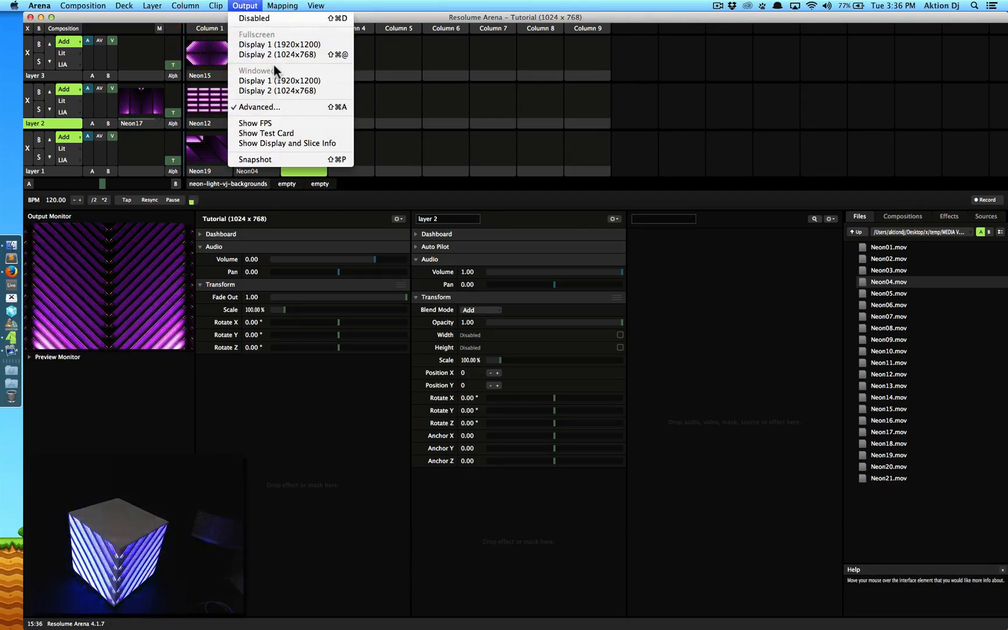
left_click(258, 107)
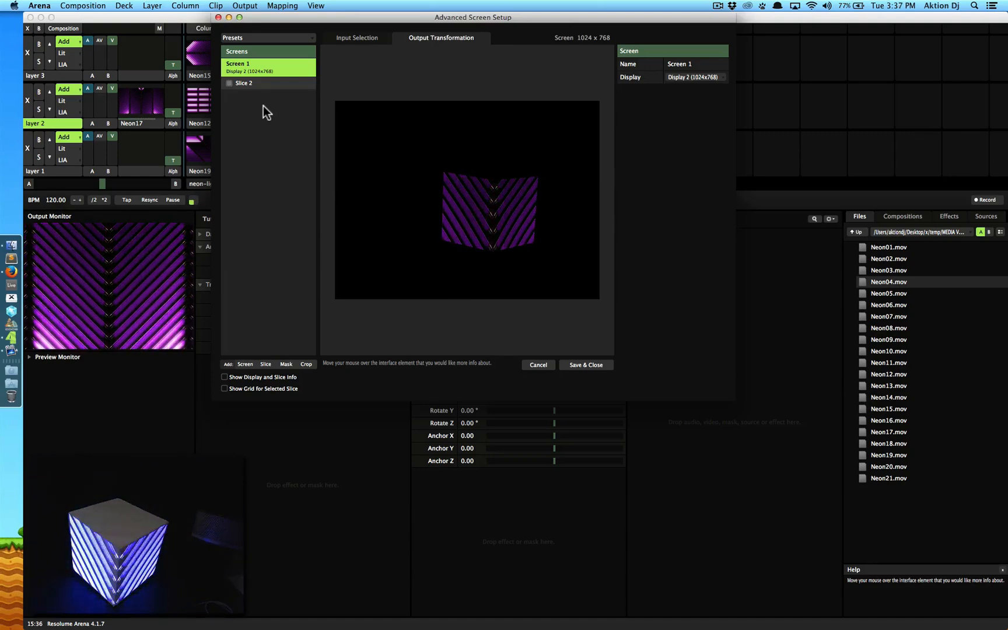
Step: Move the setup window lower and untick Slice 2 so the cube goes dark
left_click_drag(472, 17, 512, 111)
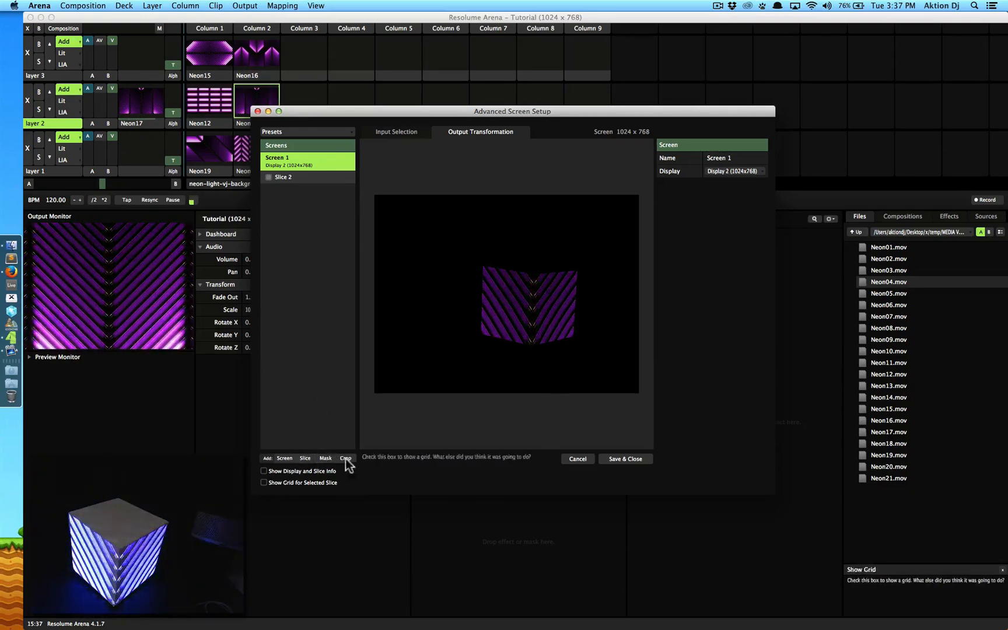
mouse_move(305, 409)
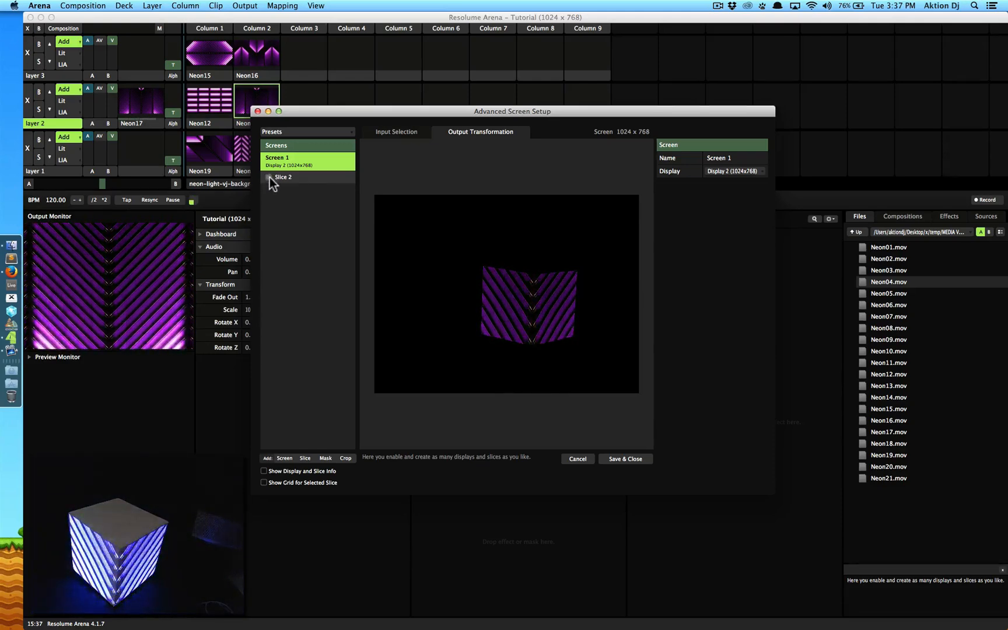
left_click(284, 177)
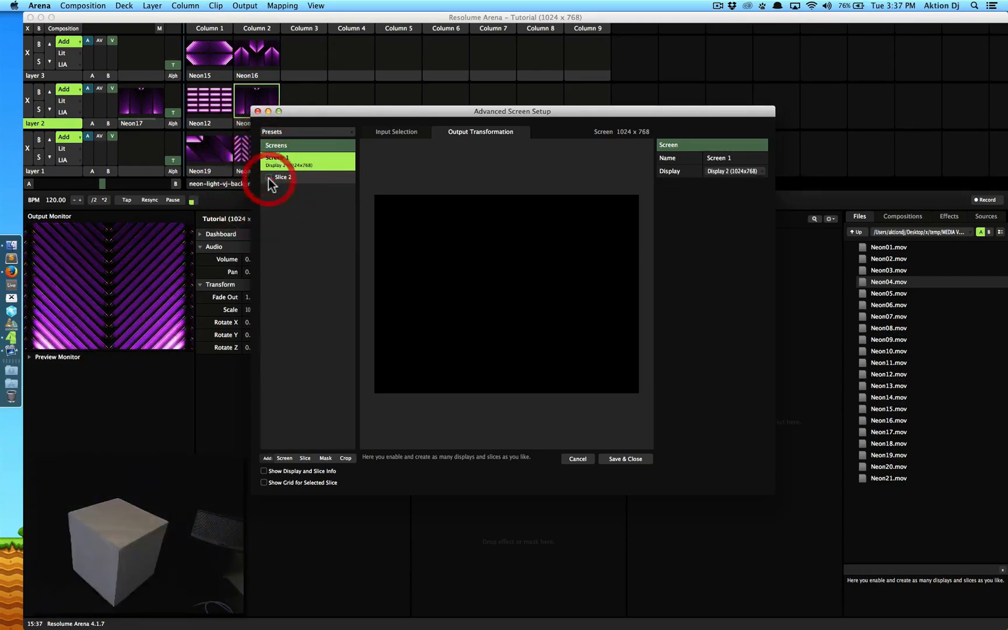
left_click(289, 161)
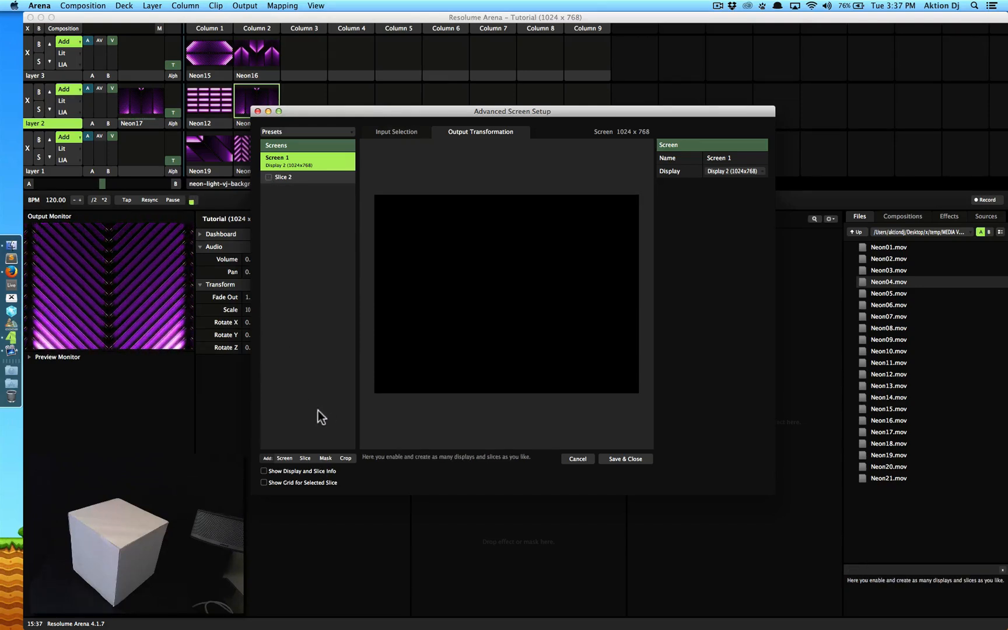
Step: Add a new Slice 3 and then Mask 1 from the Screens list
left_click(305, 457)
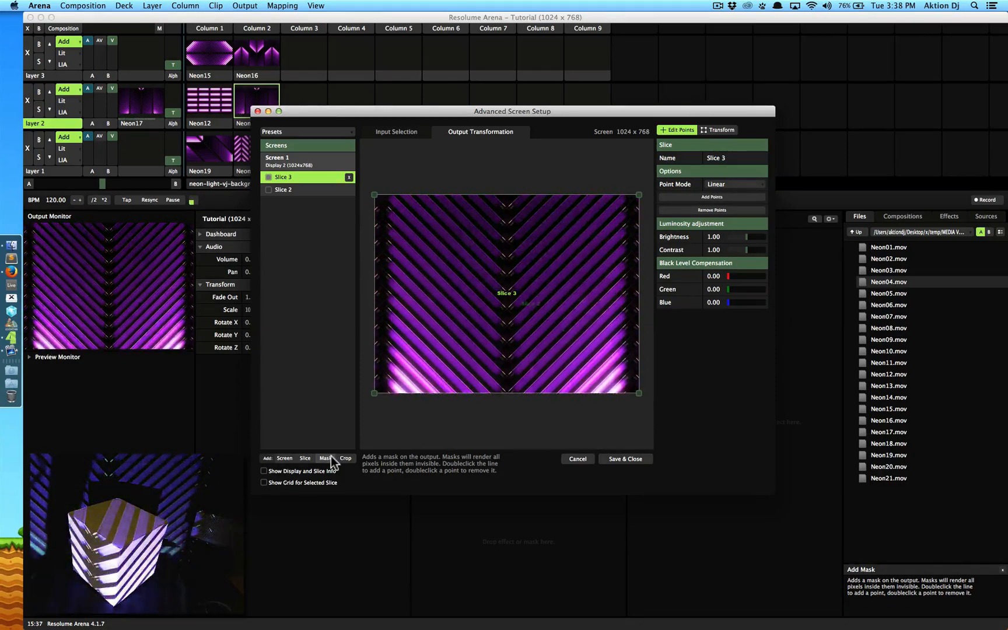
left_click(325, 458)
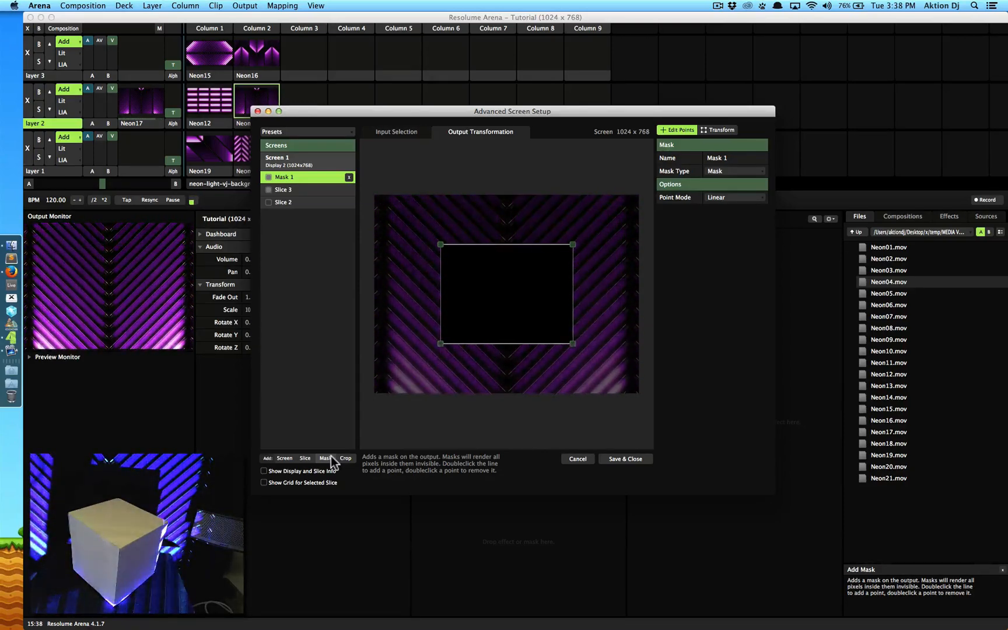
mouse_move(536, 270)
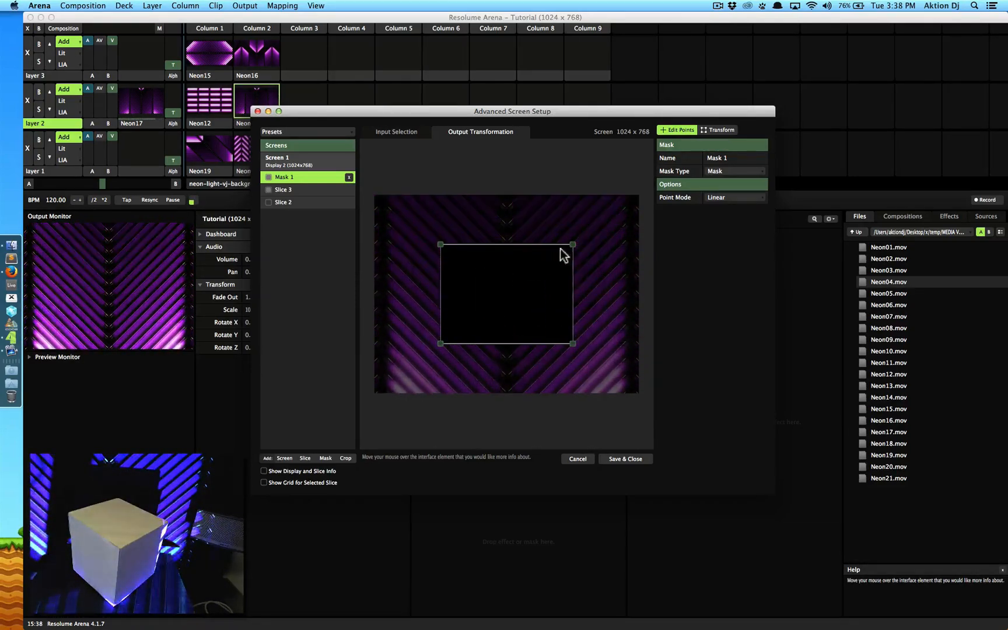
Step: Select Mask 1 and drag it around the stage into a central position
left_click(572, 245)
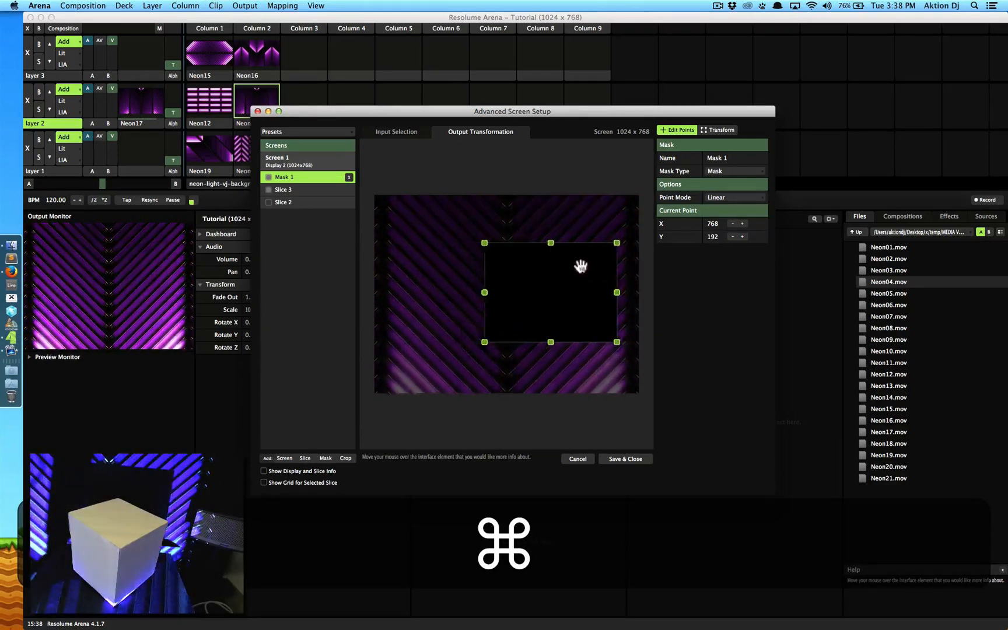
left_click_drag(578, 263, 492, 264)
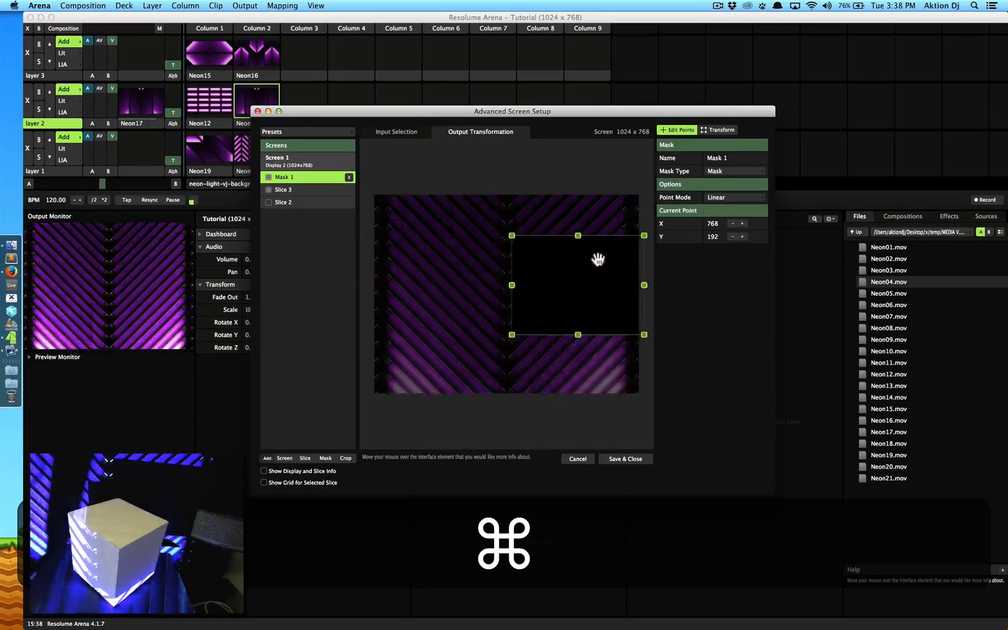
left_click_drag(598, 259, 521, 263)
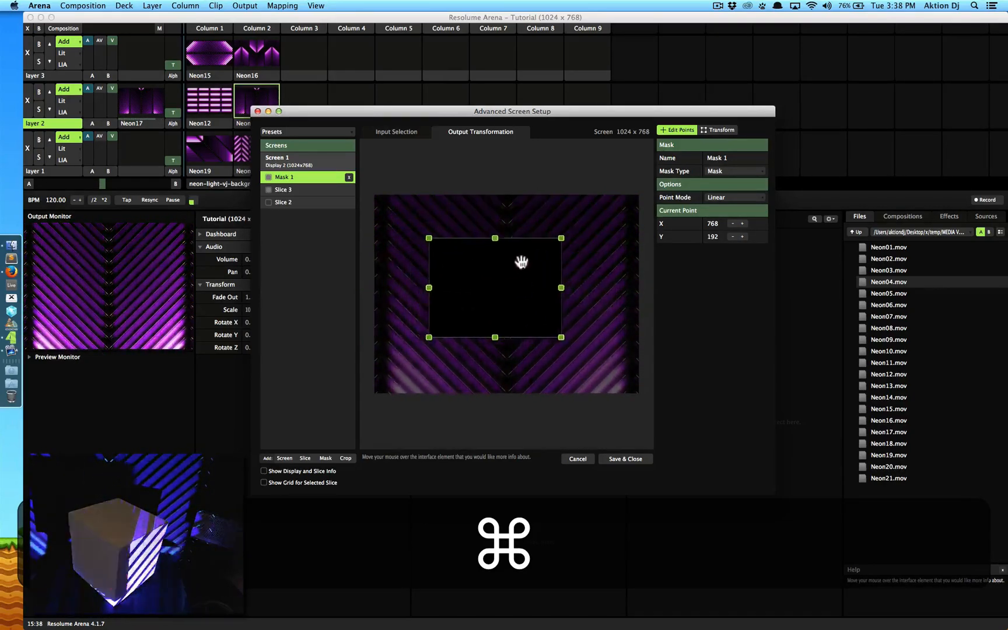
left_click_drag(521, 262, 571, 253)
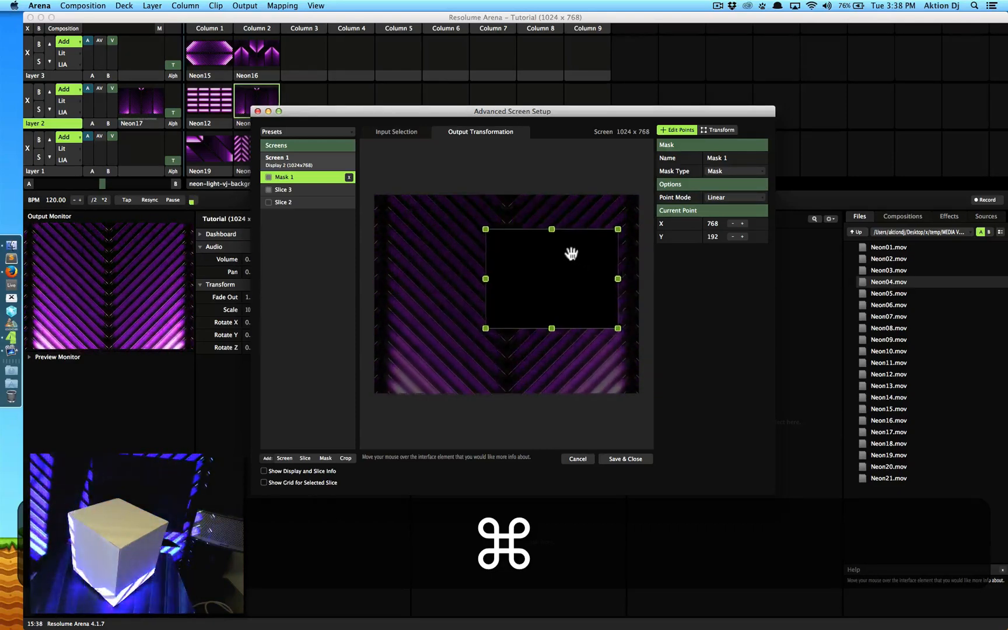
left_click_drag(571, 253, 564, 259)
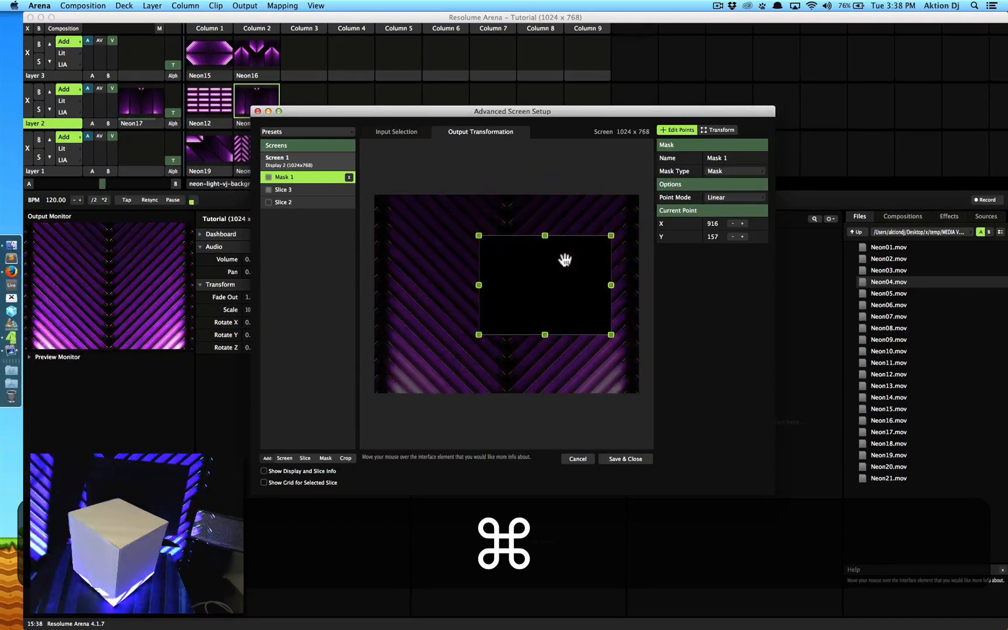
Step: Drag Mask 1's corner points inward into a small tilted quad
left_click_drag(610, 235, 571, 256)
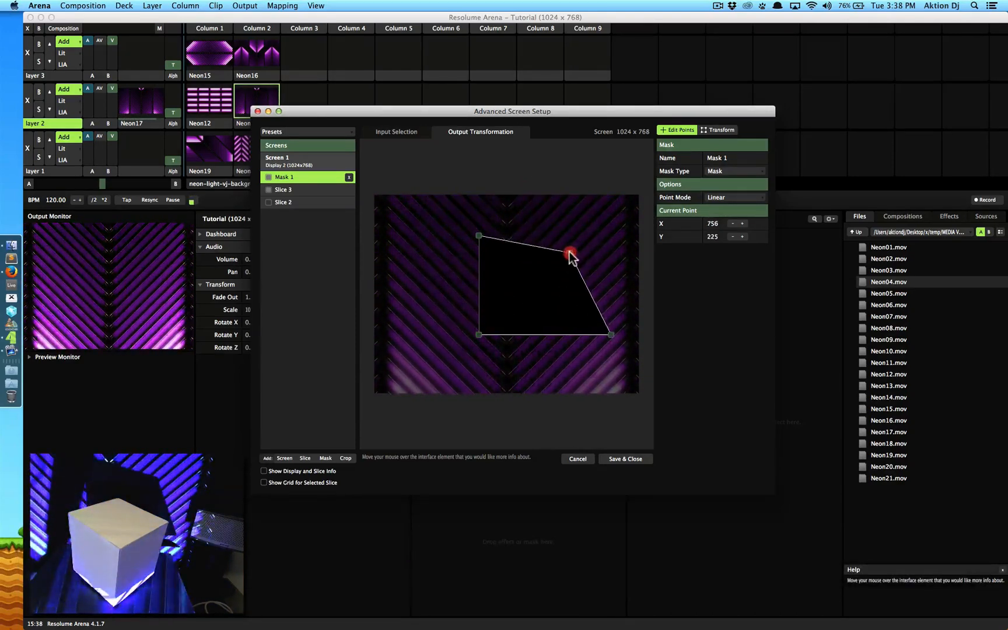
left_click_drag(571, 252, 512, 338)
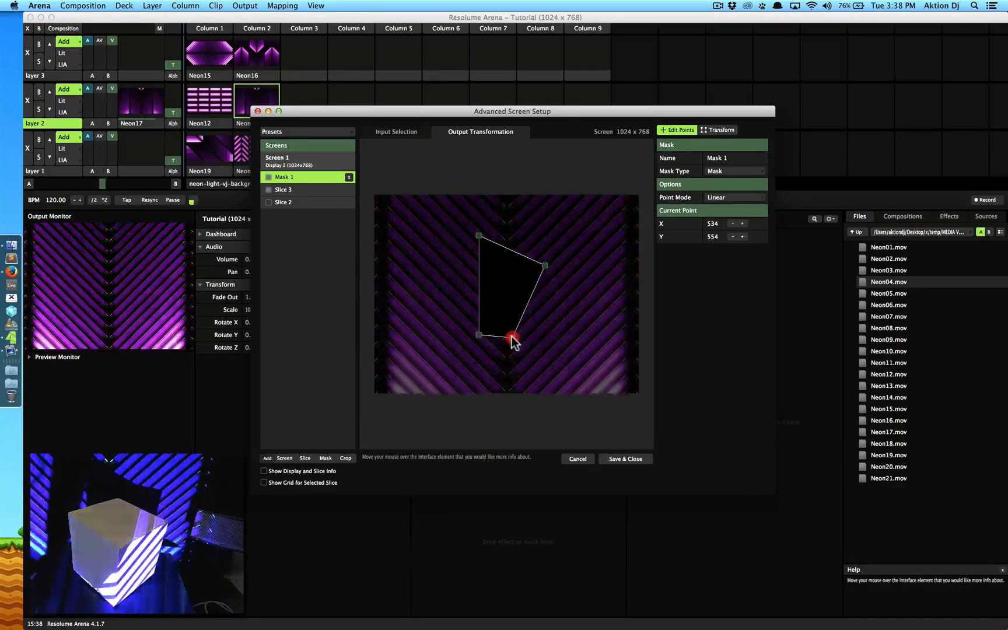
left_click_drag(511, 334, 479, 238)
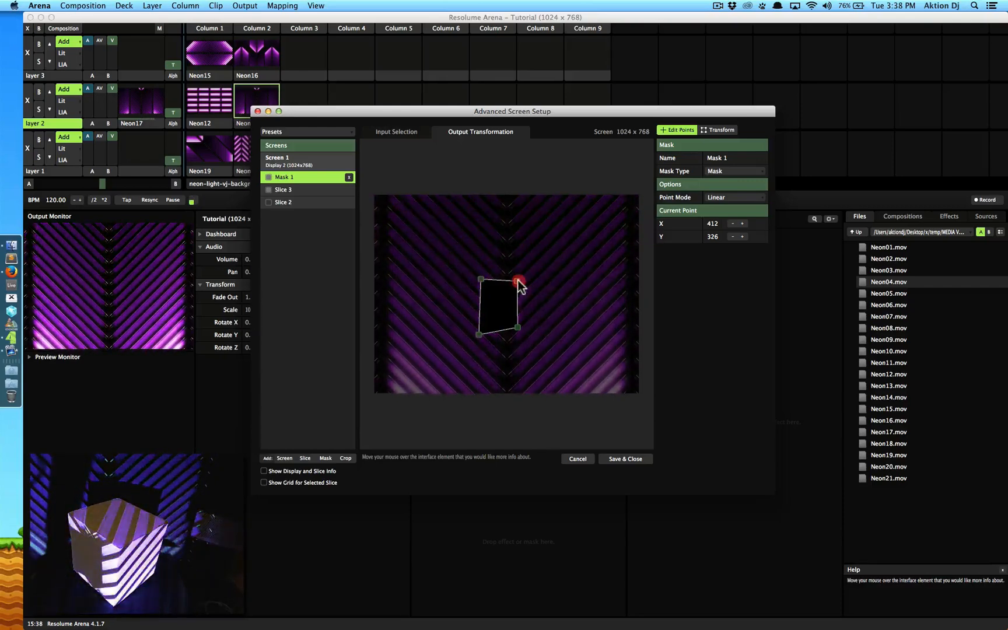
left_click_drag(518, 280, 538, 273)
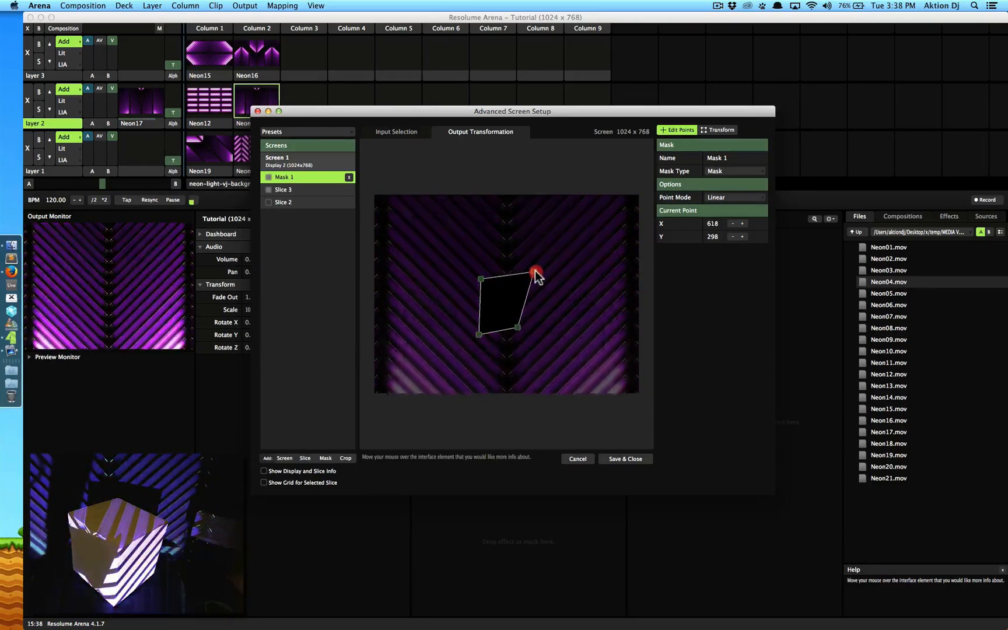
left_click_drag(536, 270, 536, 277)
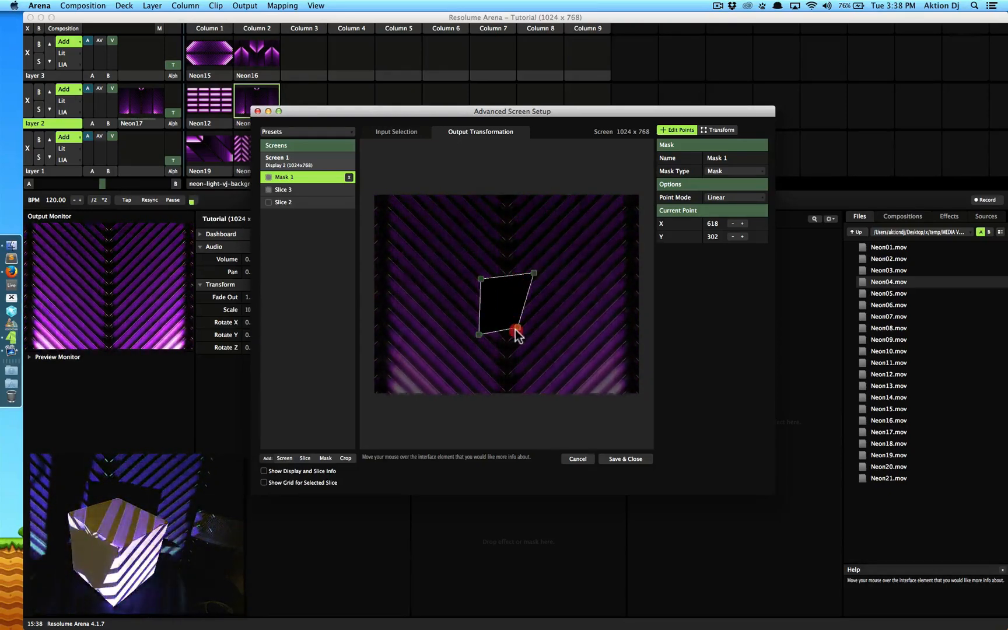
left_click_drag(517, 331, 530, 346)
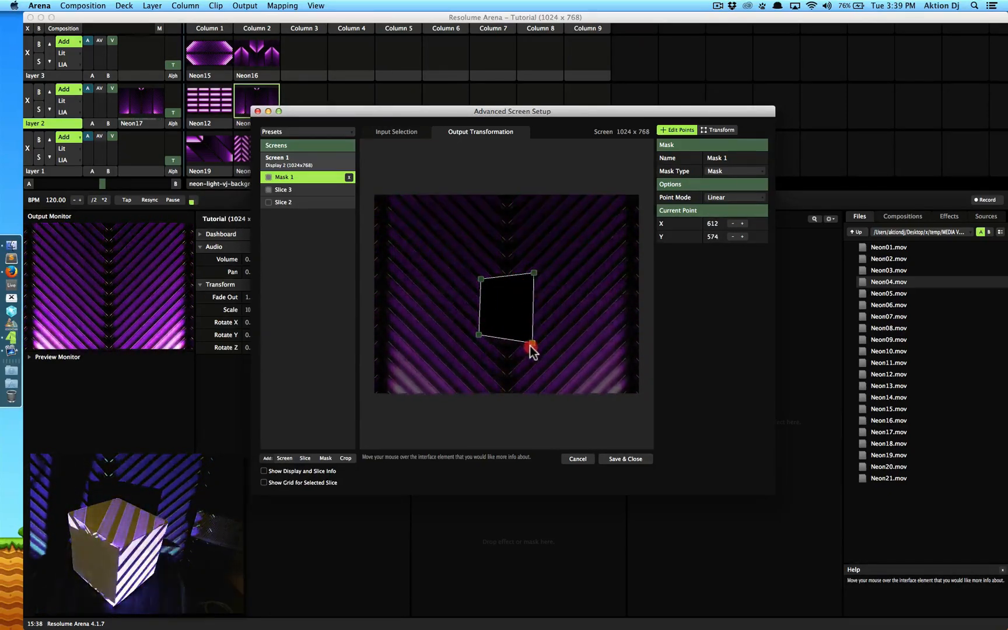
left_click_drag(531, 340, 530, 346)
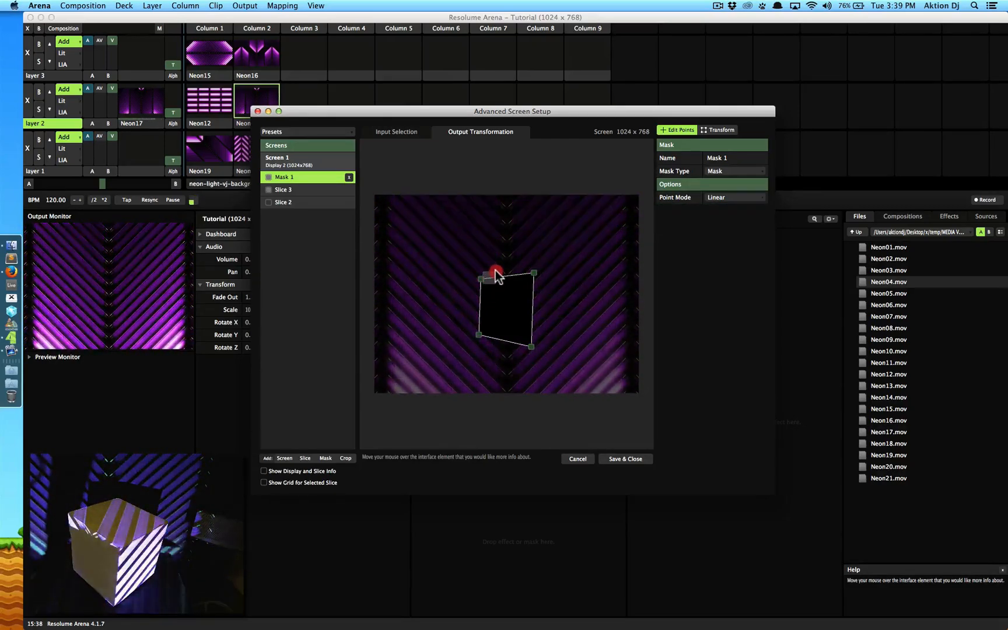
left_click_drag(495, 270, 485, 268)
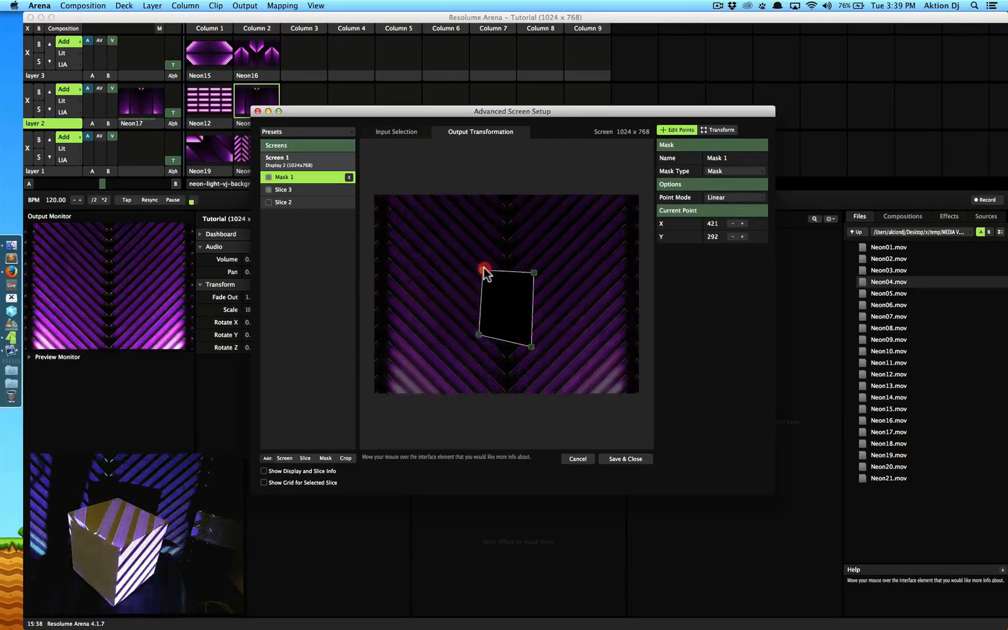
left_click_drag(484, 269, 479, 266)
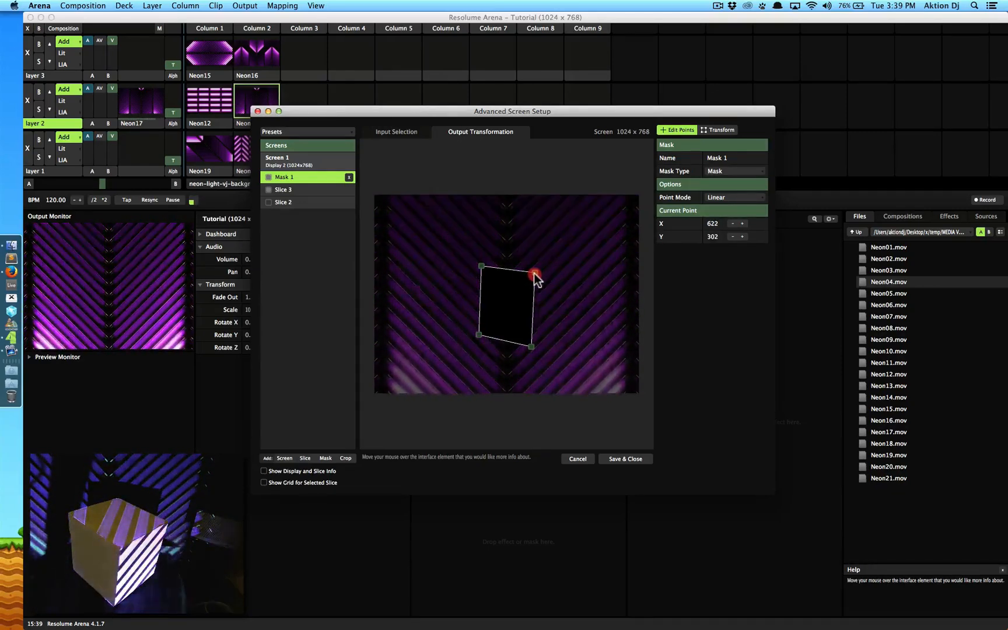
left_click_drag(535, 266, 534, 272)
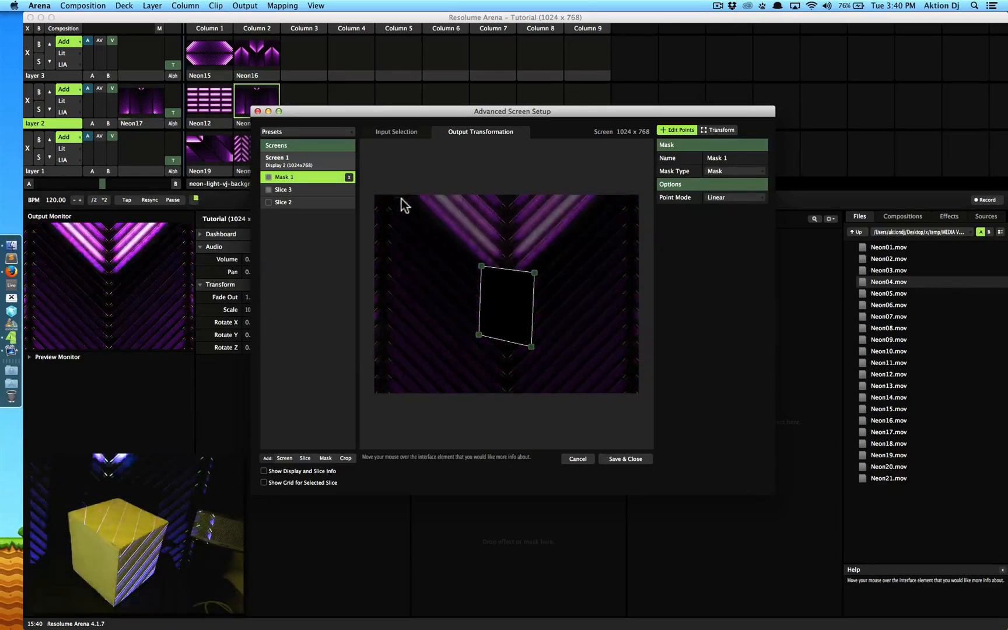
Step: Inspect Slice 3, then select Mask 1 and keep its Mask Type as Mask
left_click(284, 189)
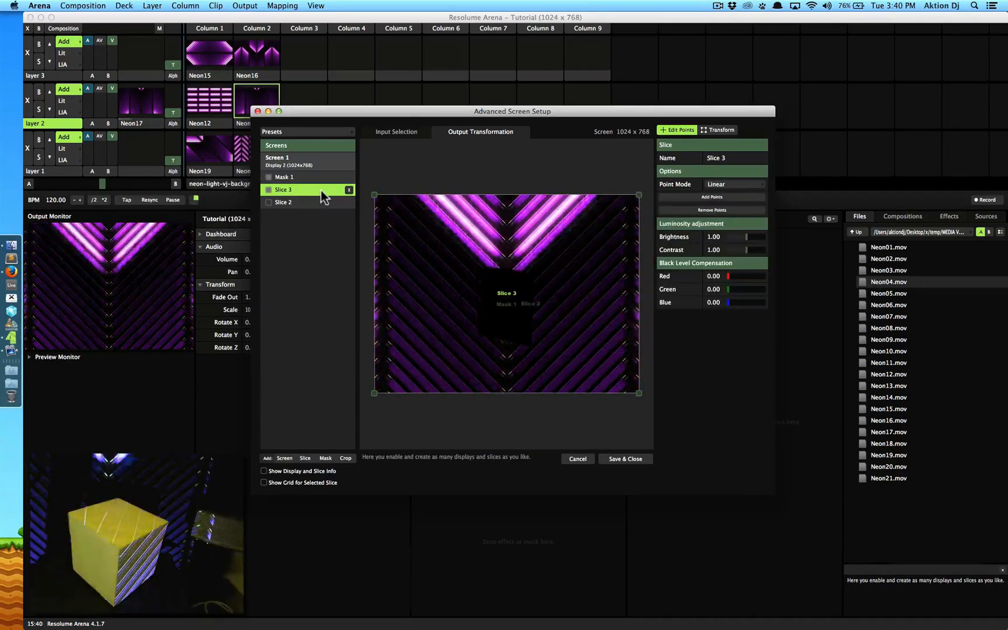
mouse_move(643, 284)
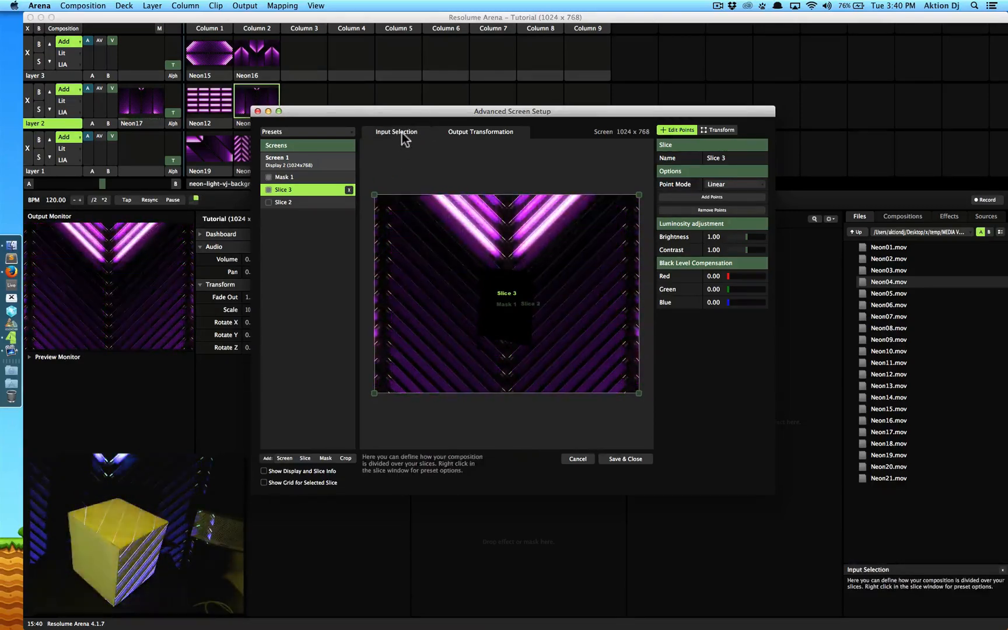
left_click(480, 132)
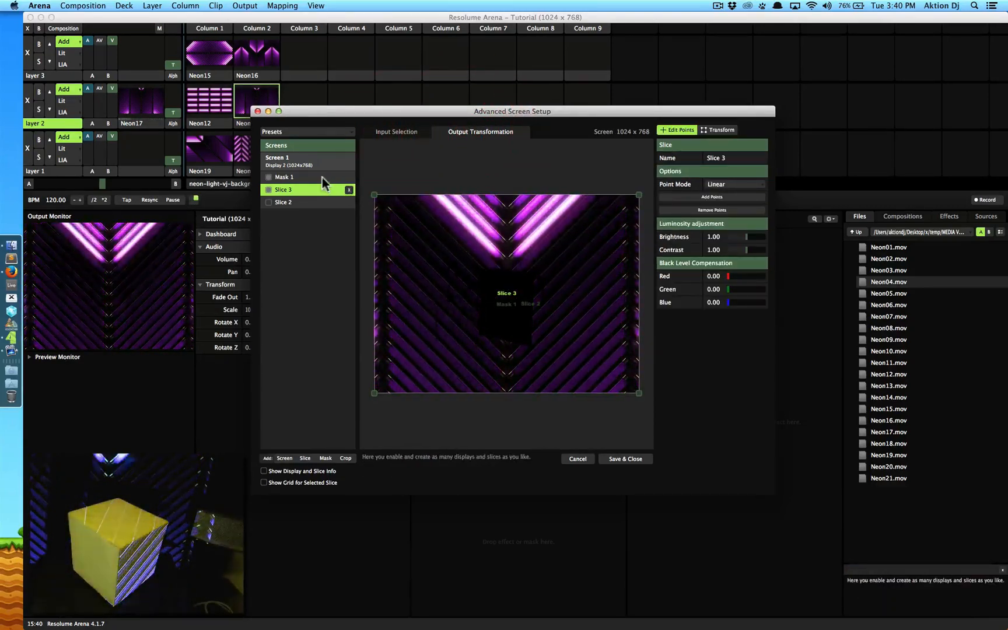
left_click(283, 176)
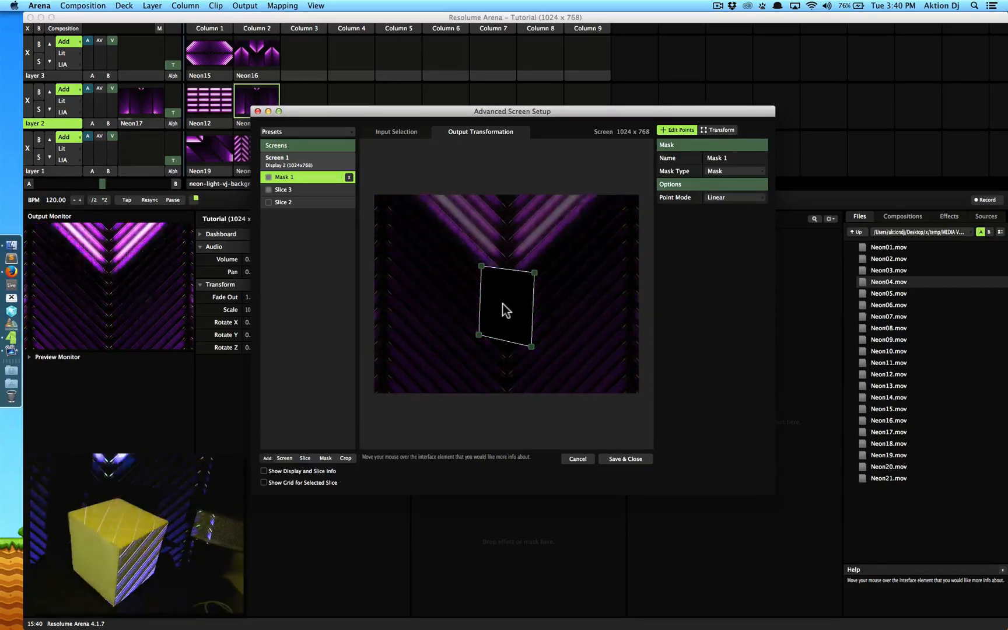
mouse_move(607, 262)
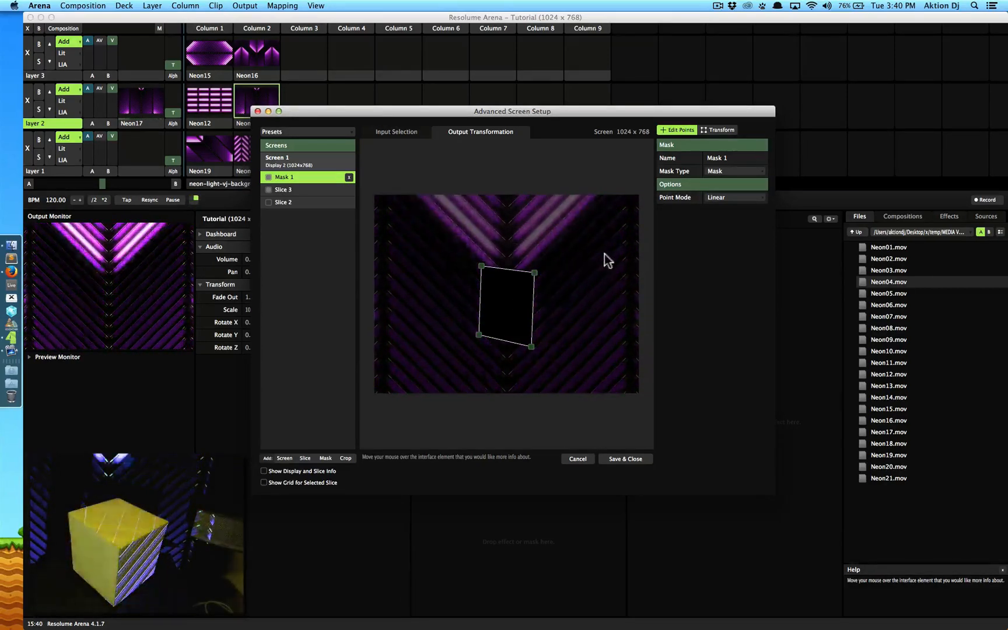
left_click(732, 171)
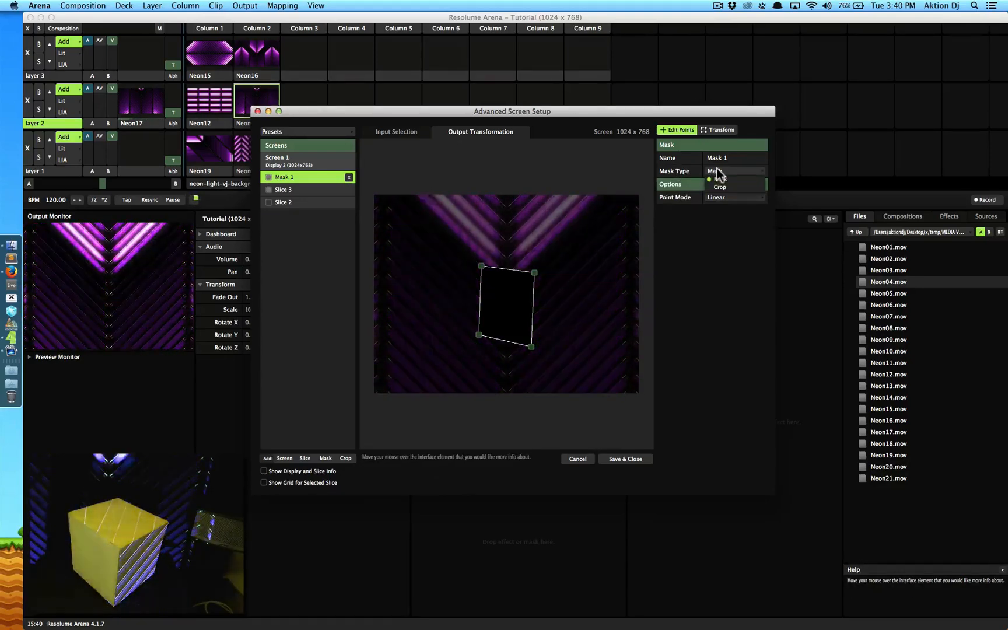
left_click(735, 171)
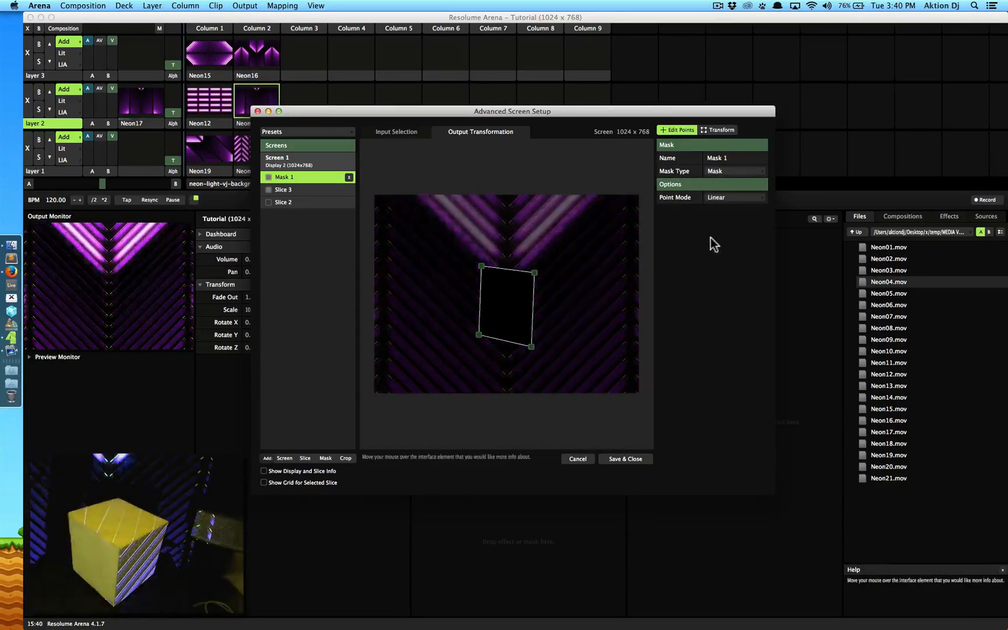
Step: Disable Mask 1, add Crop 1, and pull its top-left corner inward
left_click(268, 178)
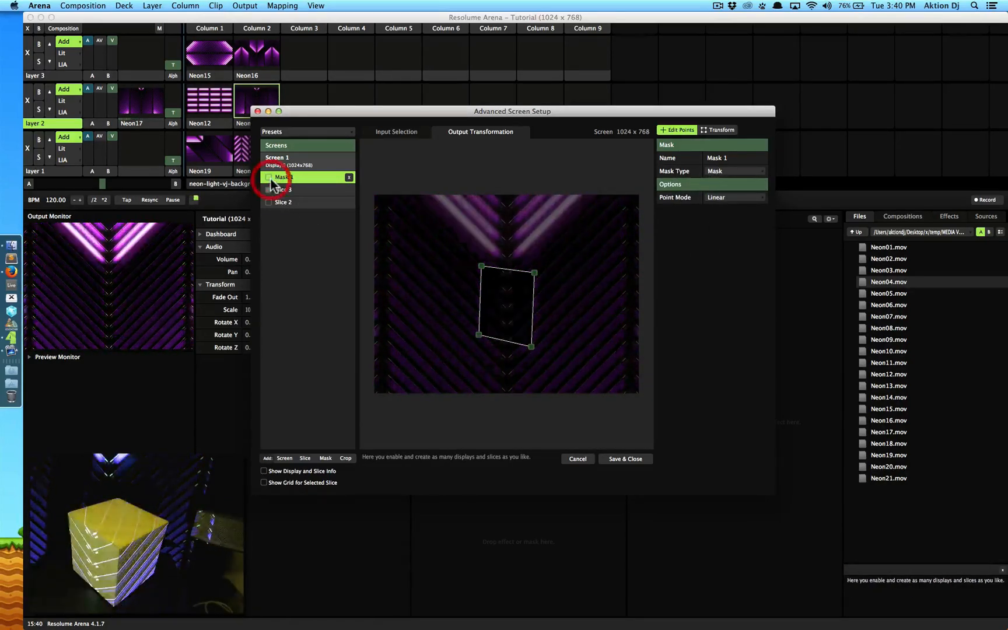
left_click(270, 177)
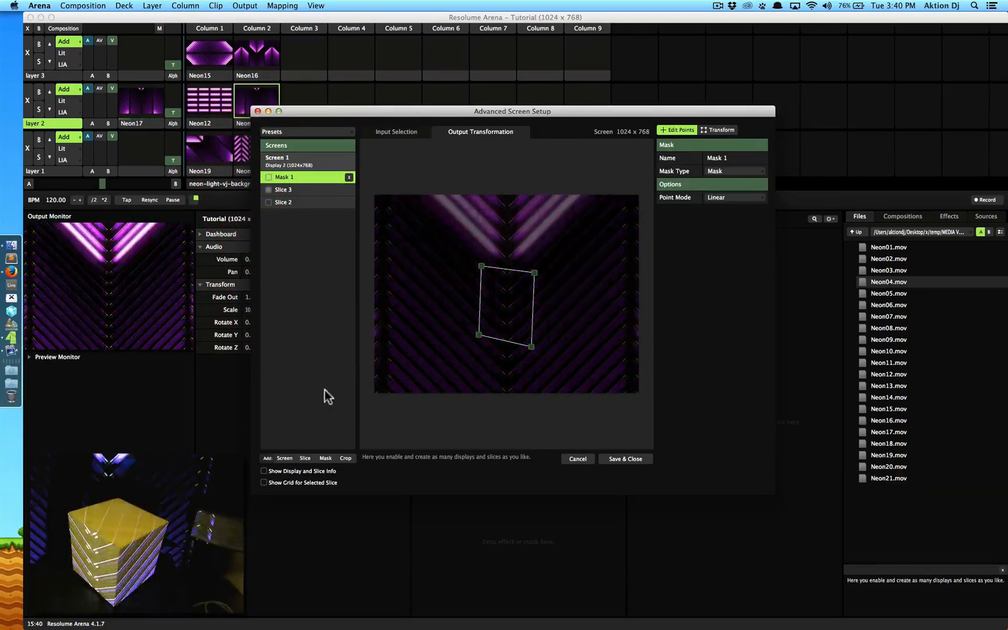
left_click(346, 458)
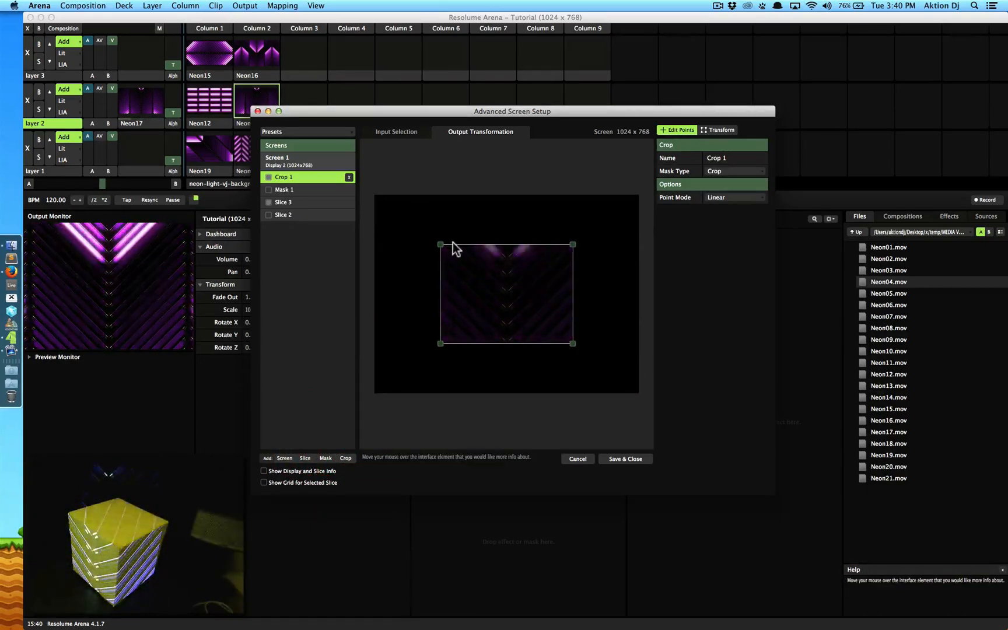
left_click_drag(440, 244, 479, 260)
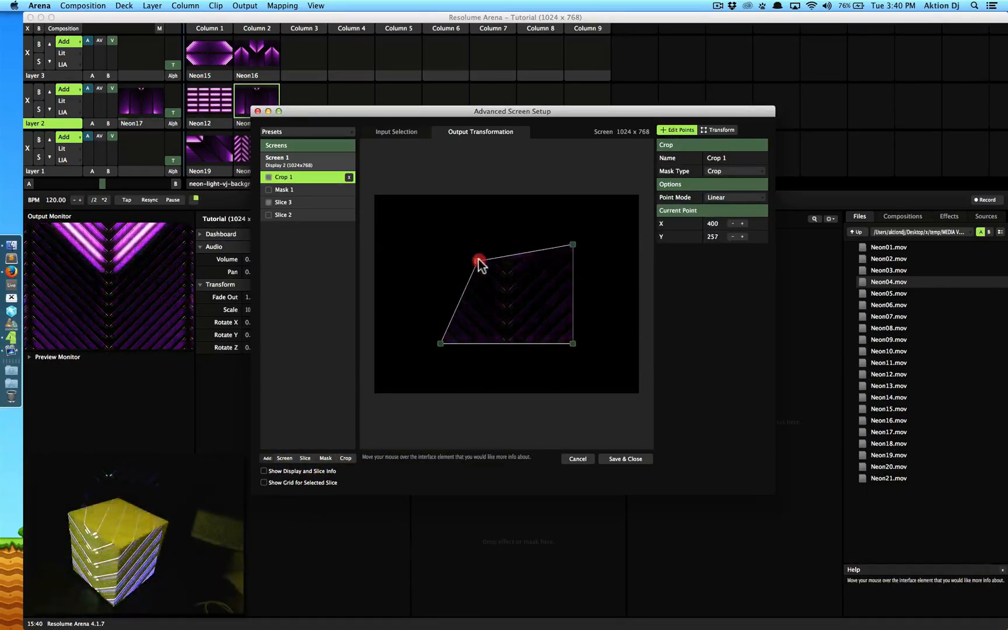
Step: Nudge the crop corner, then delete Crop 1 and re-enable Mask 1
left_click_drag(479, 262, 481, 267)
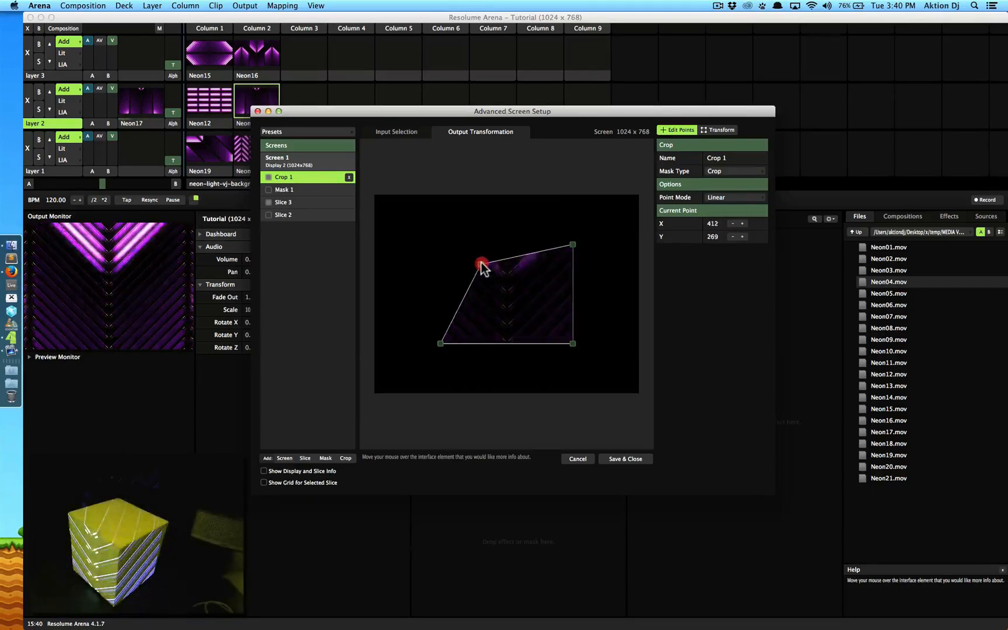
left_click(284, 202)
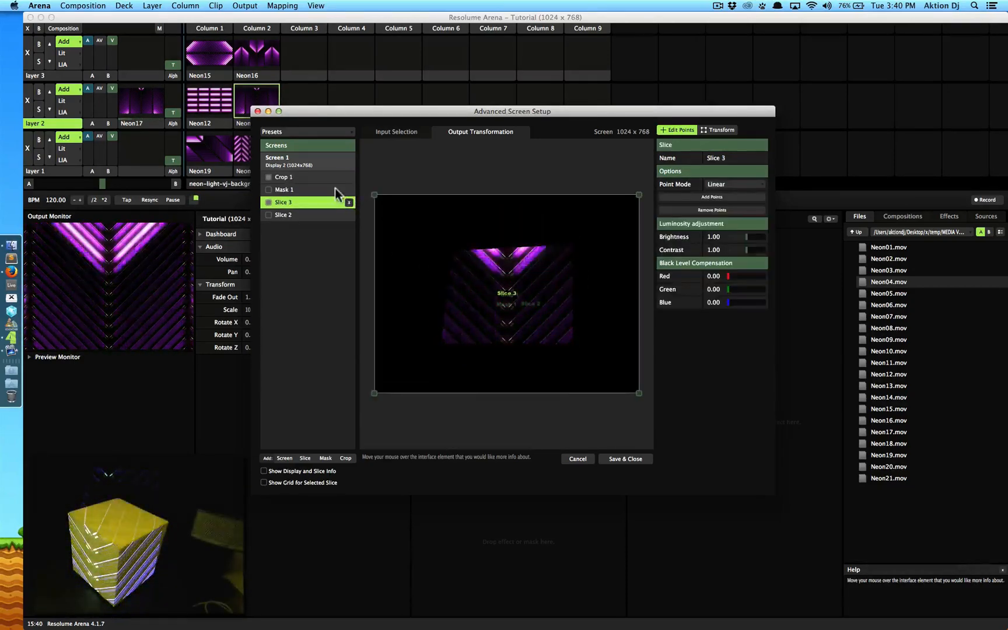
left_click(284, 177)
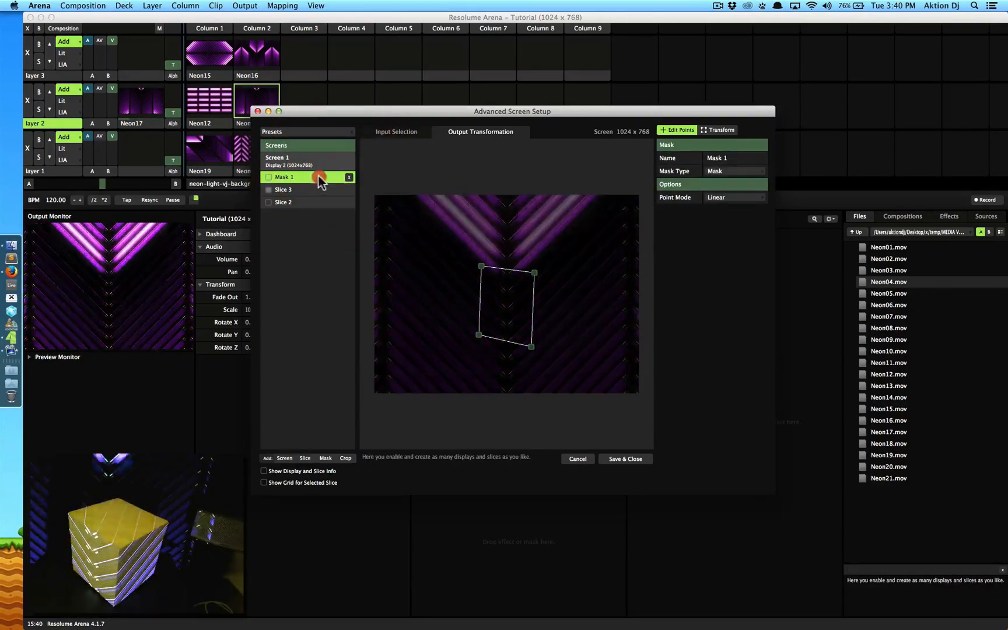
left_click(269, 176)
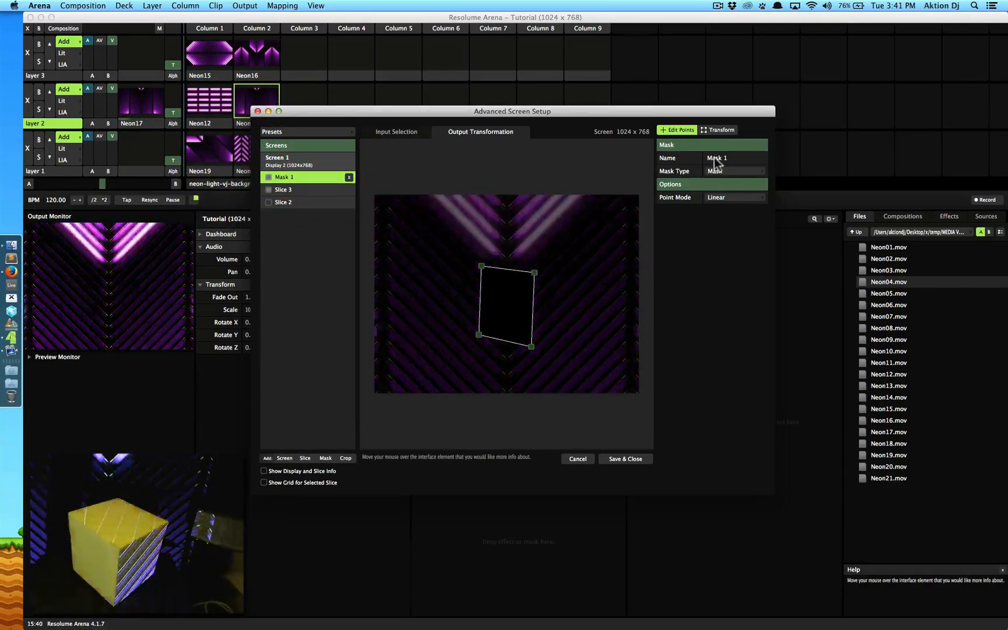
Step: Shrink Slice 3's input rectangle to about 388 by 392 in Input Selection
left_click(396, 132)
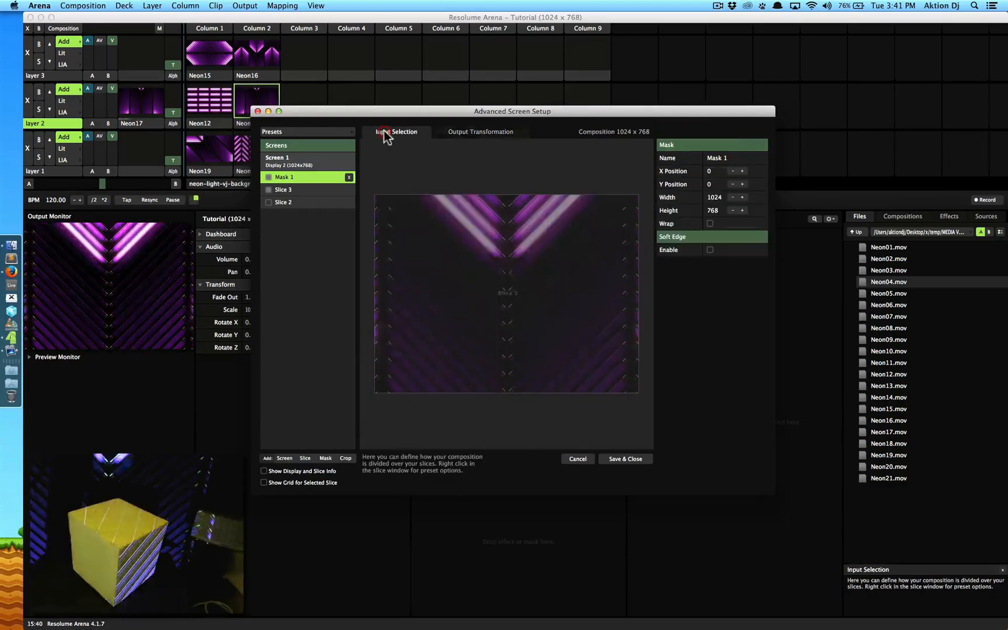
left_click(284, 189)
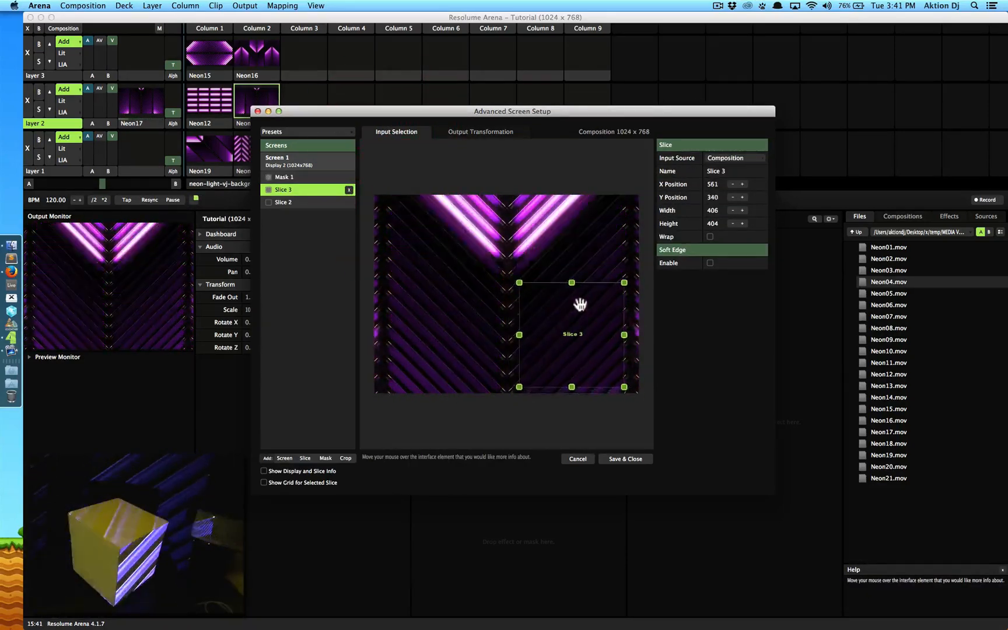
left_click_drag(624, 387, 619, 383)
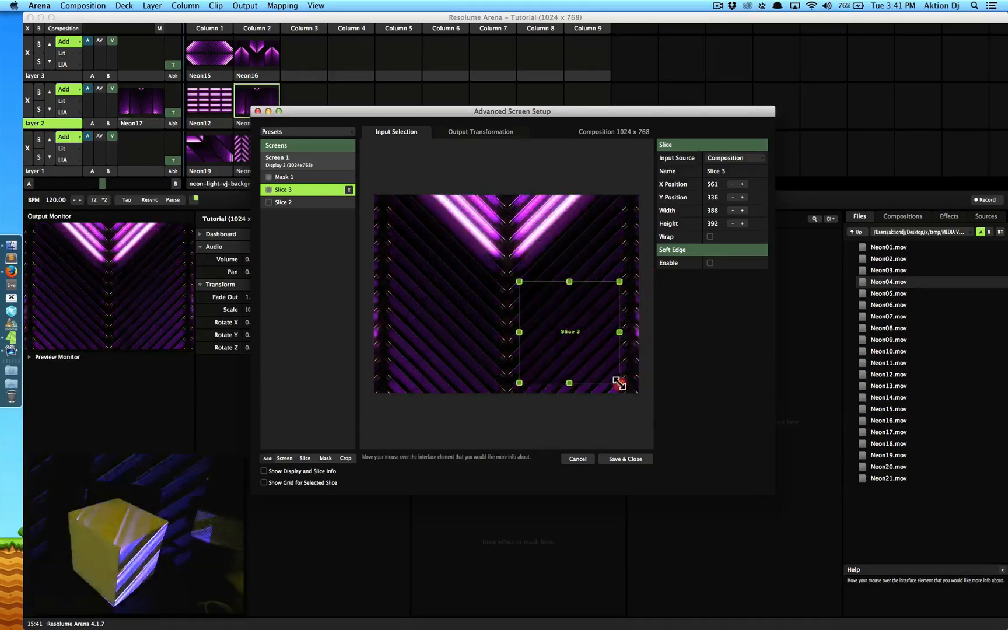
left_click(480, 132)
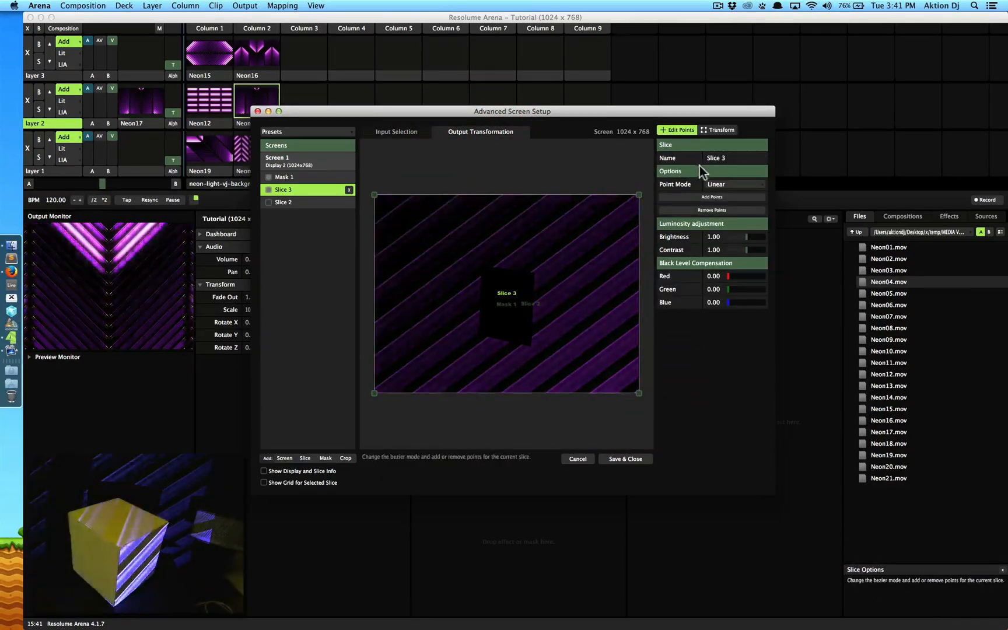
Step: Change Mask 1's Mask Type to Crop and select its bottom-left point
left_click(283, 176)
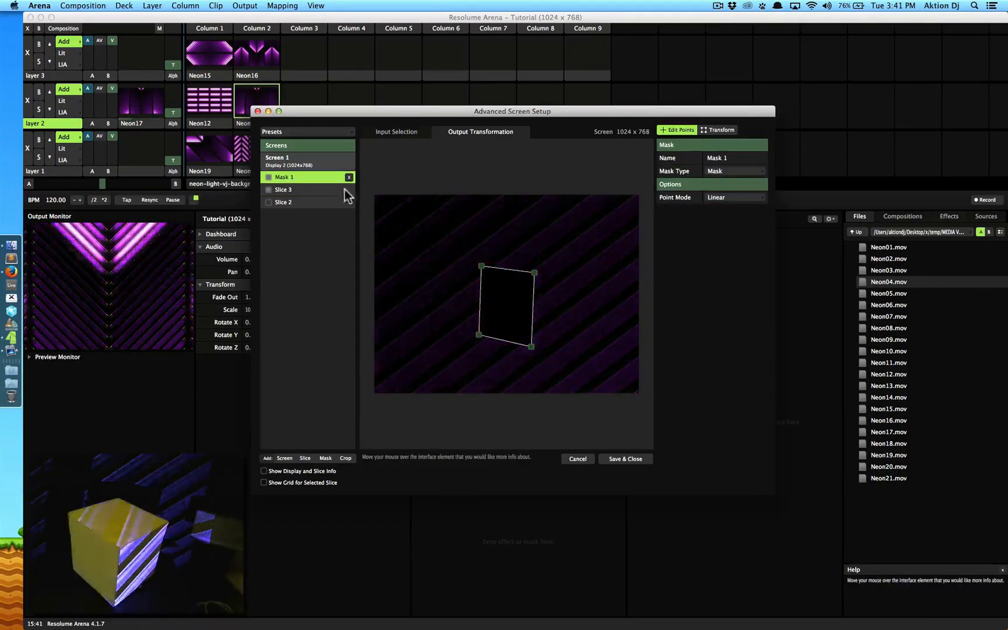
left_click(733, 170)
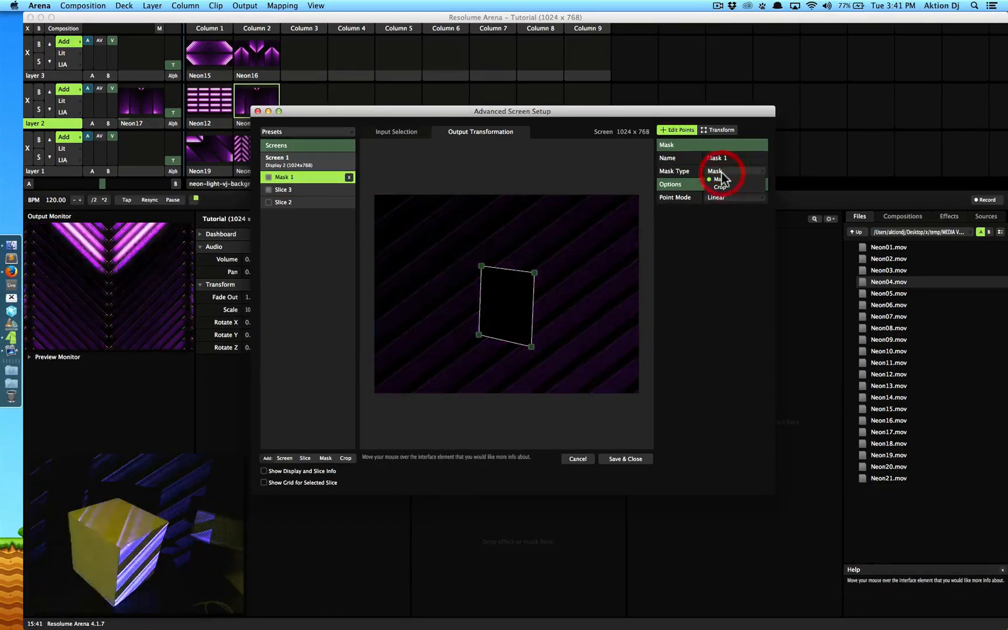
left_click(718, 187)
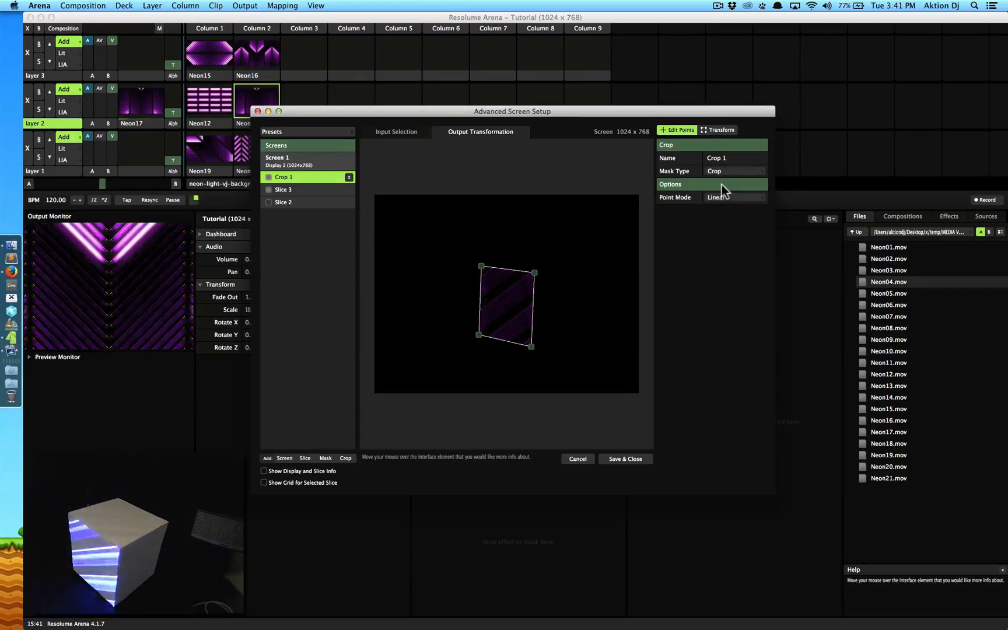
left_click(484, 335)
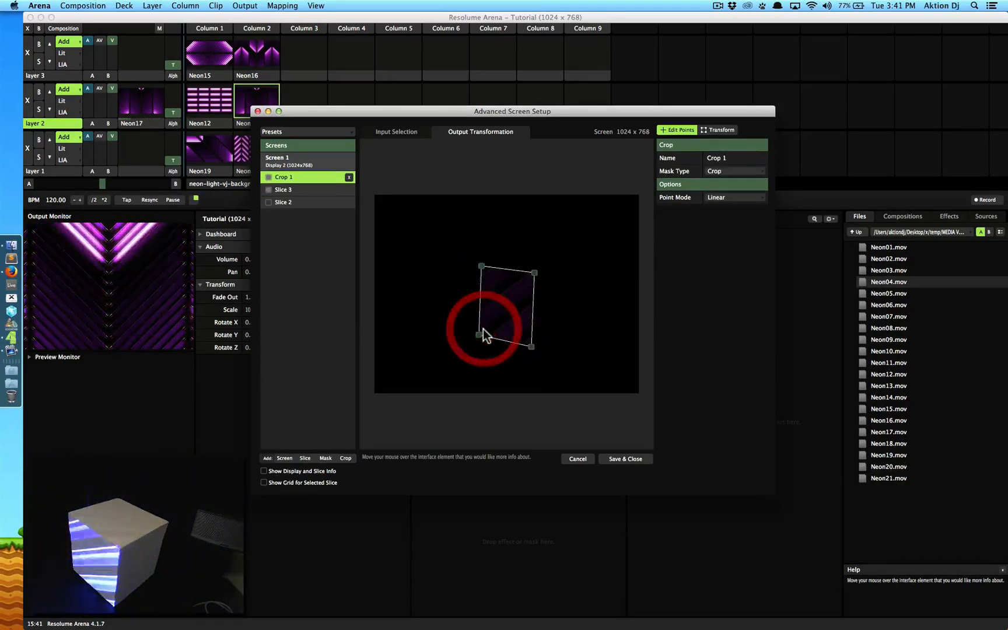
left_click(483, 336)
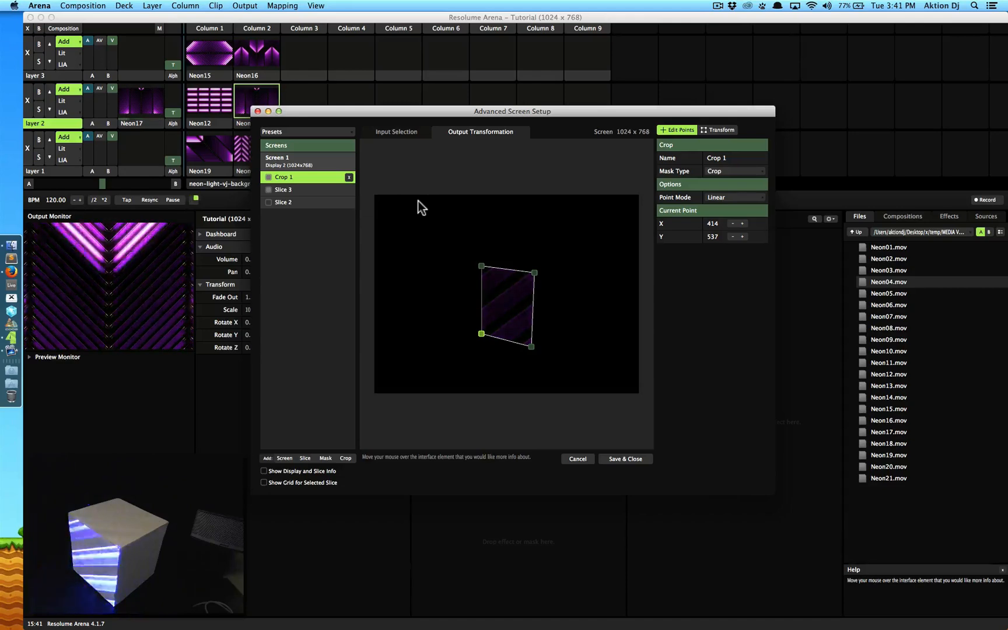
Step: Pull Slice 3's top-left and bottom-left output corners inward into a skew
left_click(283, 190)
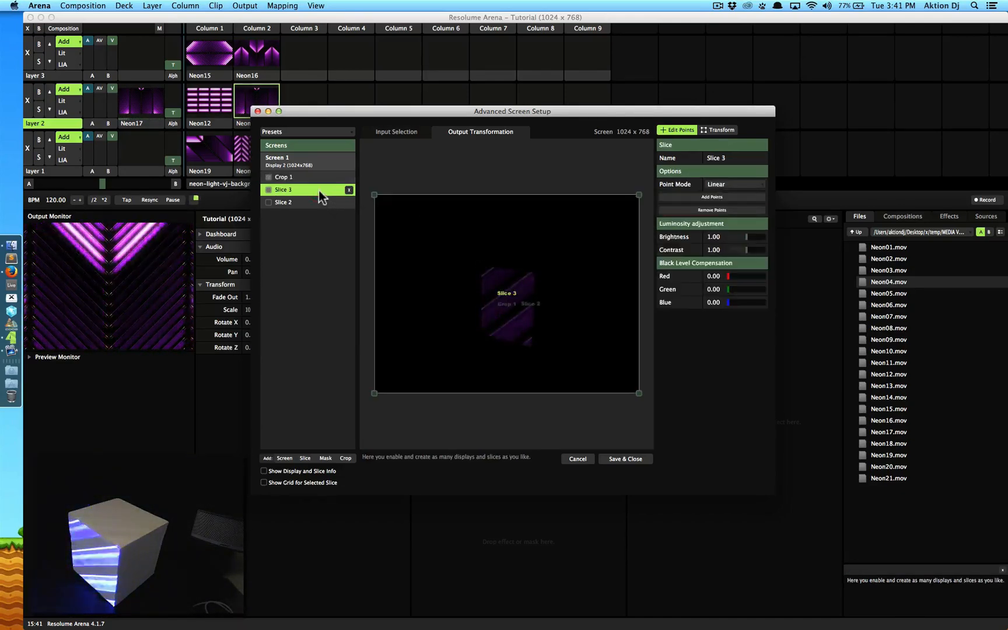
left_click_drag(374, 195, 412, 207)
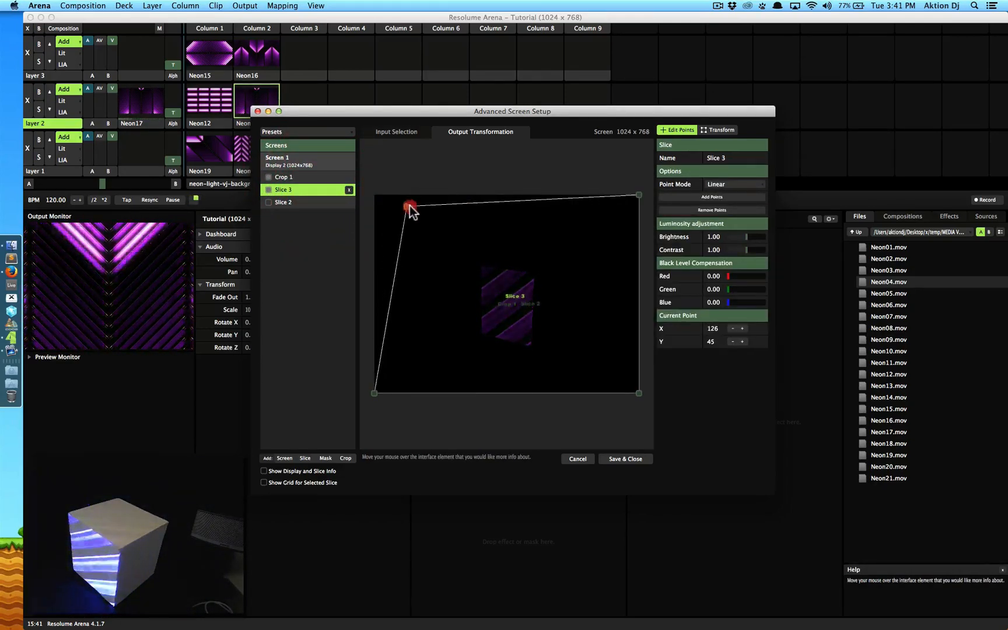
left_click_drag(410, 207, 453, 254)
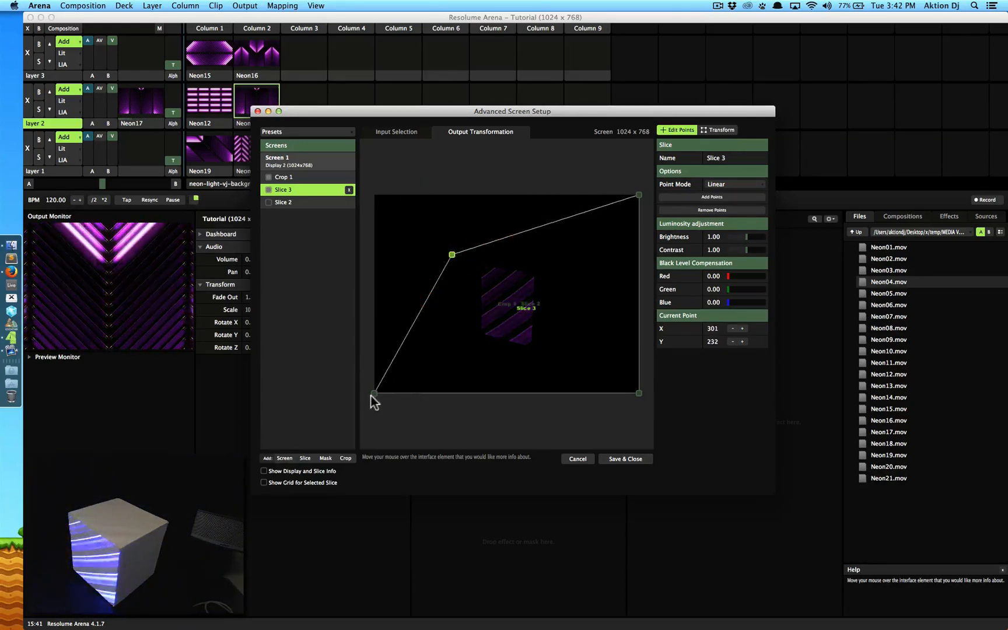
left_click_drag(374, 393, 486, 365)
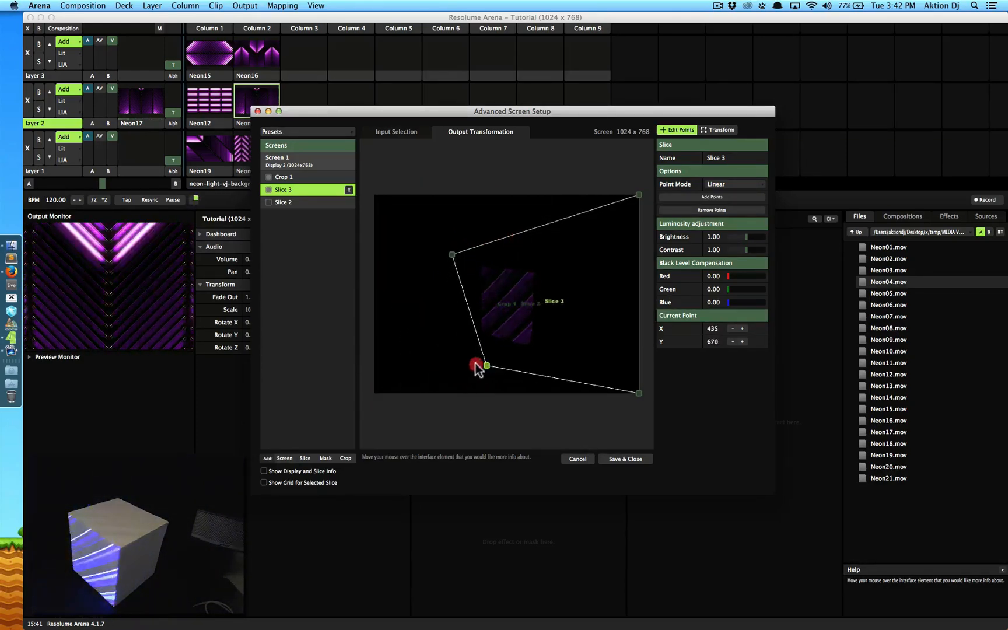
left_click_drag(483, 366, 459, 360)
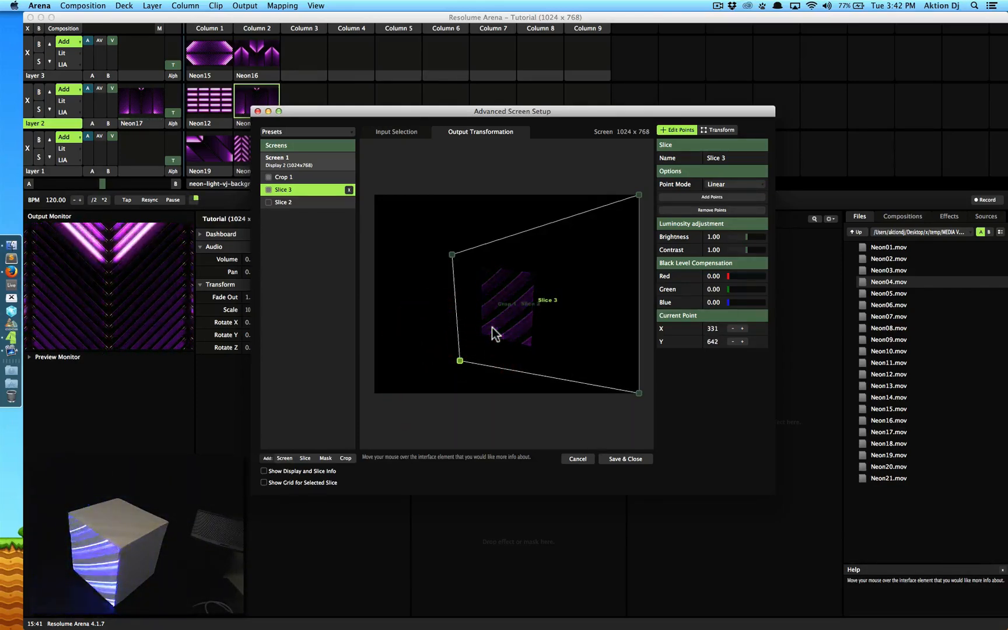
left_click(283, 177)
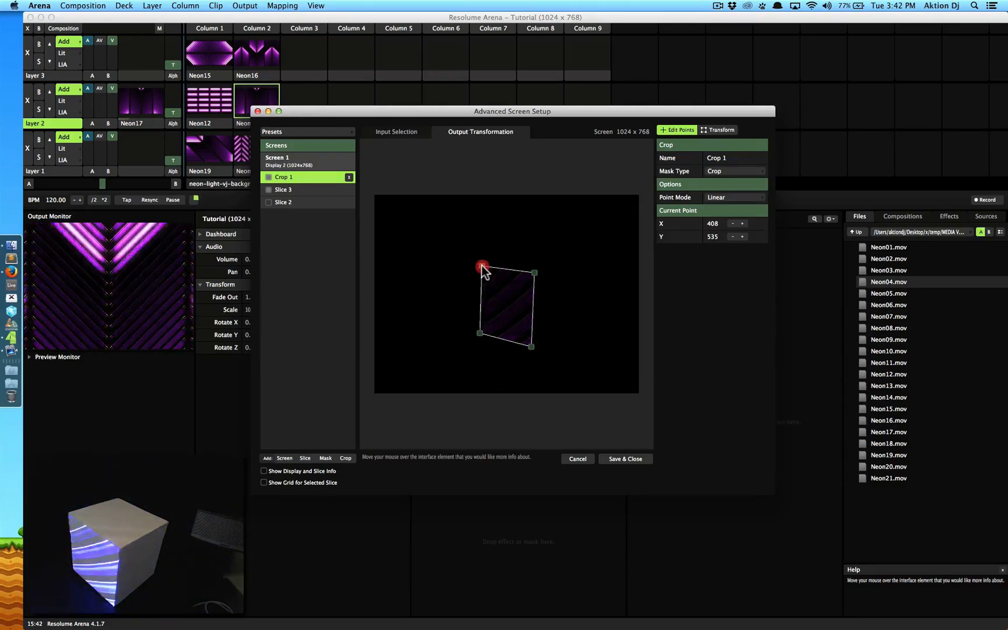
Step: Nudge Crop 1's top-left and bottom-left corners to refine the tilted patch
left_click_drag(483, 266, 487, 272)
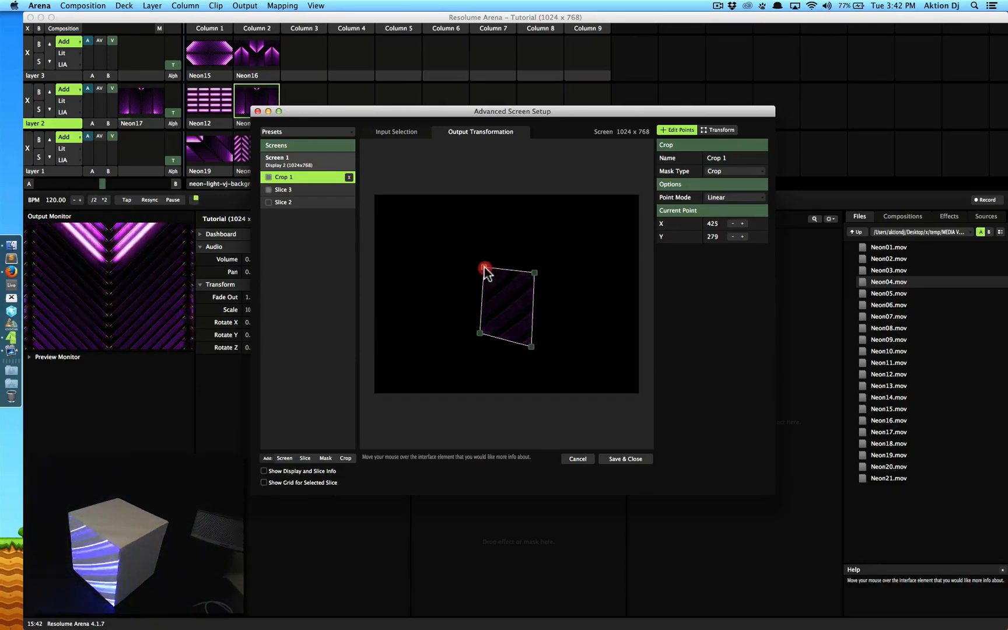
left_click_drag(484, 269, 482, 334)
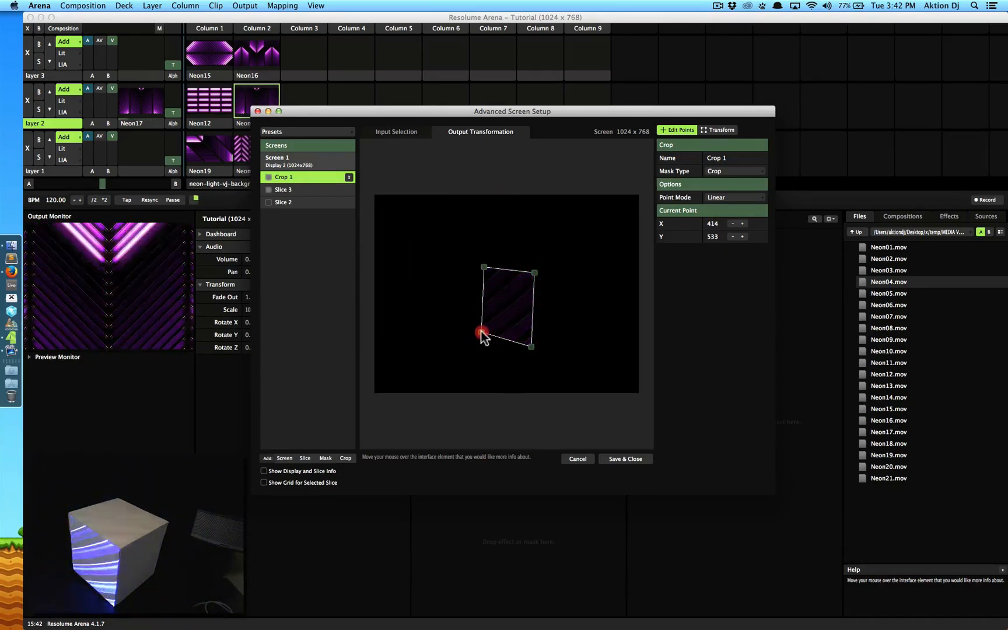
left_click_drag(483, 333, 483, 332)
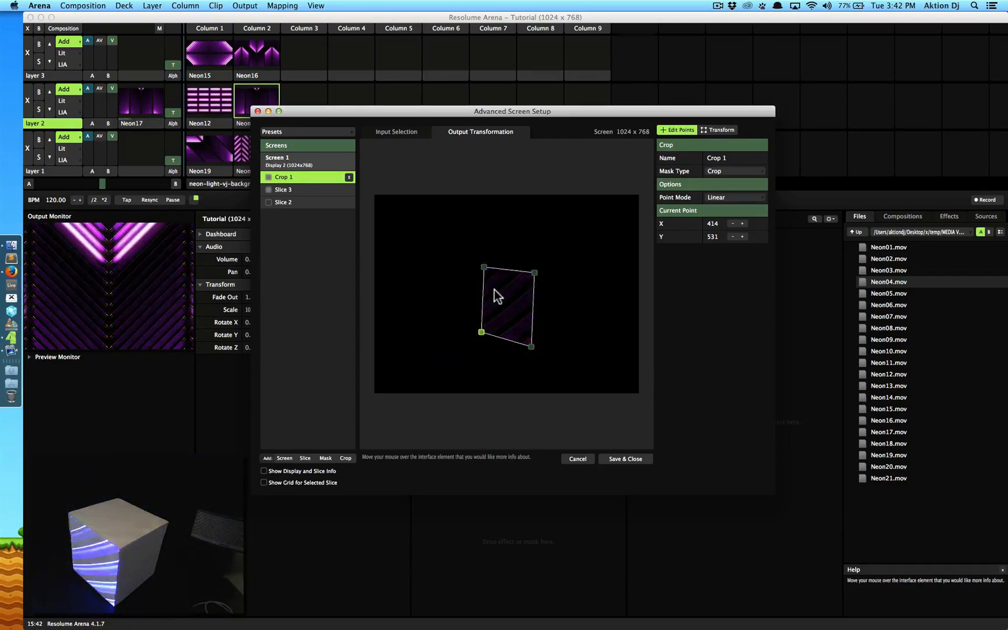
Step: Select Slice 3 and pull its top-right, bottom-right and bottom-left corners inward toward the crop
left_click(283, 189)
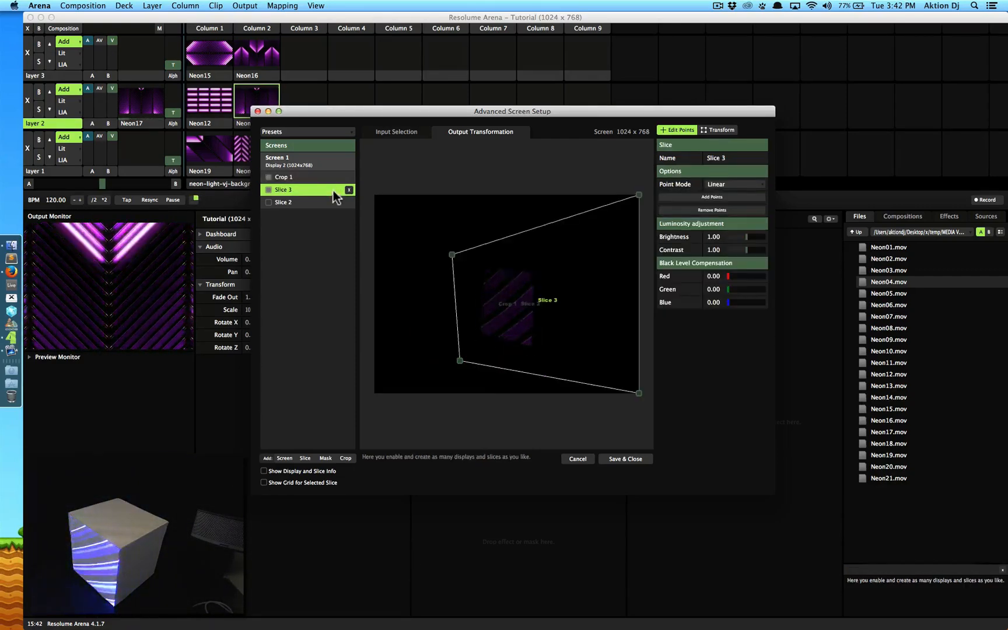
left_click_drag(638, 194, 605, 226)
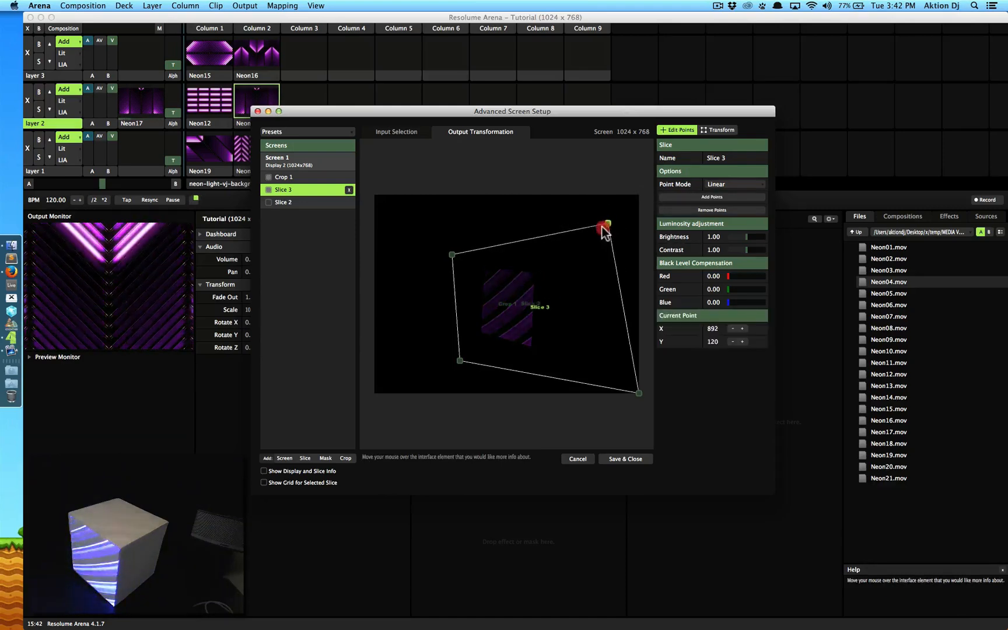
left_click_drag(603, 225, 525, 266)
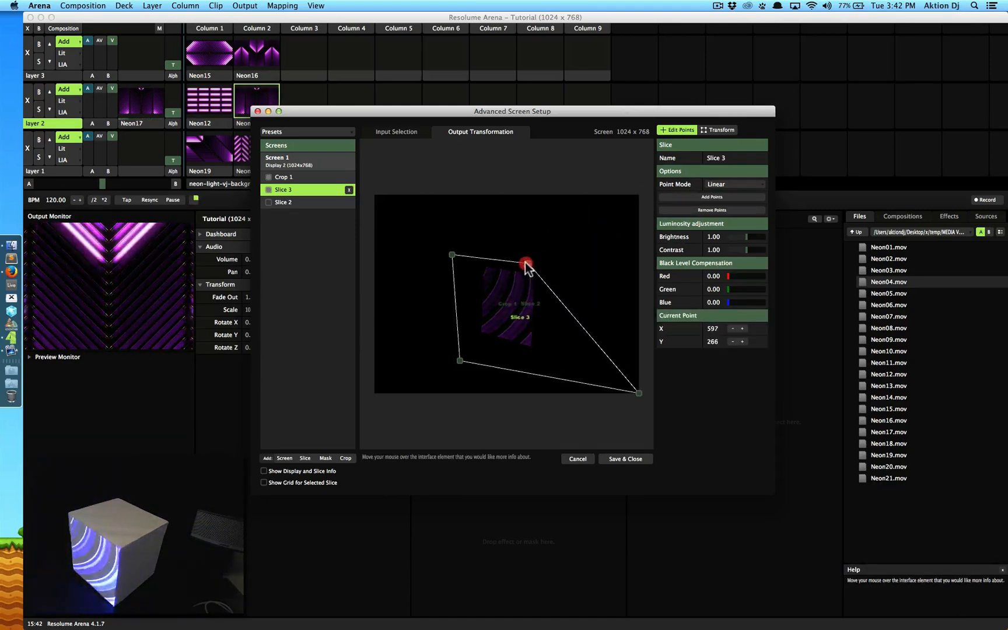
left_click_drag(525, 265, 541, 273)
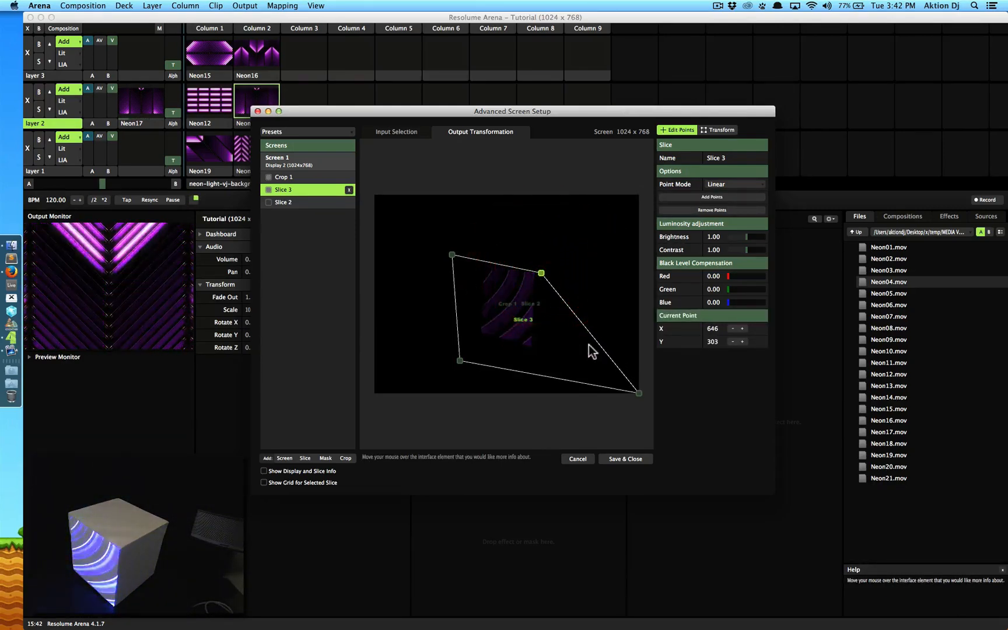
left_click_drag(640, 393, 539, 355)
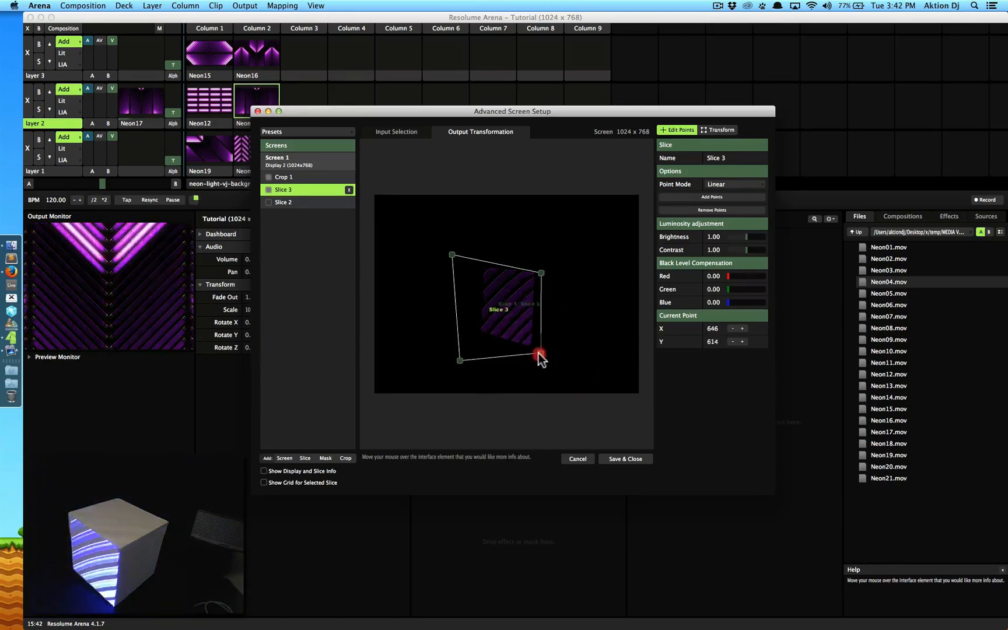
left_click_drag(540, 355, 458, 360)
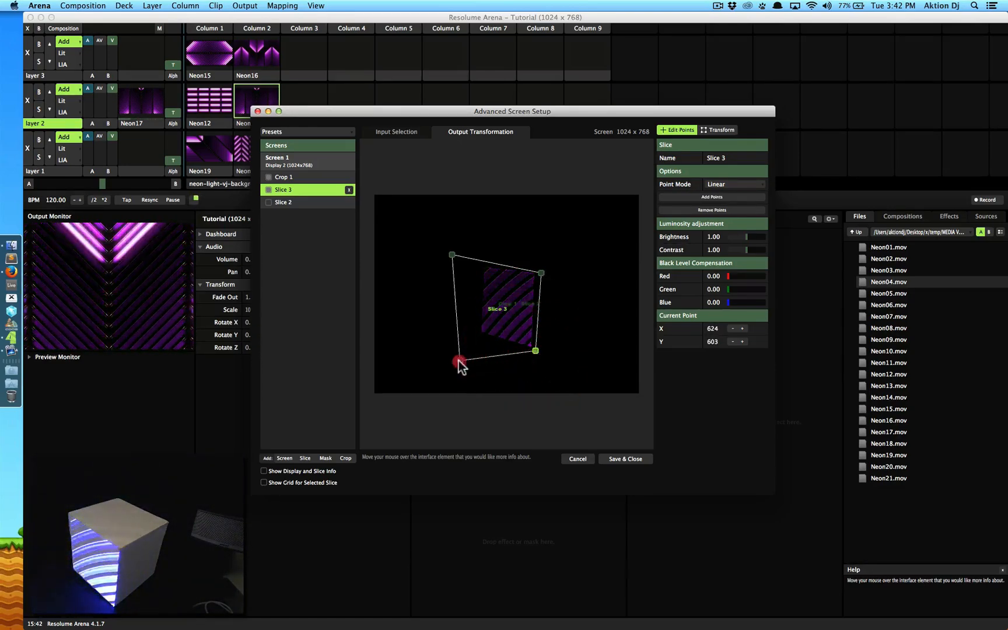
left_click_drag(459, 362, 474, 338)
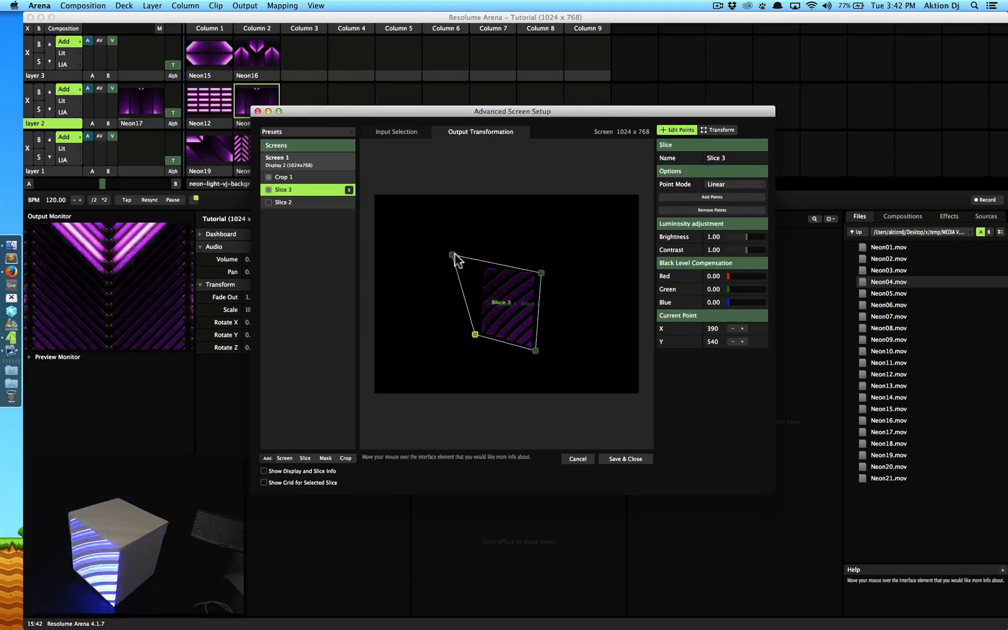
Step: Reposition Slice 3's top-left corner and readjust the other corners around the striped area
left_click_drag(451, 256, 479, 263)
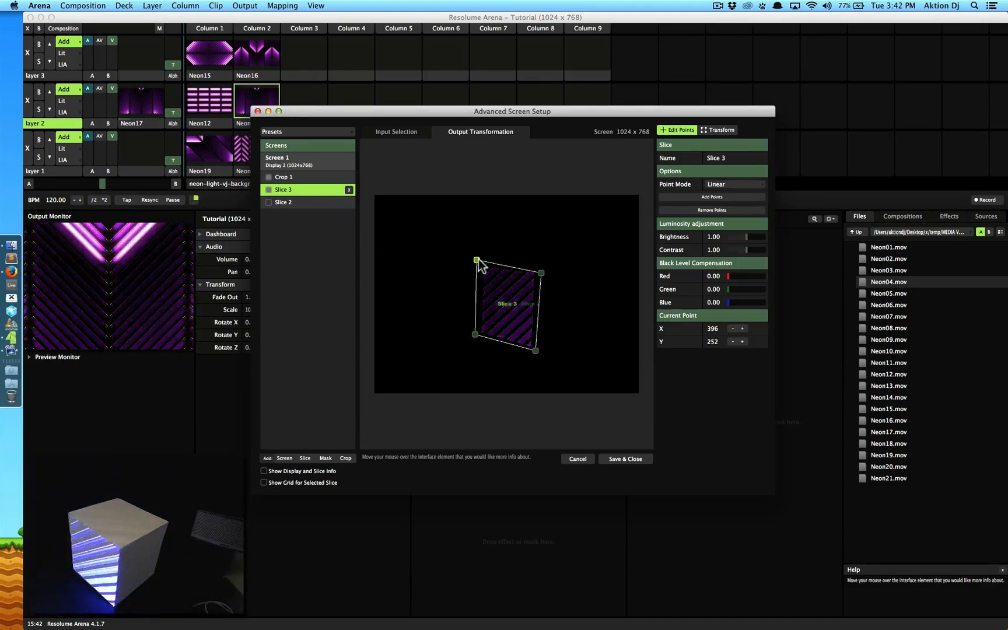
left_click_drag(476, 260, 466, 250)
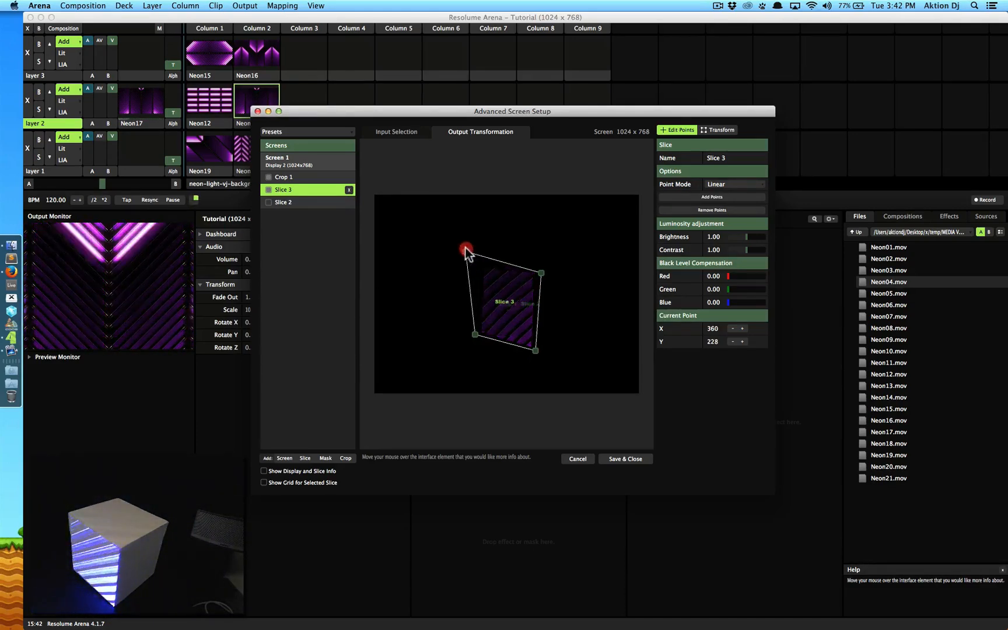
left_click_drag(466, 250, 432, 216)
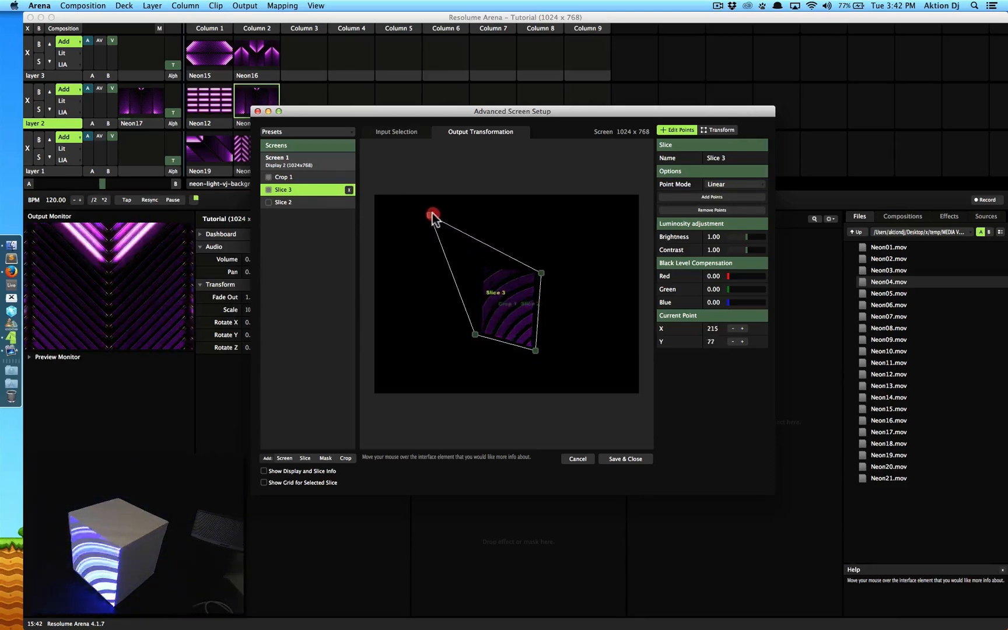
left_click_drag(433, 216, 421, 183)
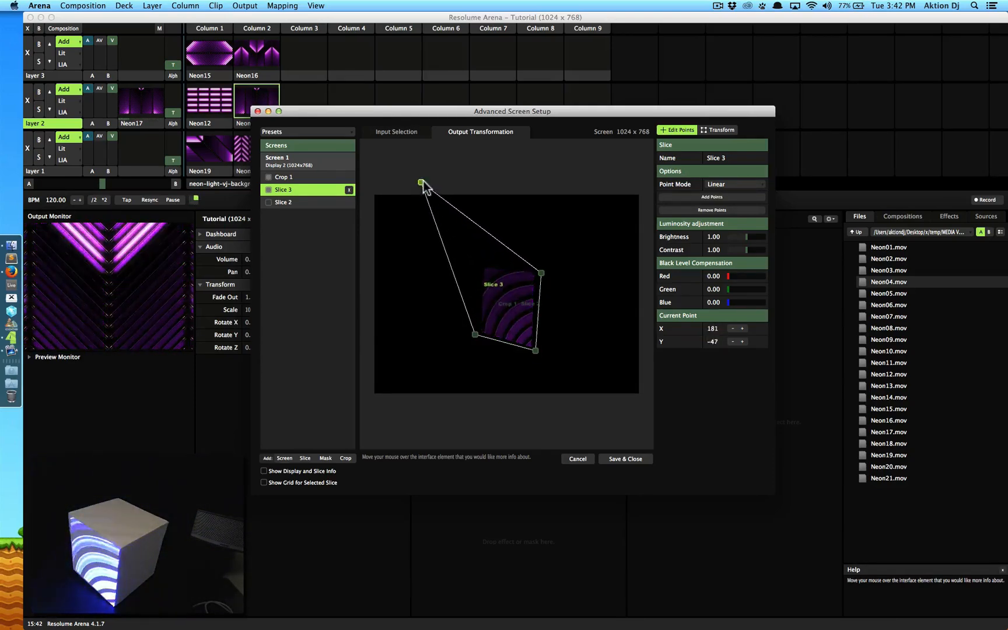
left_click_drag(420, 183, 435, 194)
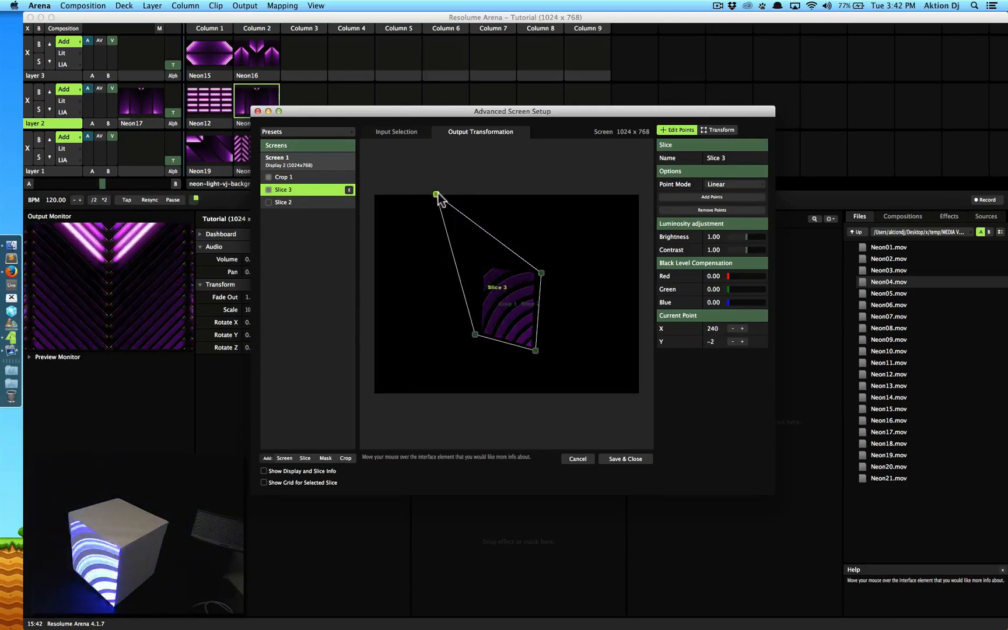
left_click_drag(437, 195, 441, 203)
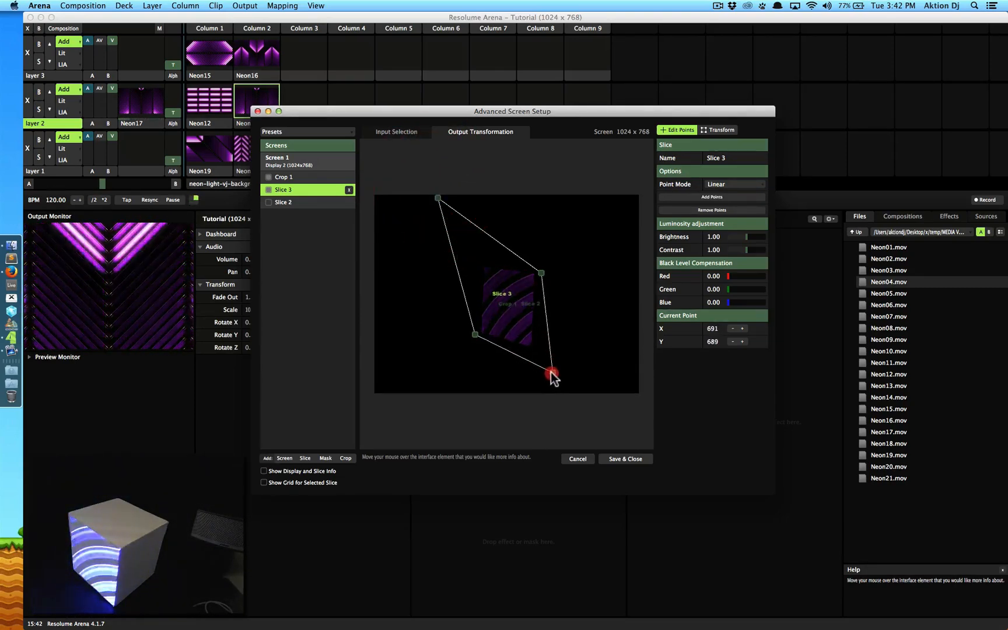
left_click_drag(552, 377, 534, 352)
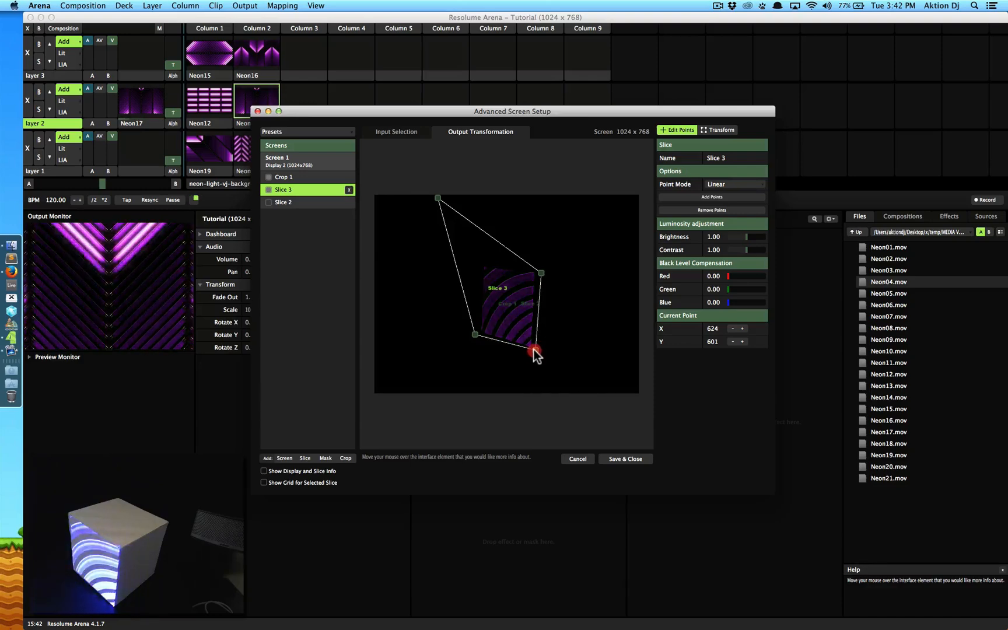
left_click_drag(533, 352, 477, 334)
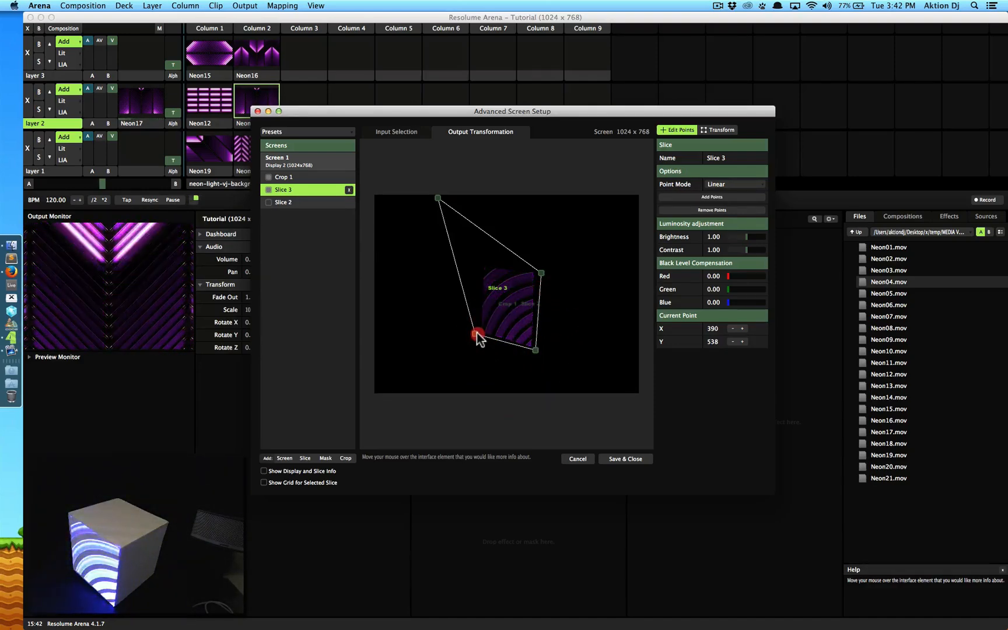
left_click_drag(478, 334, 539, 270)
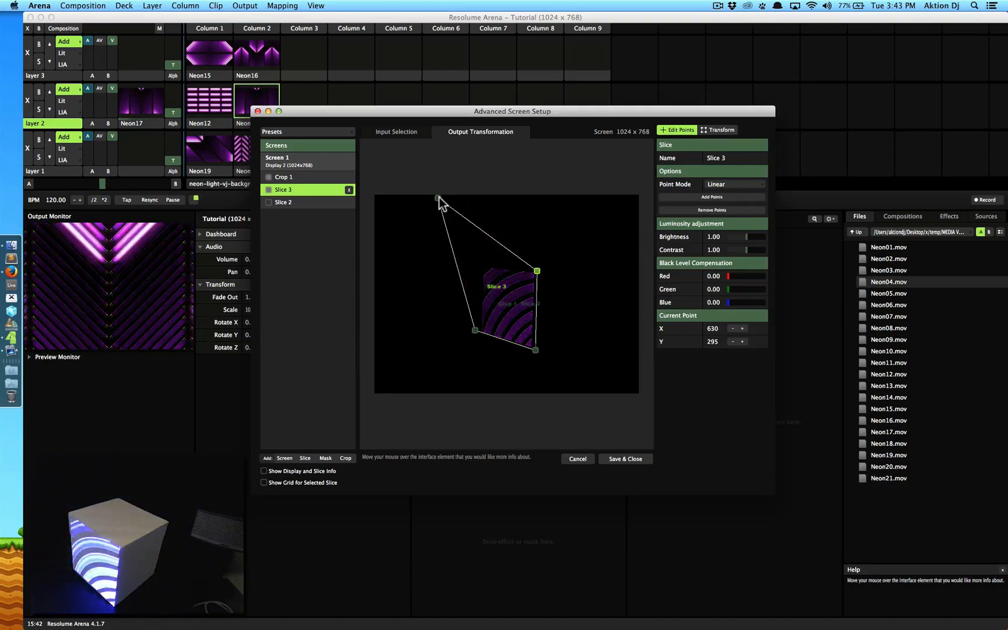
Step: Settle Slice 3's top-left corner beside the crop, completing the small tilted quad
left_click(438, 197)
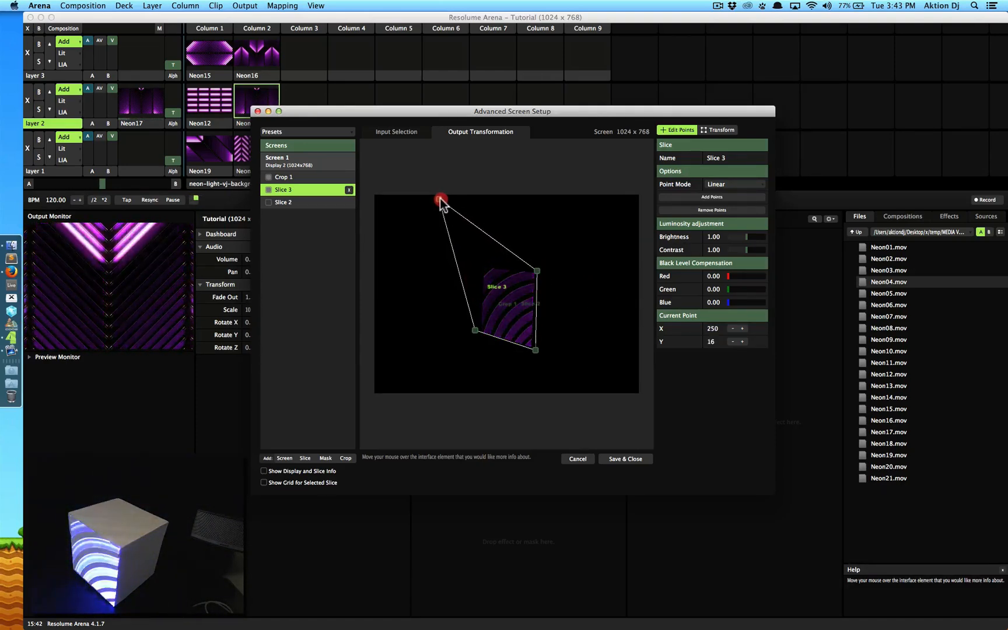
left_click_drag(442, 198, 429, 188)
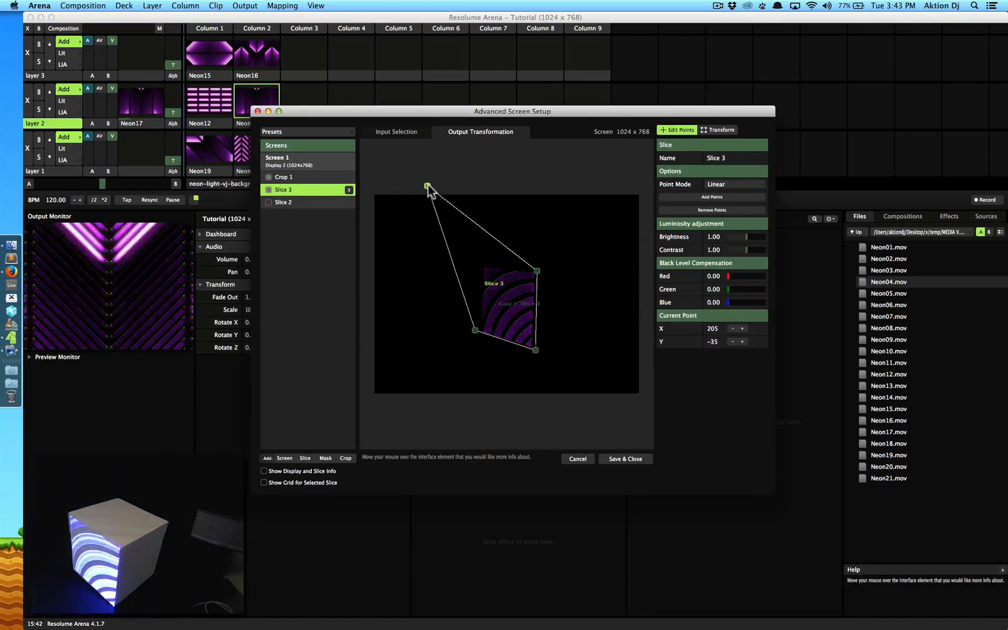
left_click_drag(428, 185, 427, 185)
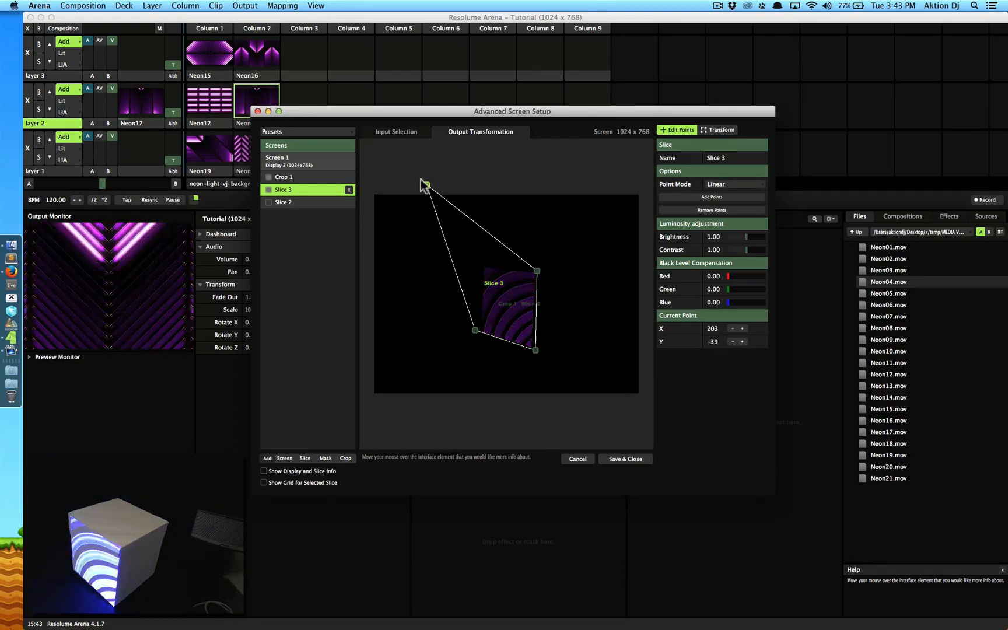
left_click_drag(424, 183, 481, 263)
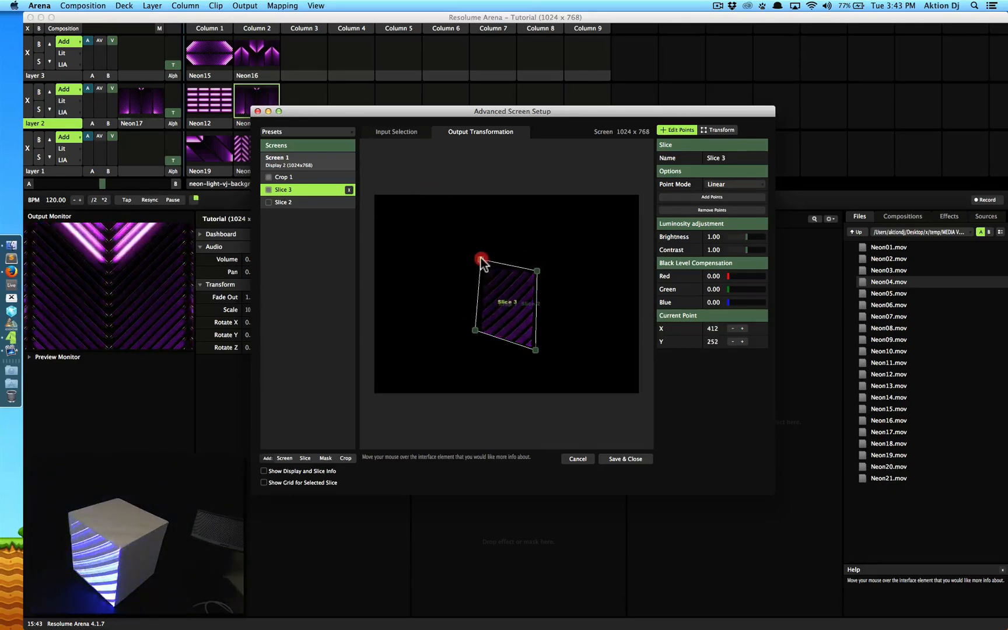
left_click_drag(482, 264, 479, 261)
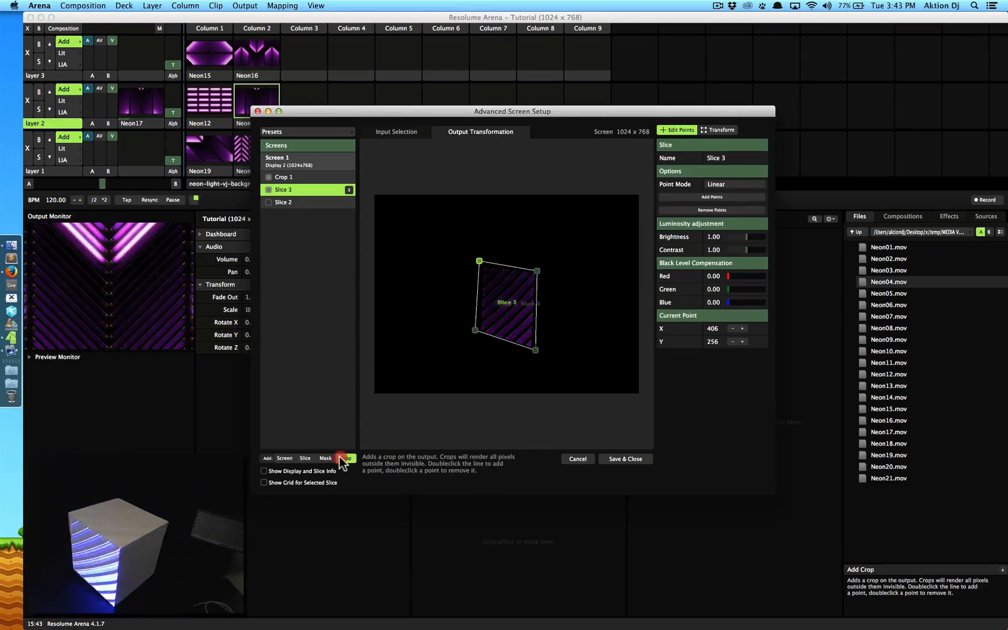
Step: Add Crop 2 and shape it into a small narrow quad over the striped patch's top
left_click(345, 458)
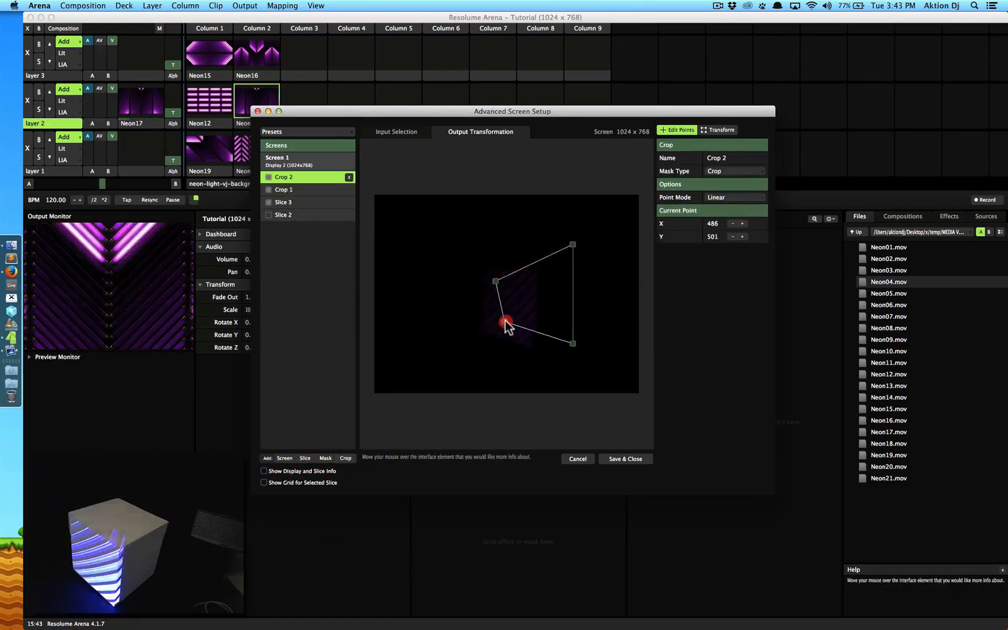
left_click_drag(504, 325, 528, 322)
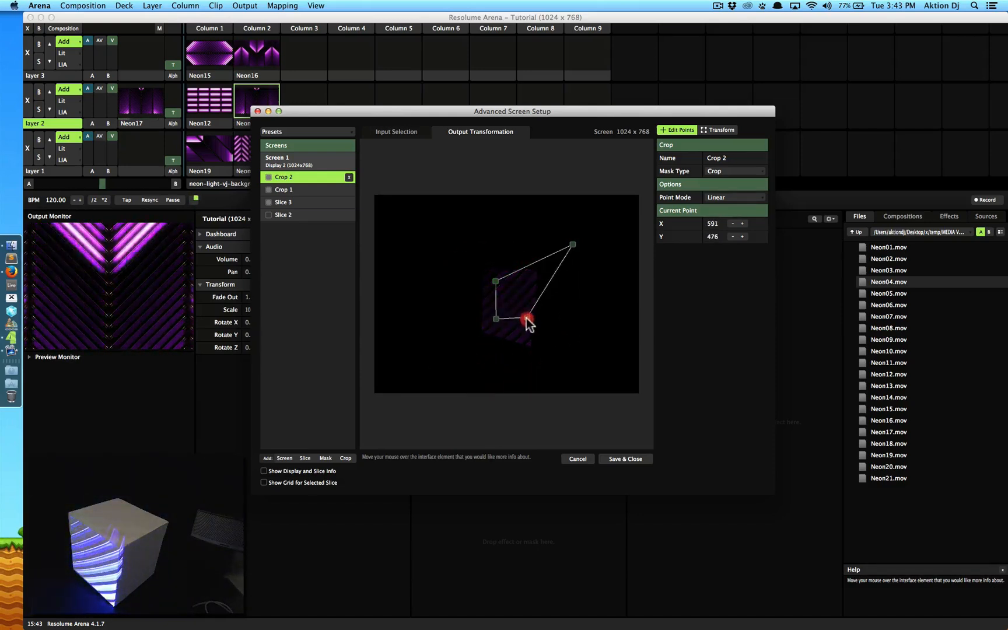
left_click_drag(526, 322, 516, 288)
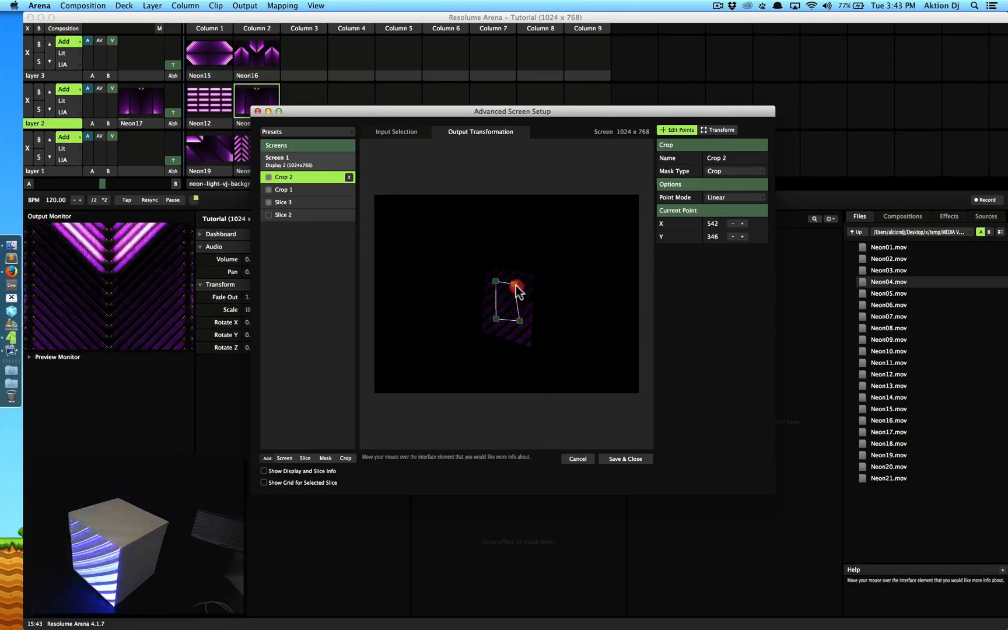
left_click_drag(517, 282, 516, 278)
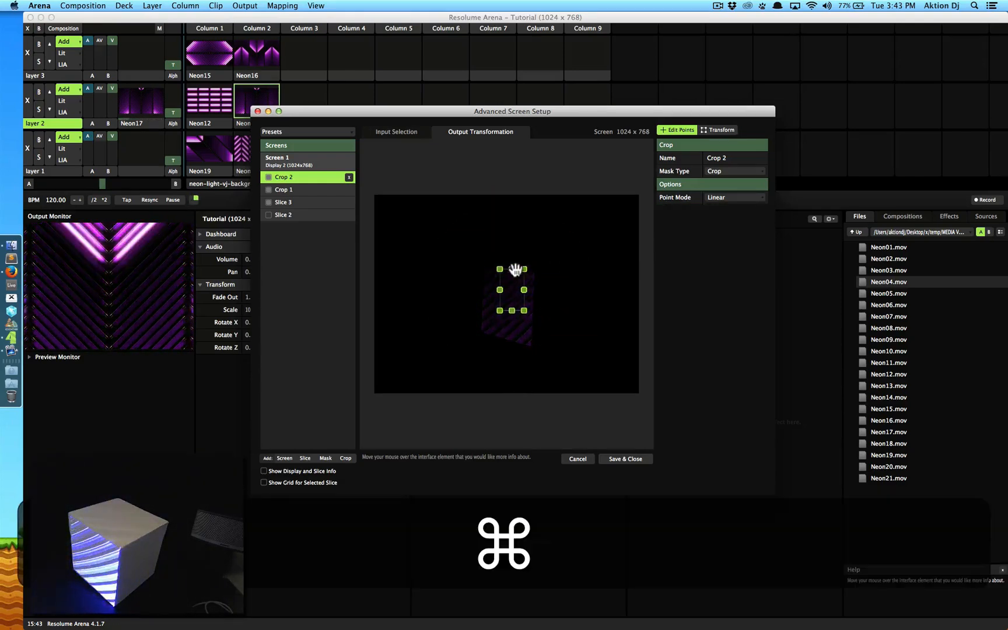
left_click_drag(512, 289, 467, 247)
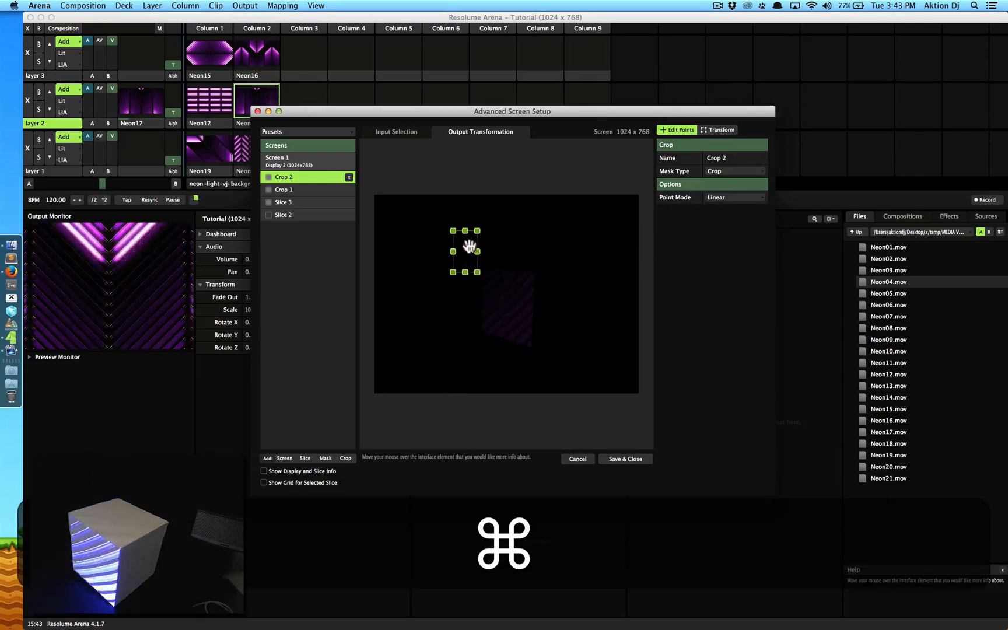
left_click_drag(468, 250, 518, 299)
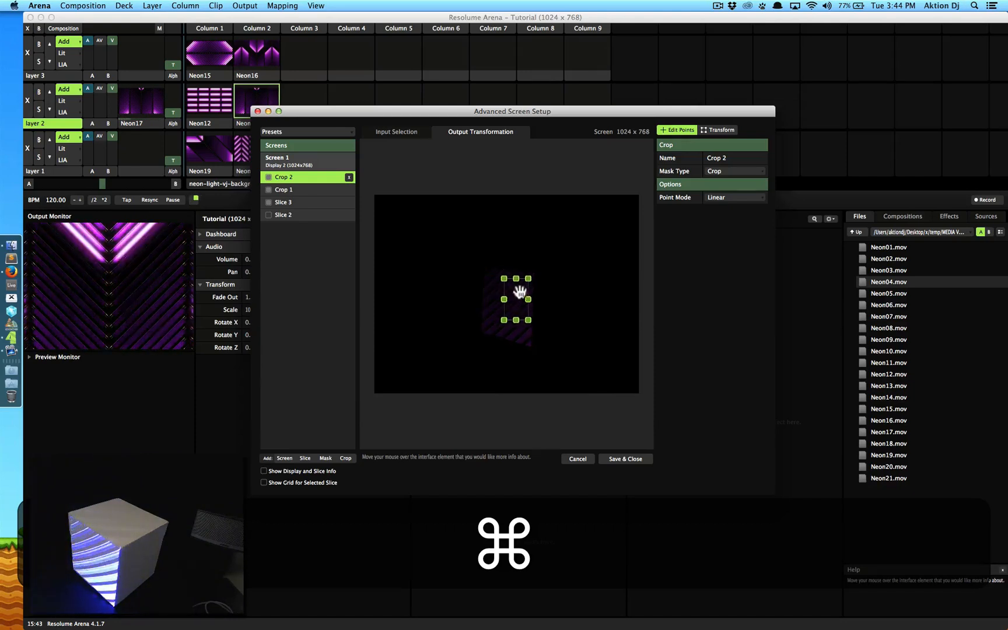
left_click_drag(521, 291, 568, 251)
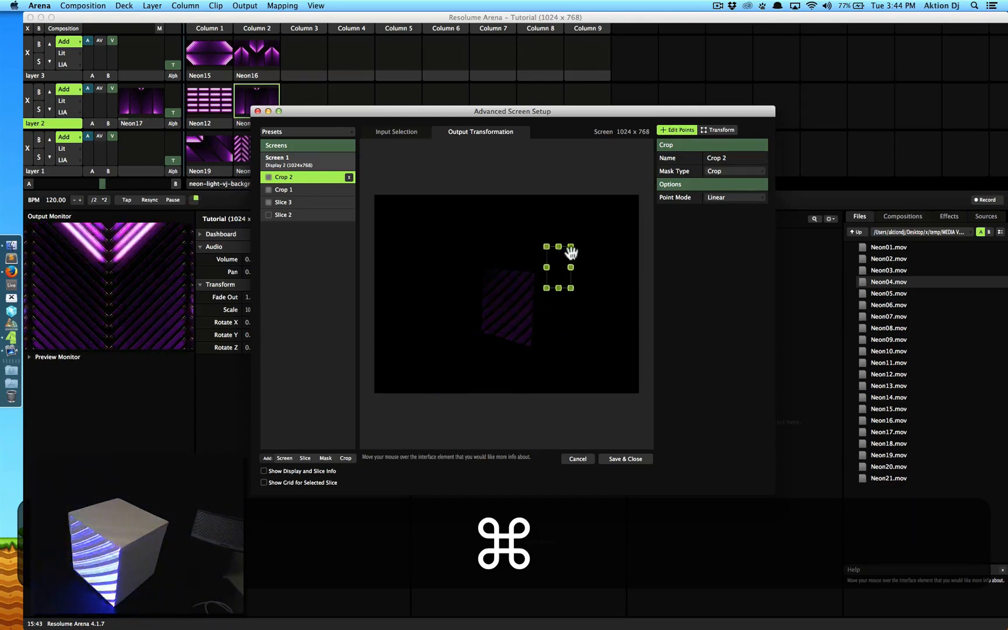
left_click_drag(559, 266, 511, 273)
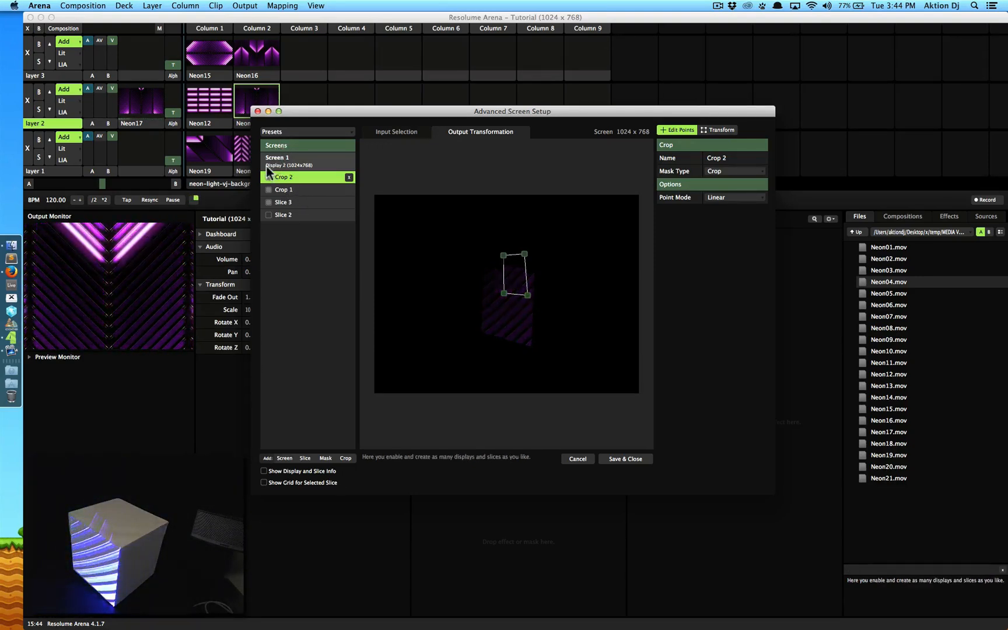
Step: Add Slice 4 beneath Crop 2, then drag Crop 2's corners into a tall, thin tilted strip
left_click(282, 176)
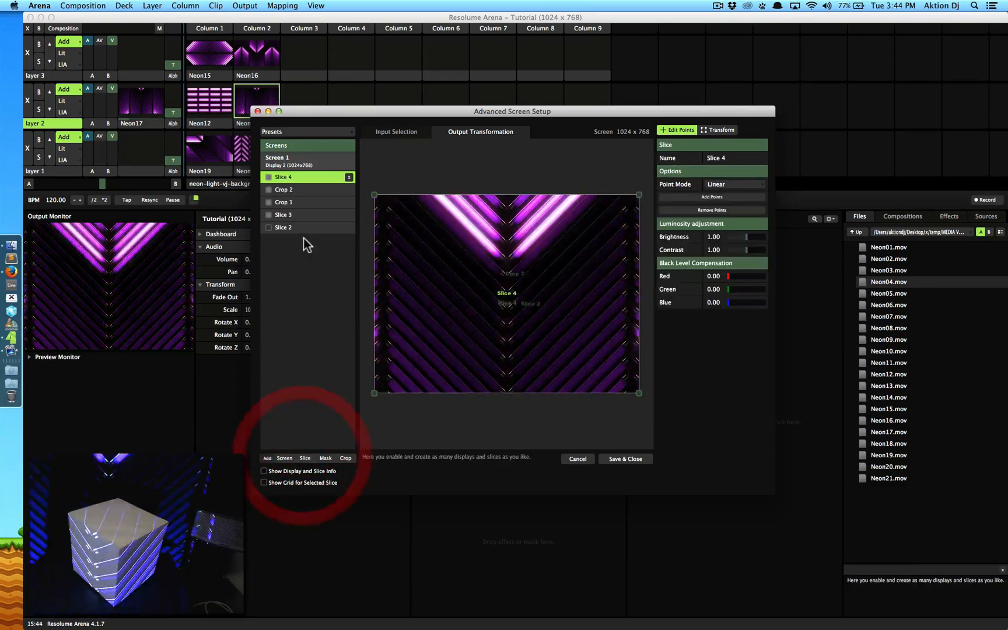
left_click(268, 190)
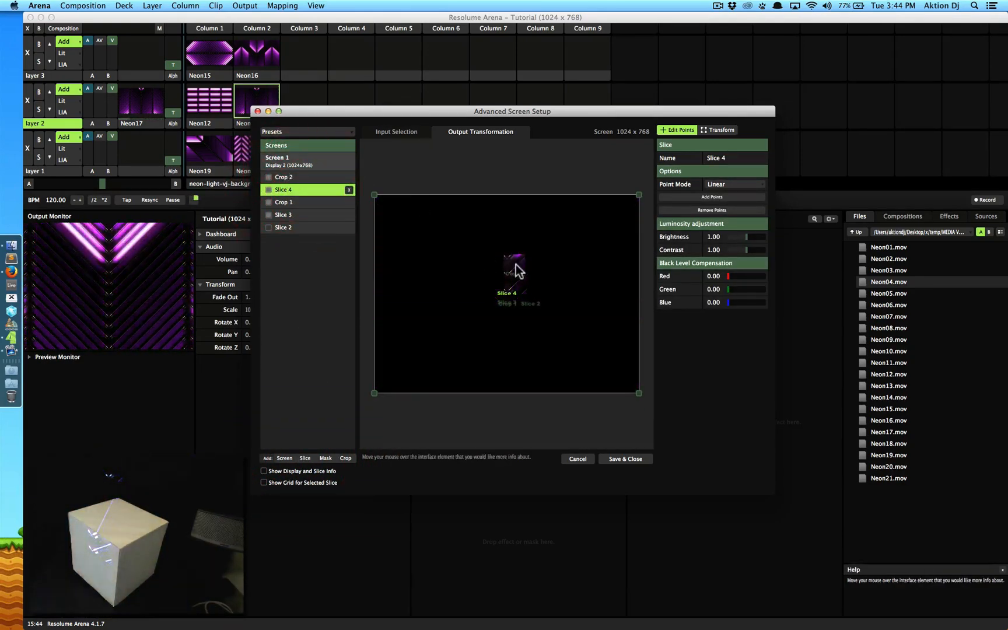
left_click(284, 177)
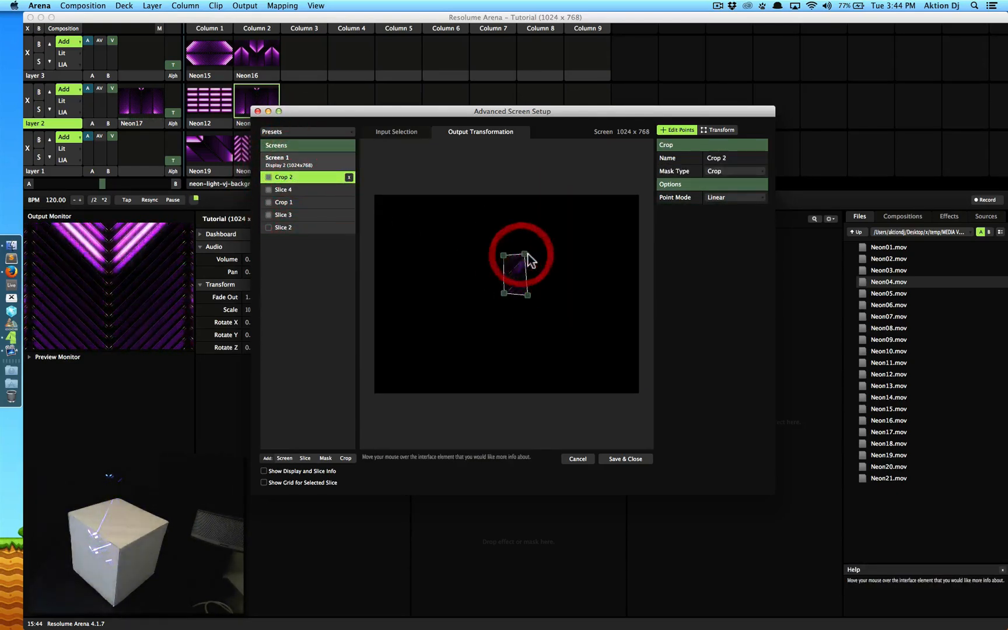
left_click_drag(520, 257, 510, 236)
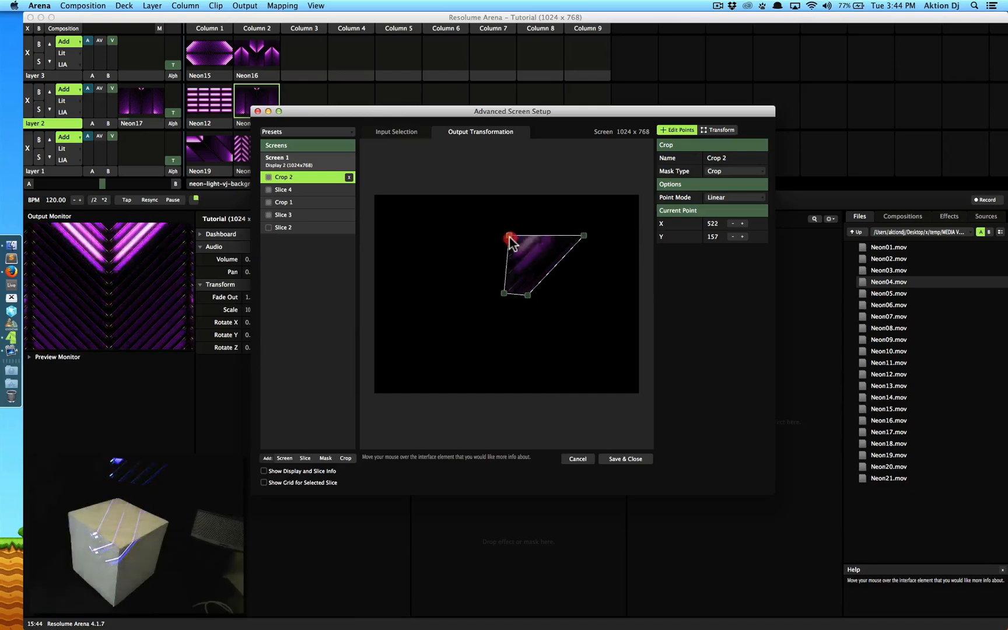
left_click_drag(510, 236, 476, 329)
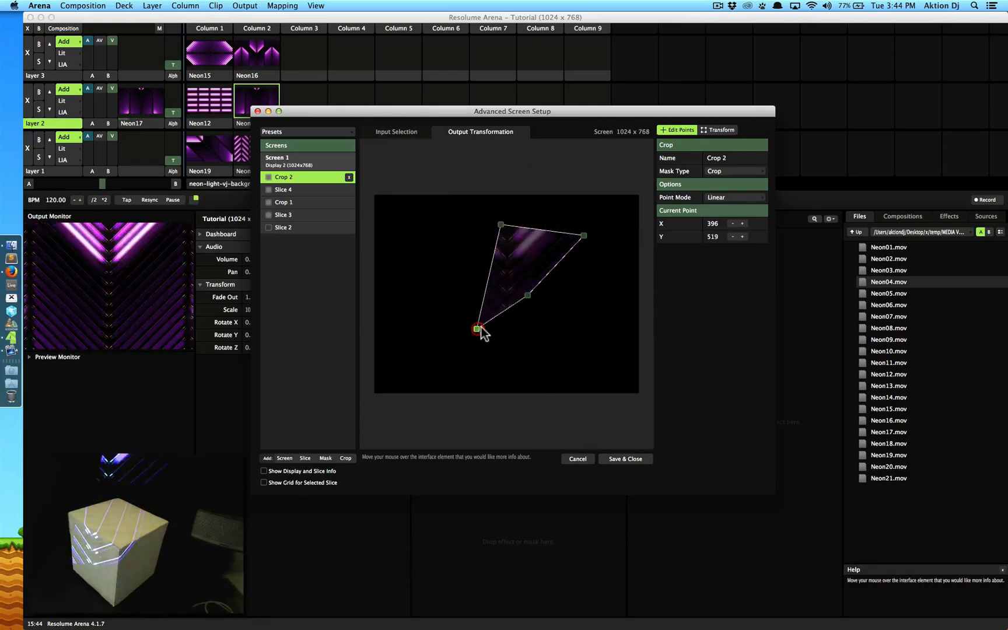
left_click_drag(476, 329, 550, 368)
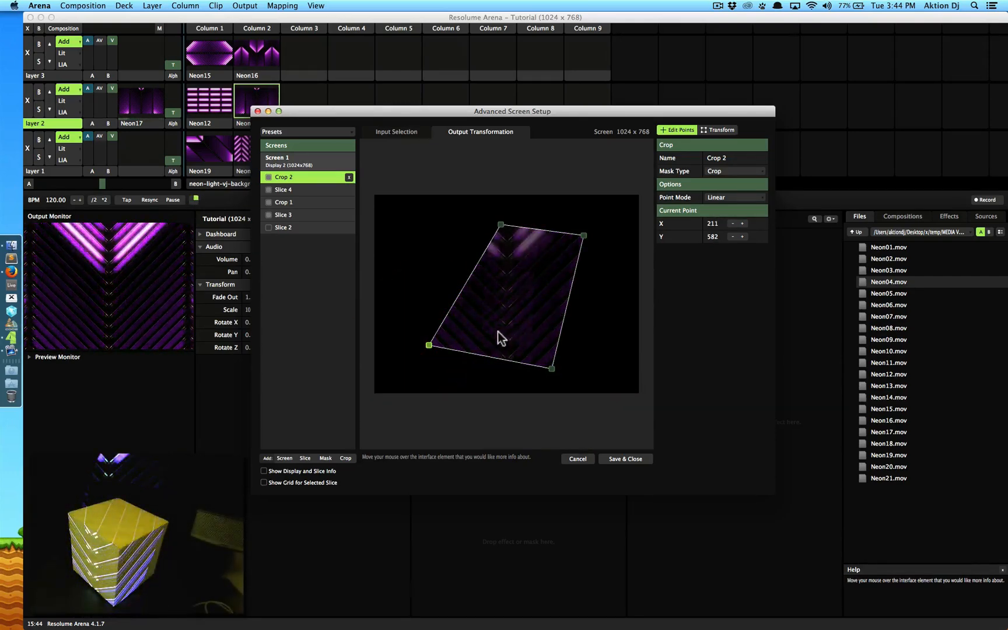
mouse_move(502, 231)
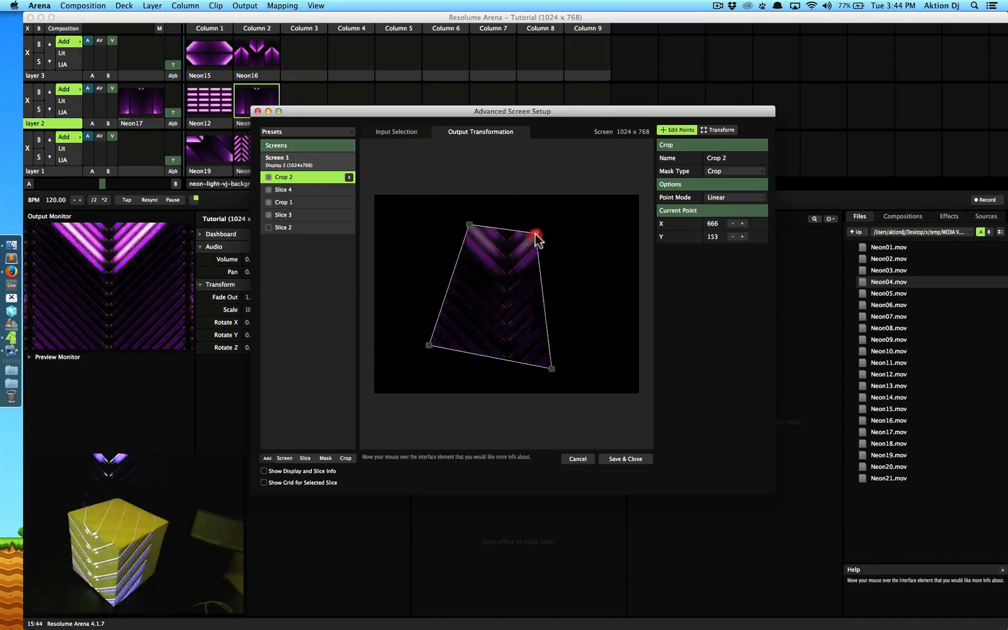
left_click_drag(536, 234, 476, 355)
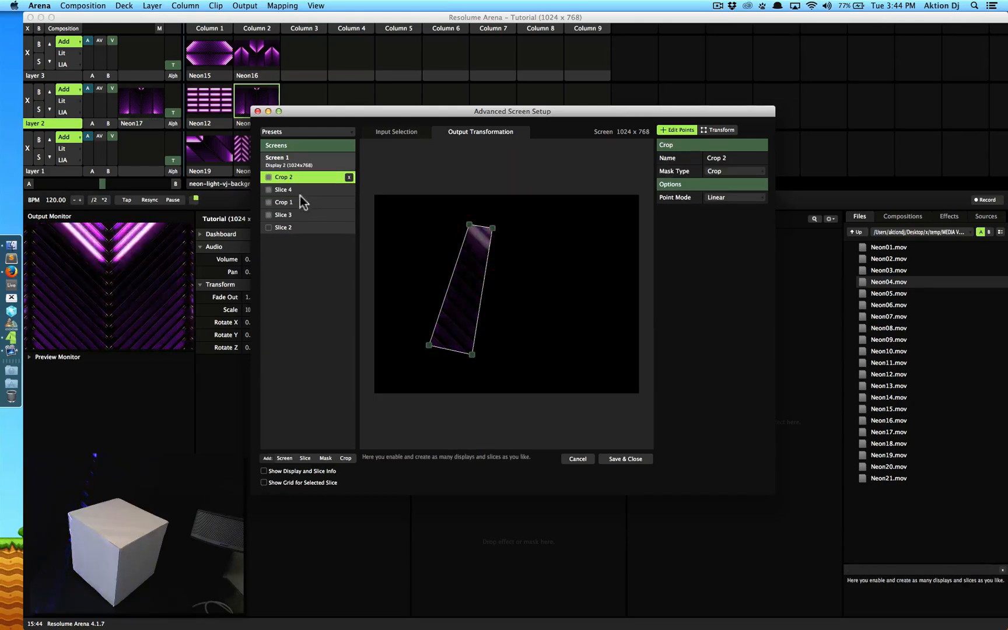
Step: Add Mask 1, tilt it over the middle of the crop strip, and select Slice 4
left_click(283, 177)
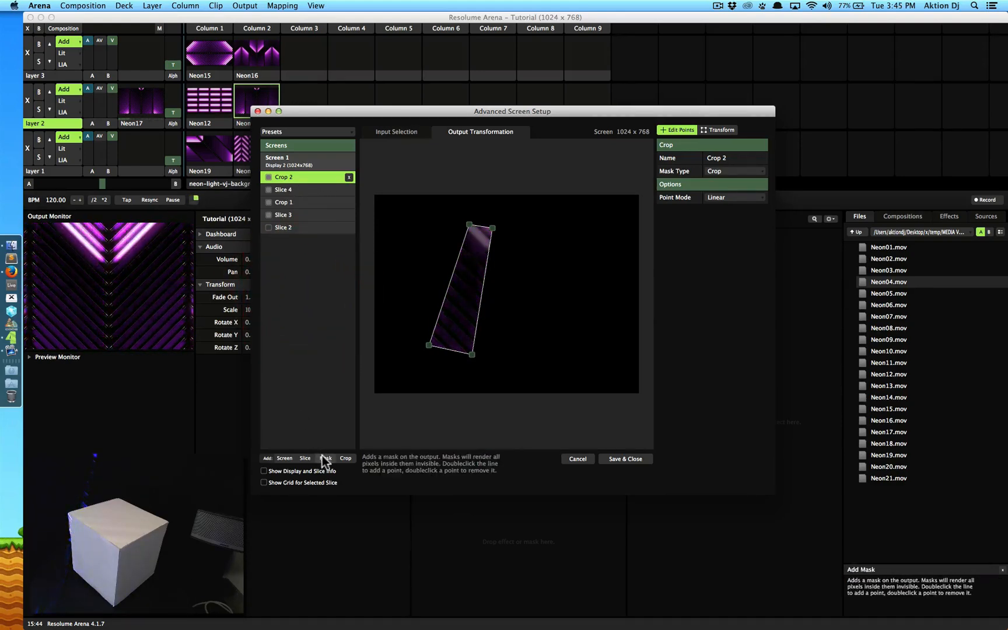
left_click(327, 458)
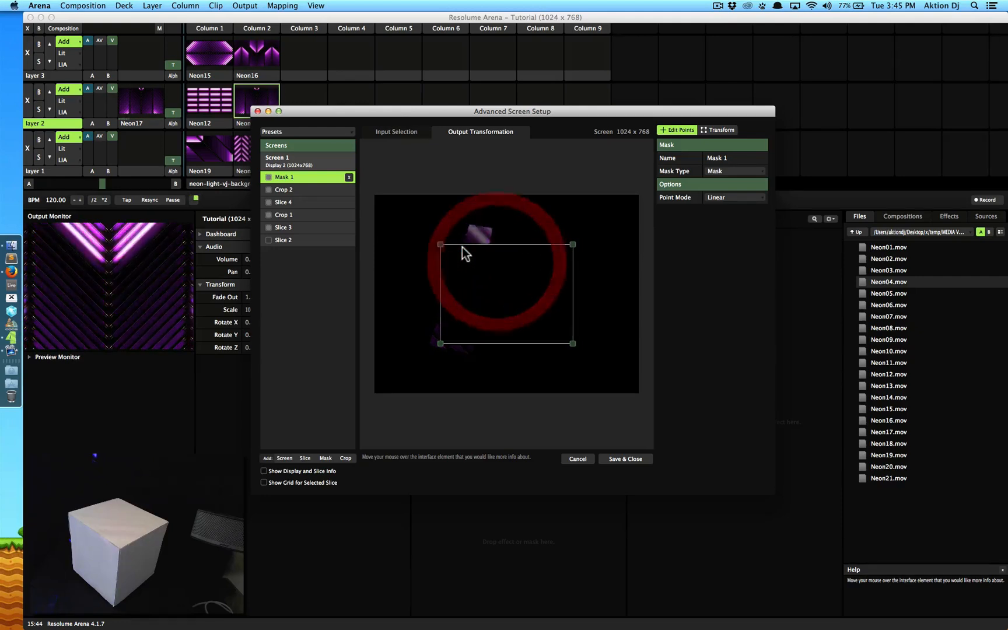
left_click_drag(441, 344, 424, 321)
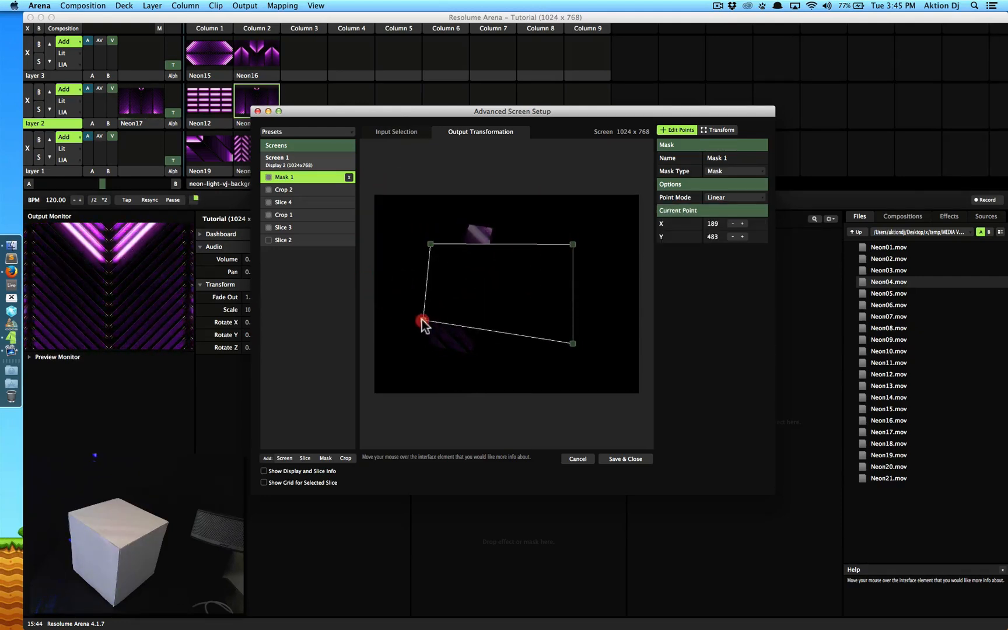
left_click_drag(424, 321, 511, 333)
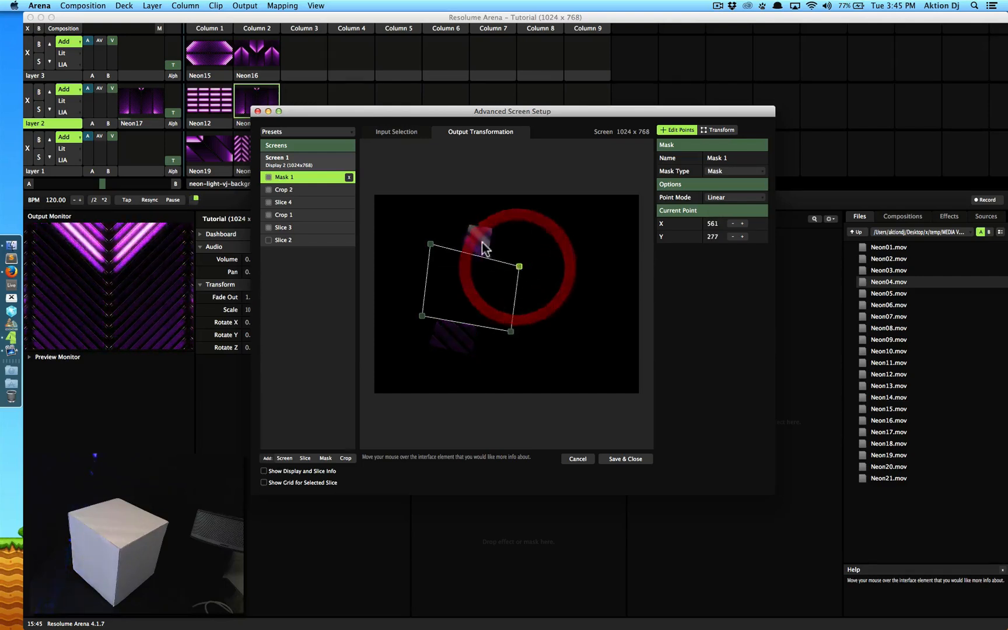
left_click(284, 202)
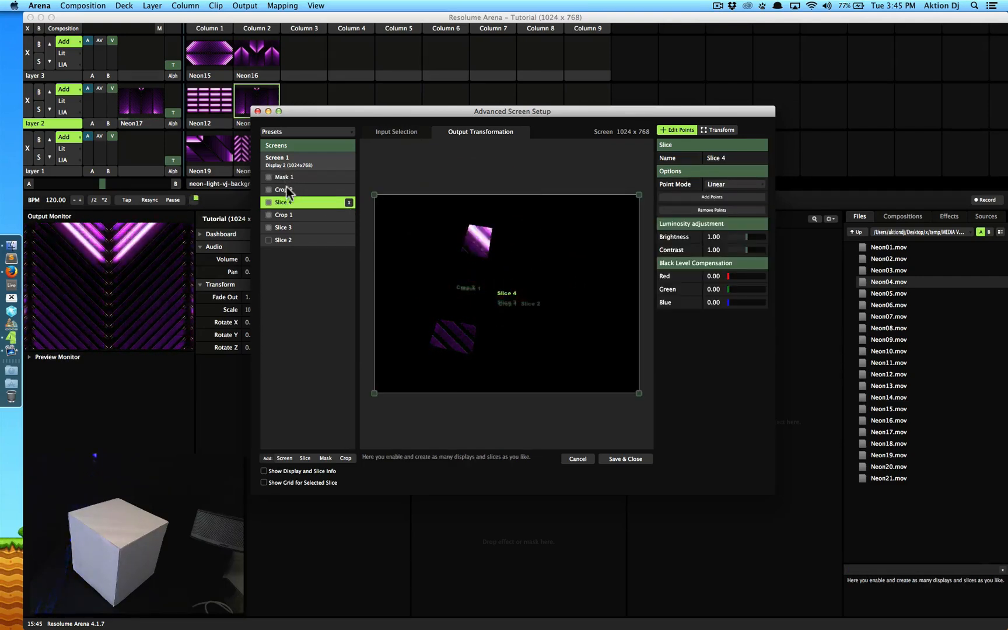
Step: Widen Crop 2 into a broader tilted band and re-angle Mask 1 across its middle
left_click(283, 189)
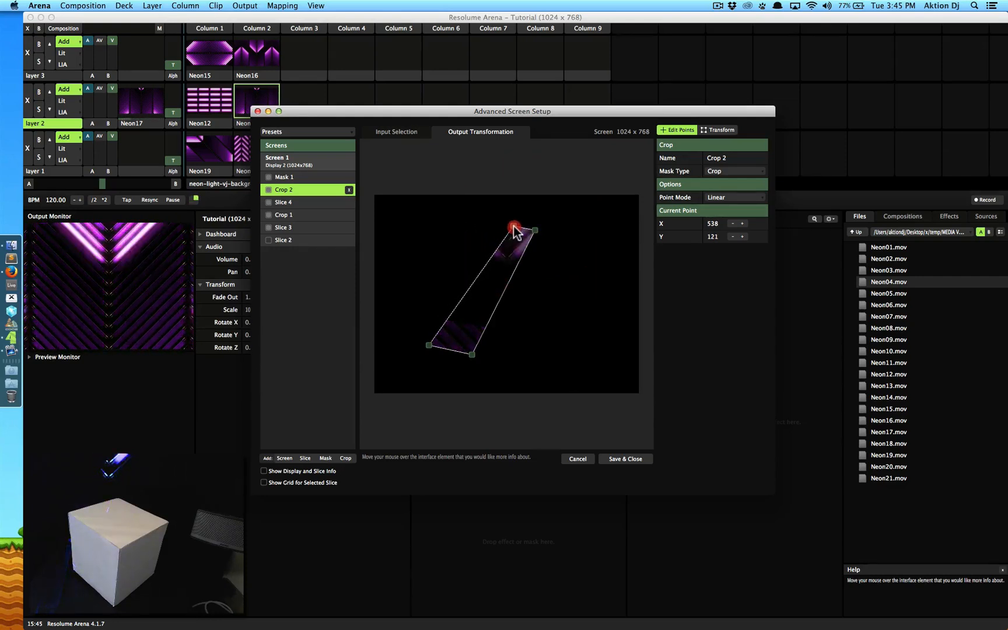
left_click_drag(515, 230, 562, 231)
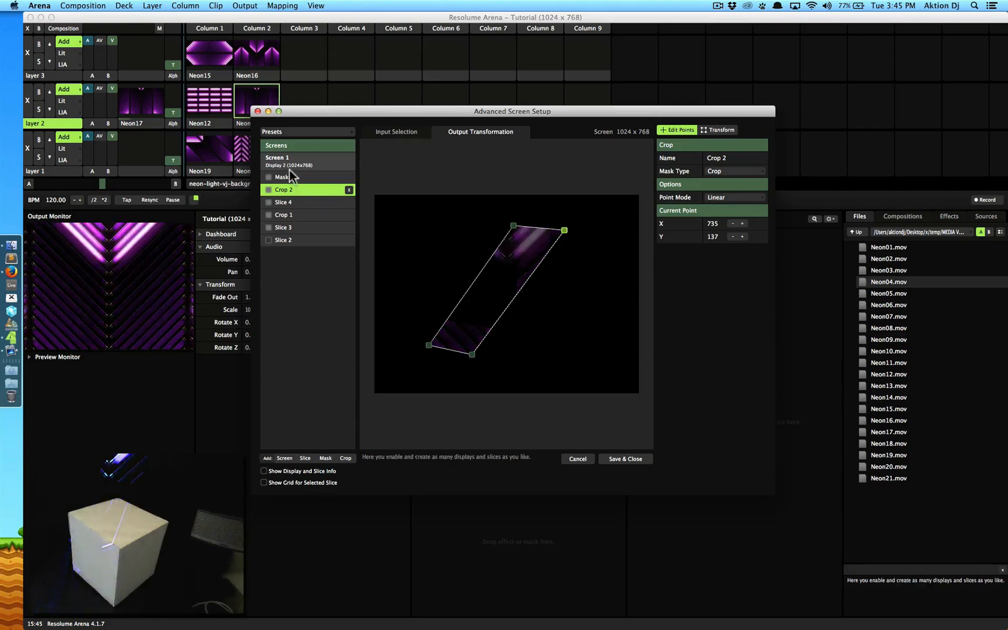
left_click(284, 176)
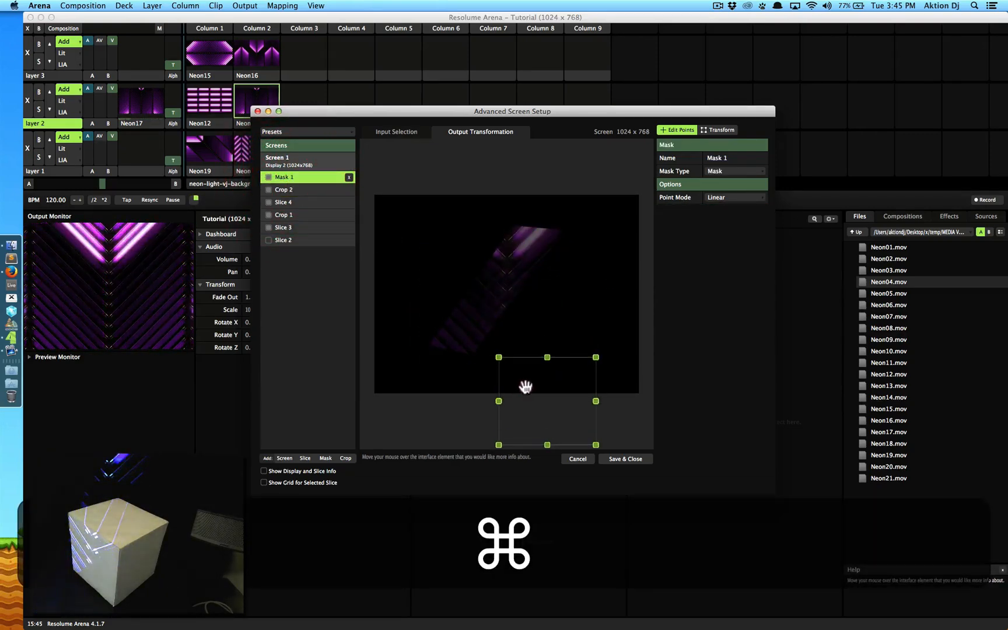
left_click_drag(525, 386, 492, 285)
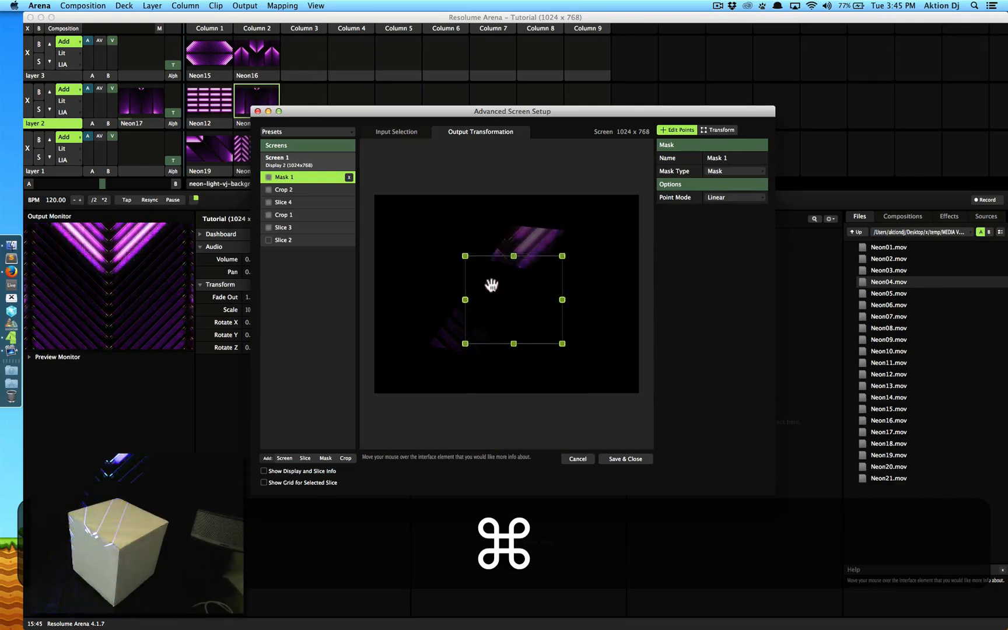
left_click_drag(492, 284, 506, 334)
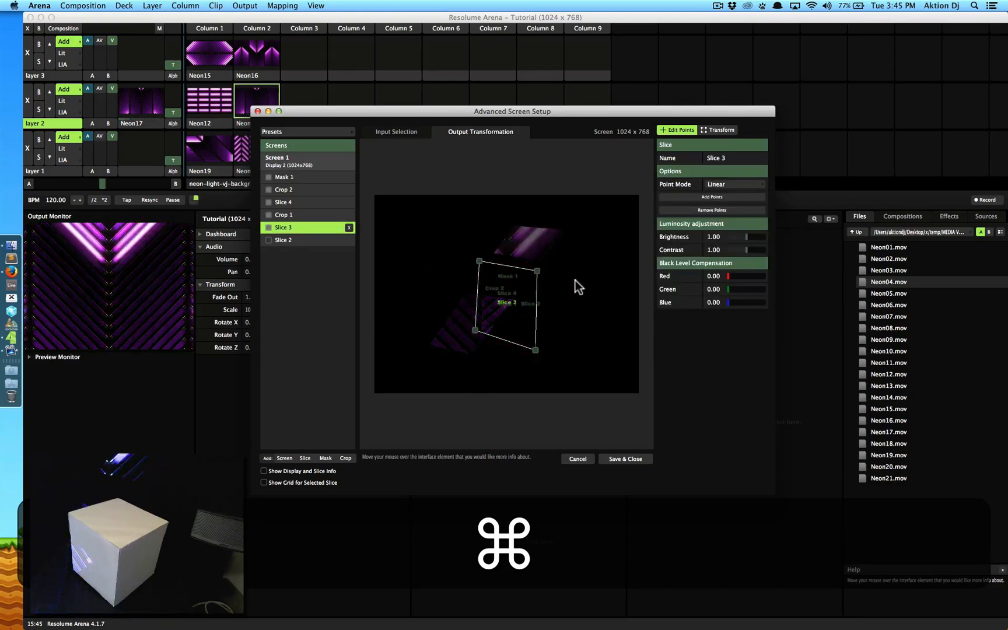
left_click(283, 177)
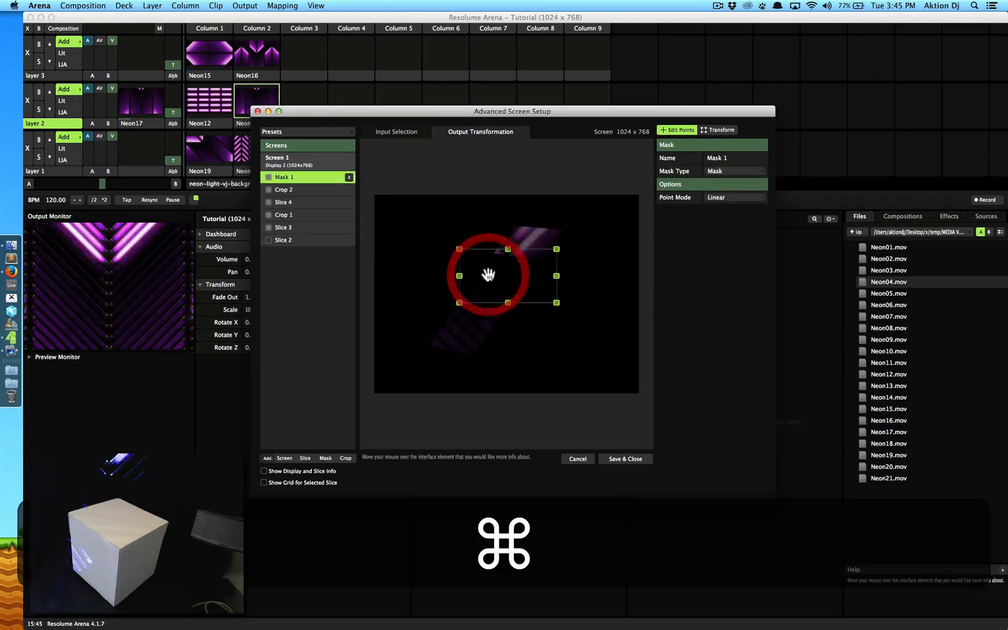
left_click_drag(489, 274, 478, 284)
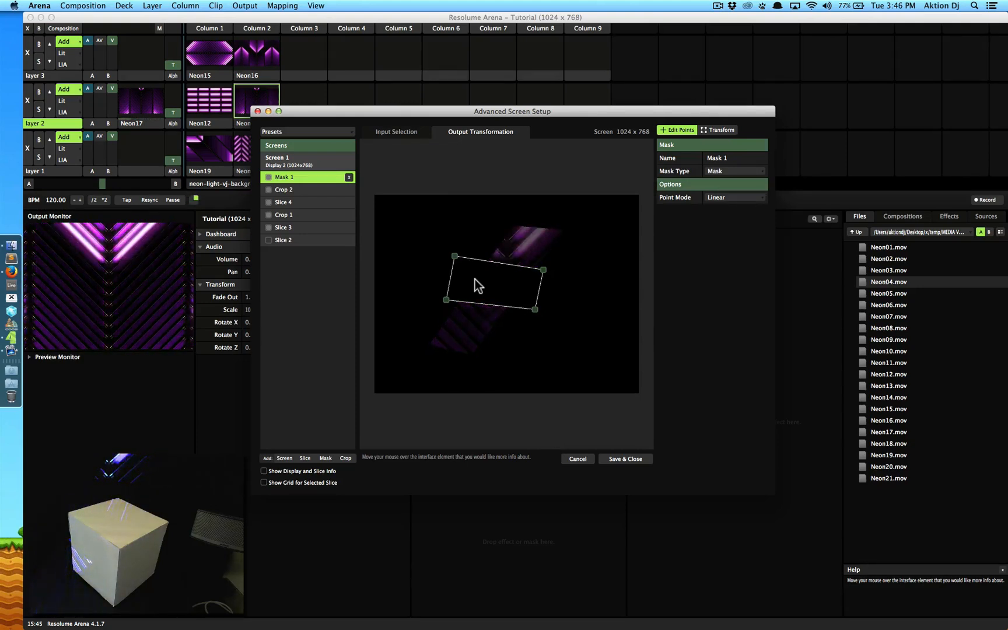
Step: Cancel the crop and mask edits and reopen Output > Advanced, showing only Slice 2
left_click(284, 201)
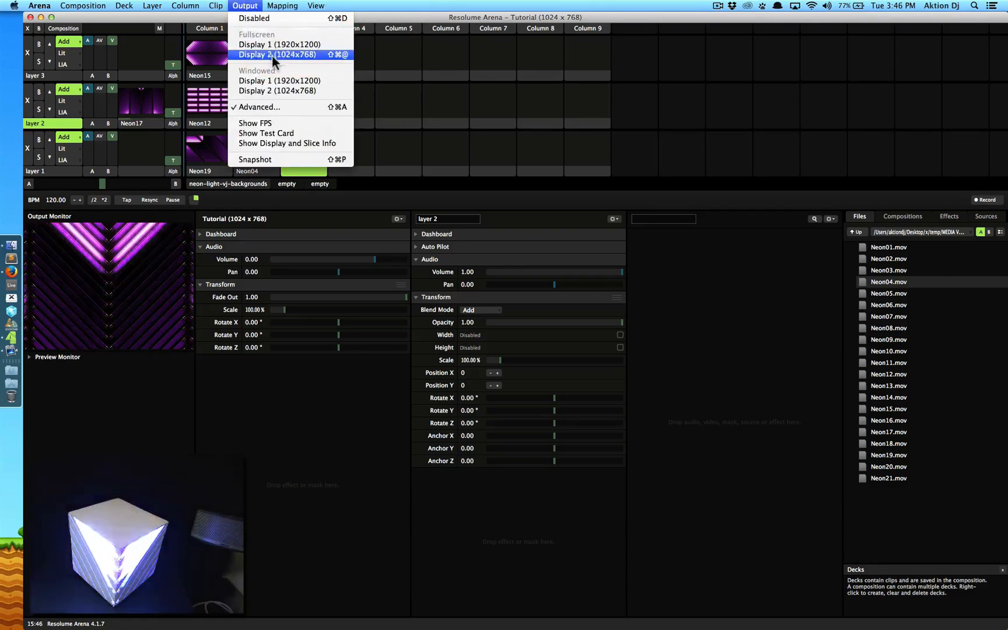
left_click(260, 107)
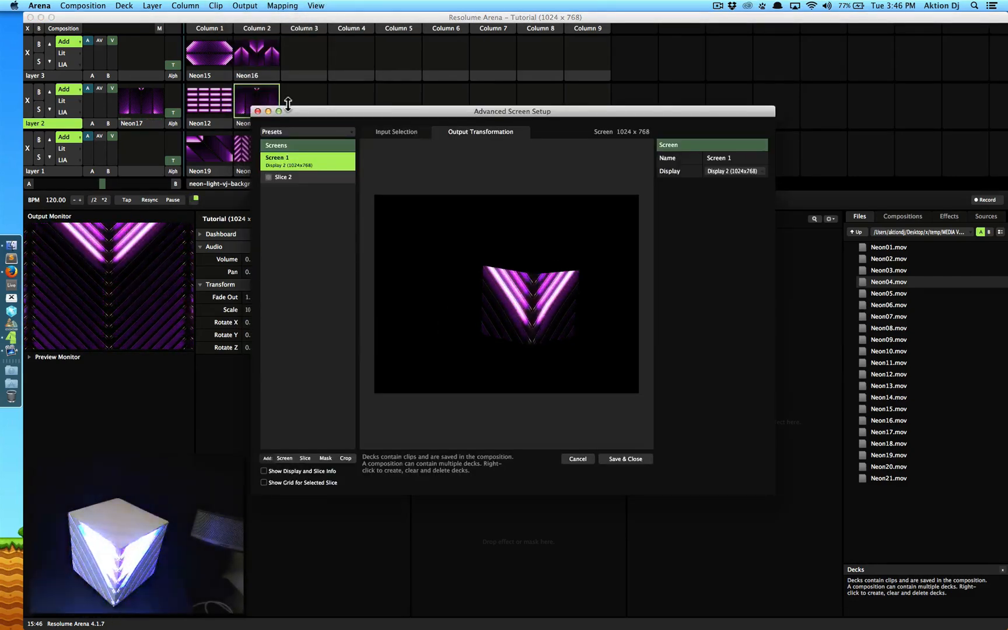